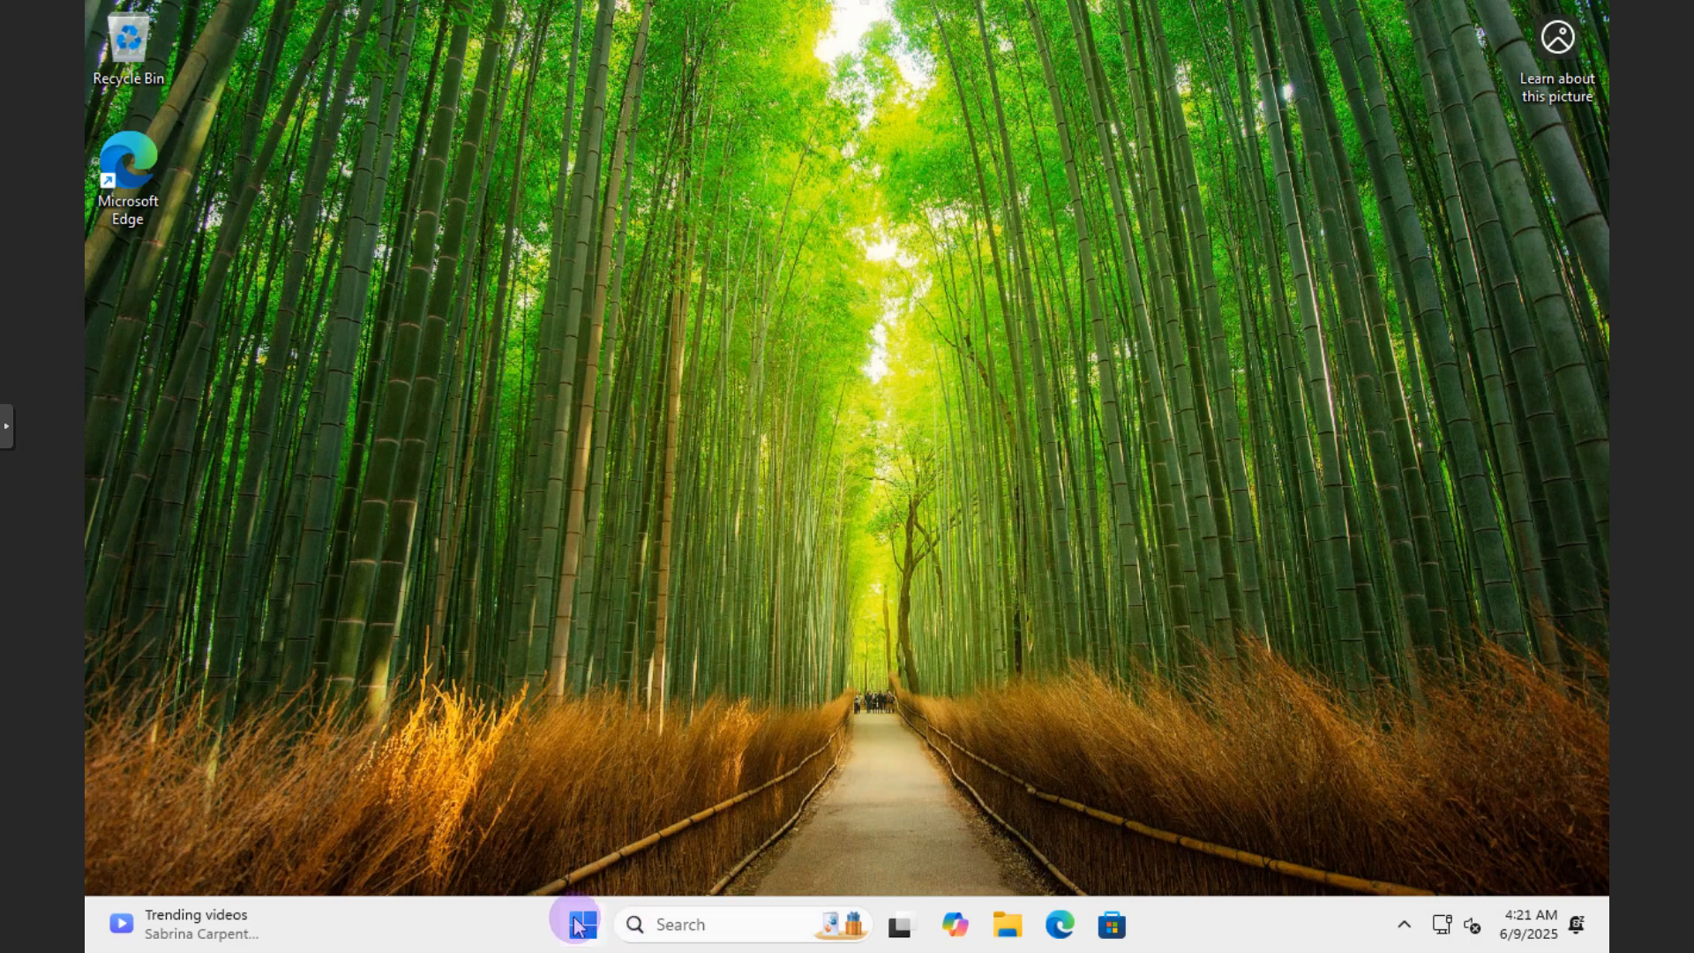
{"action": "mouse_move", "coordinate": [578, 924]}
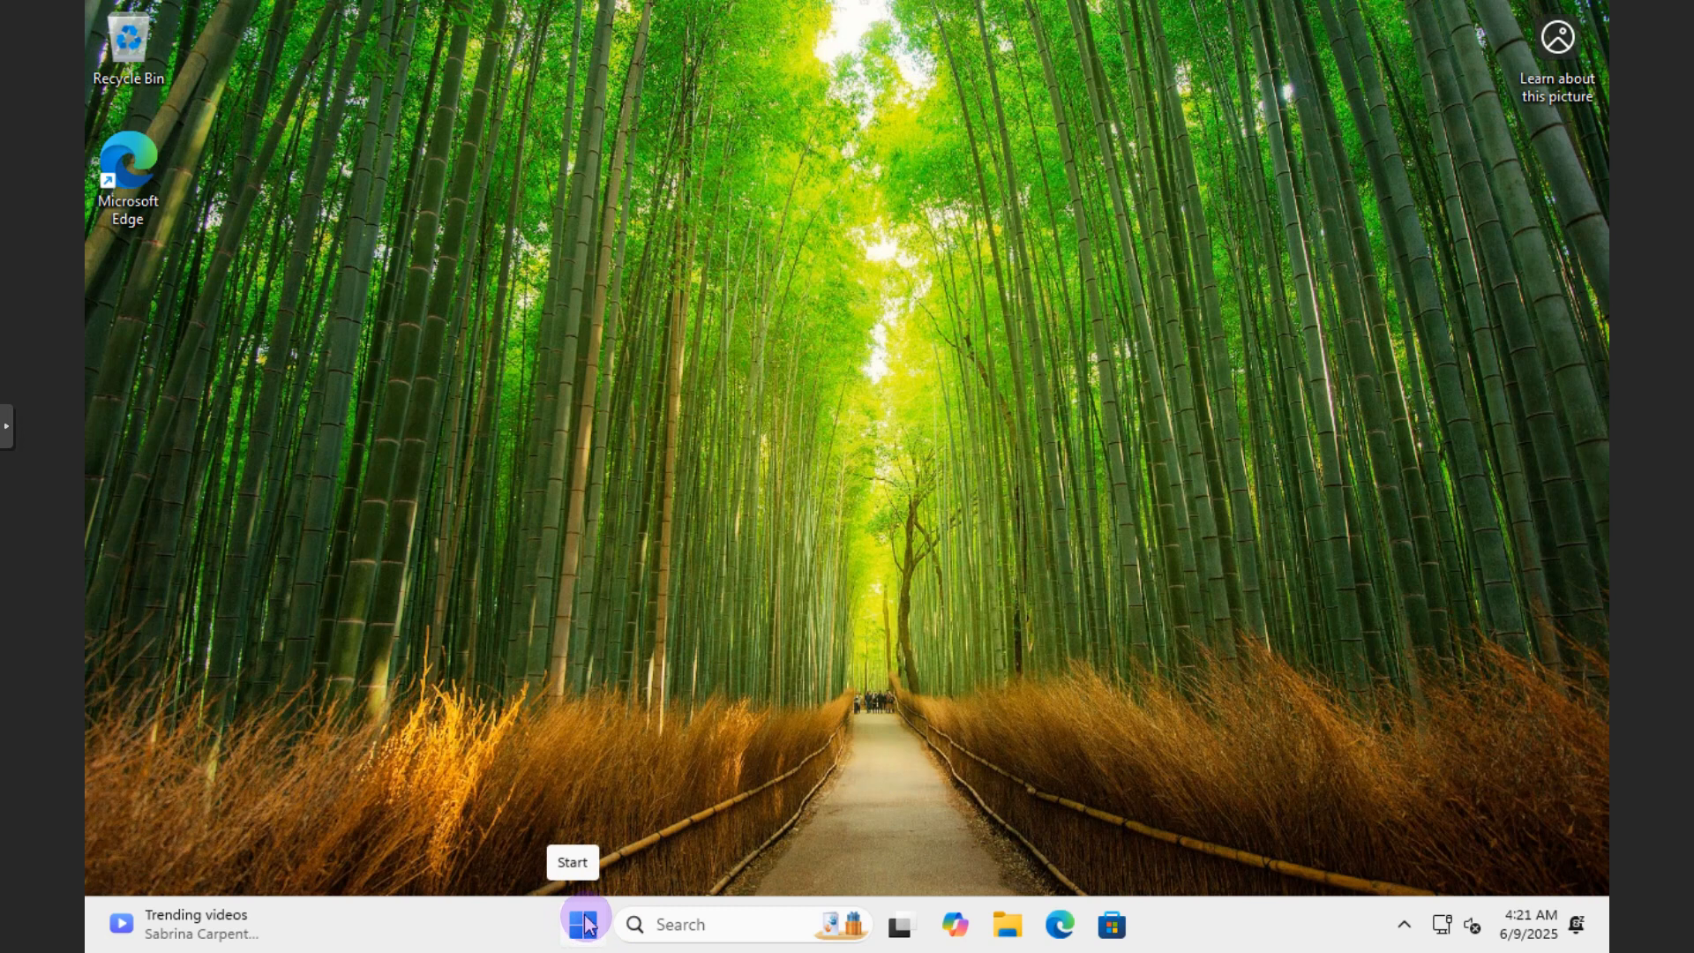
Open Task Manager from the Start quick-link menu, view CPU performance, then close it
{"action": "right_click", "coordinate": [584, 924]}
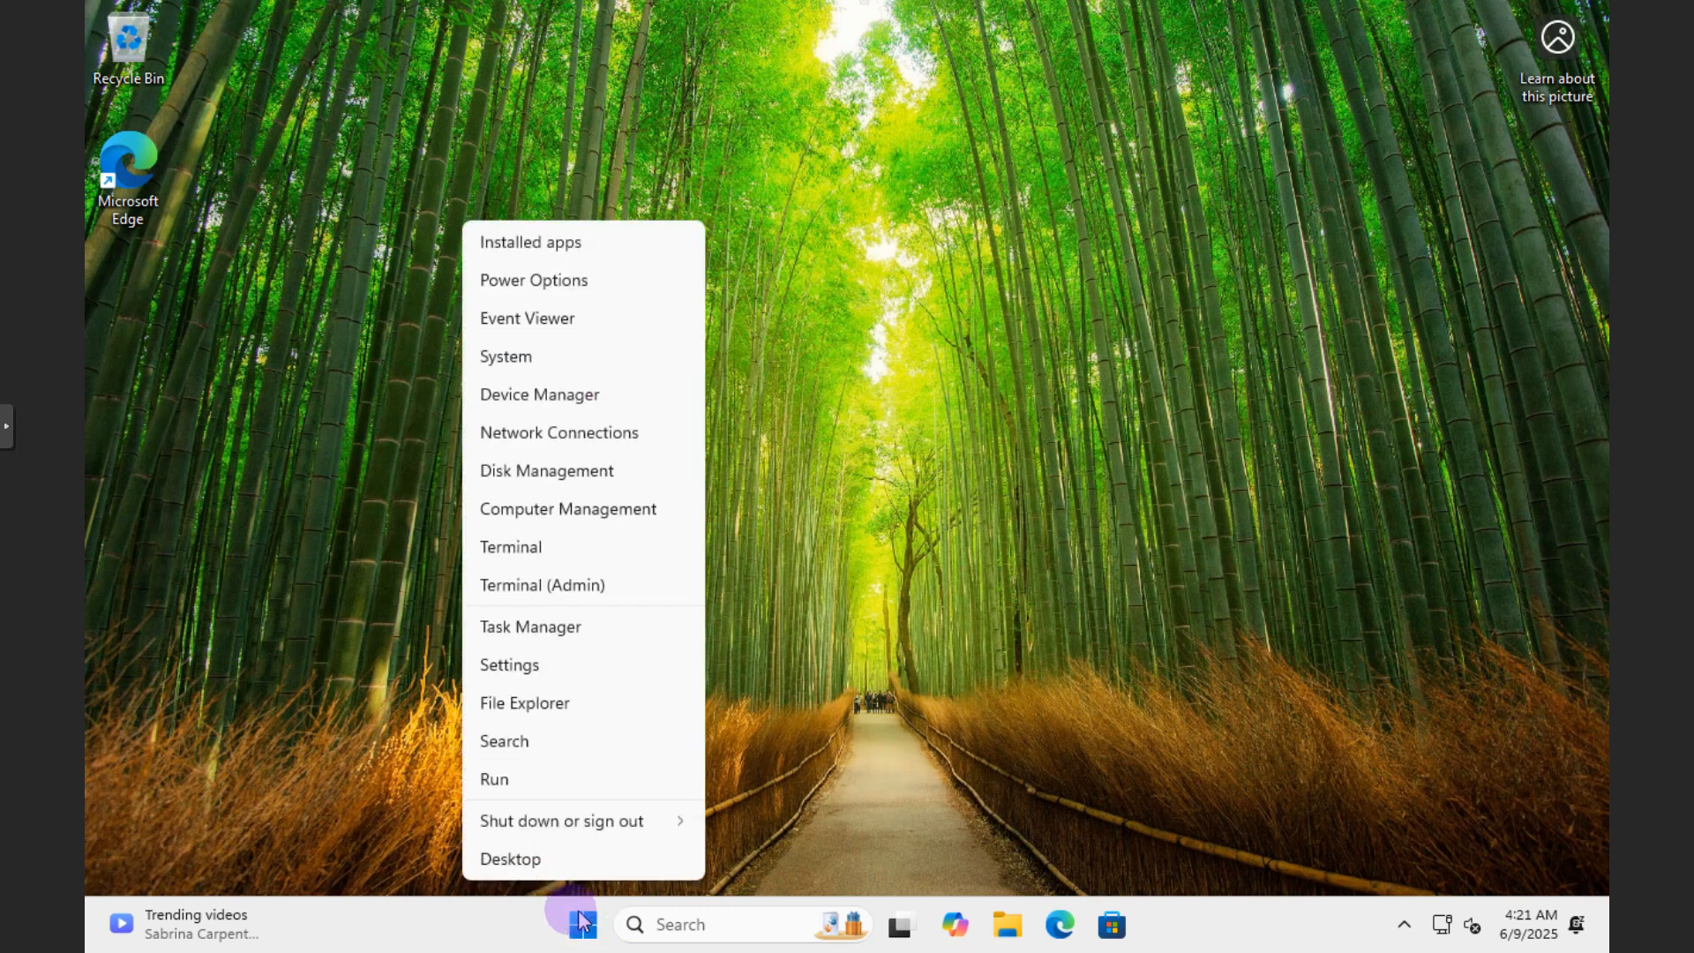
{"action": "mouse_move", "coordinate": [529, 627]}
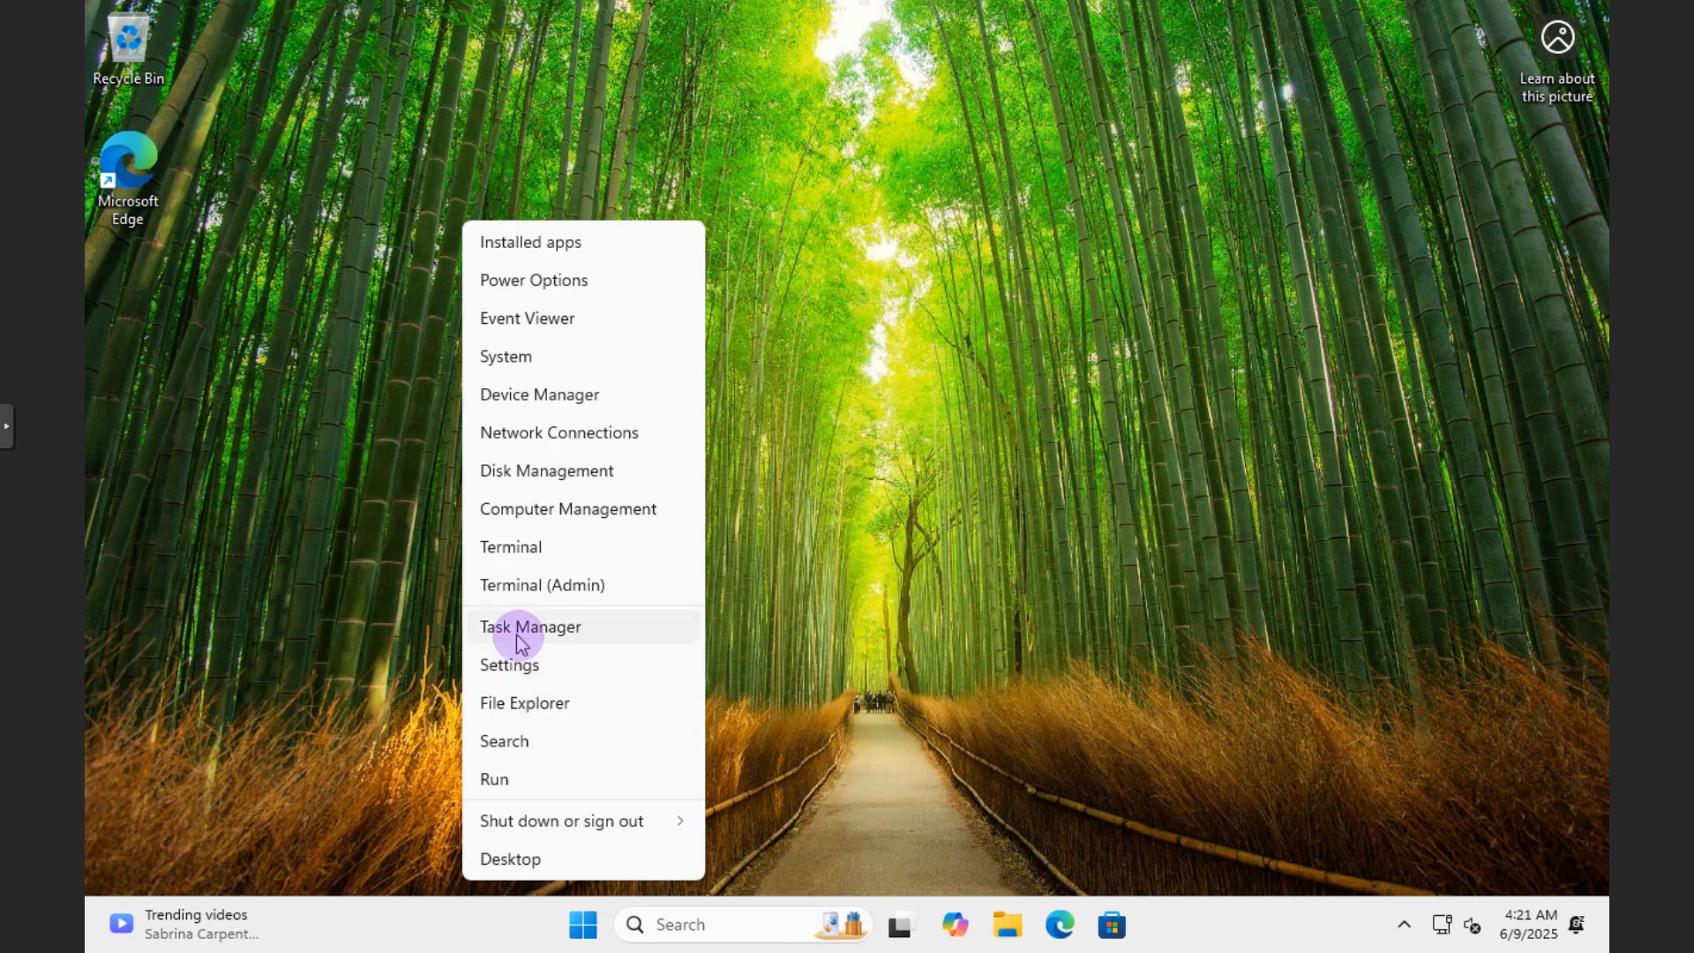
{"action": "left_click", "coordinate": [529, 626]}
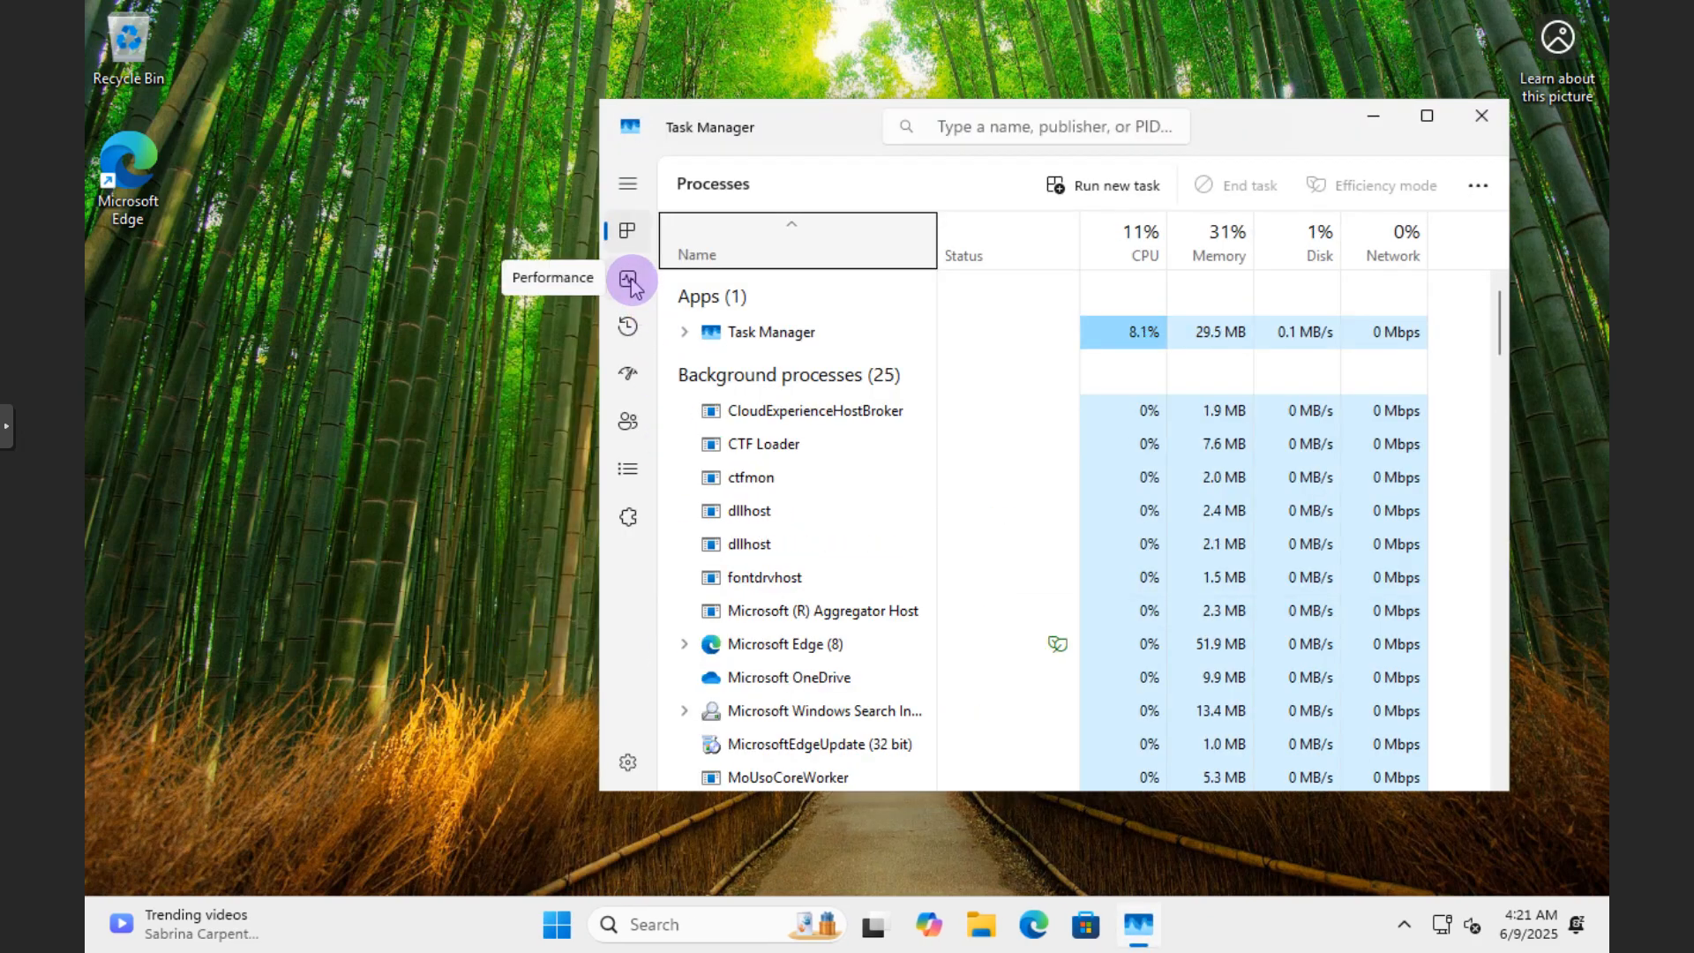
{"action": "left_click", "coordinate": [627, 277]}
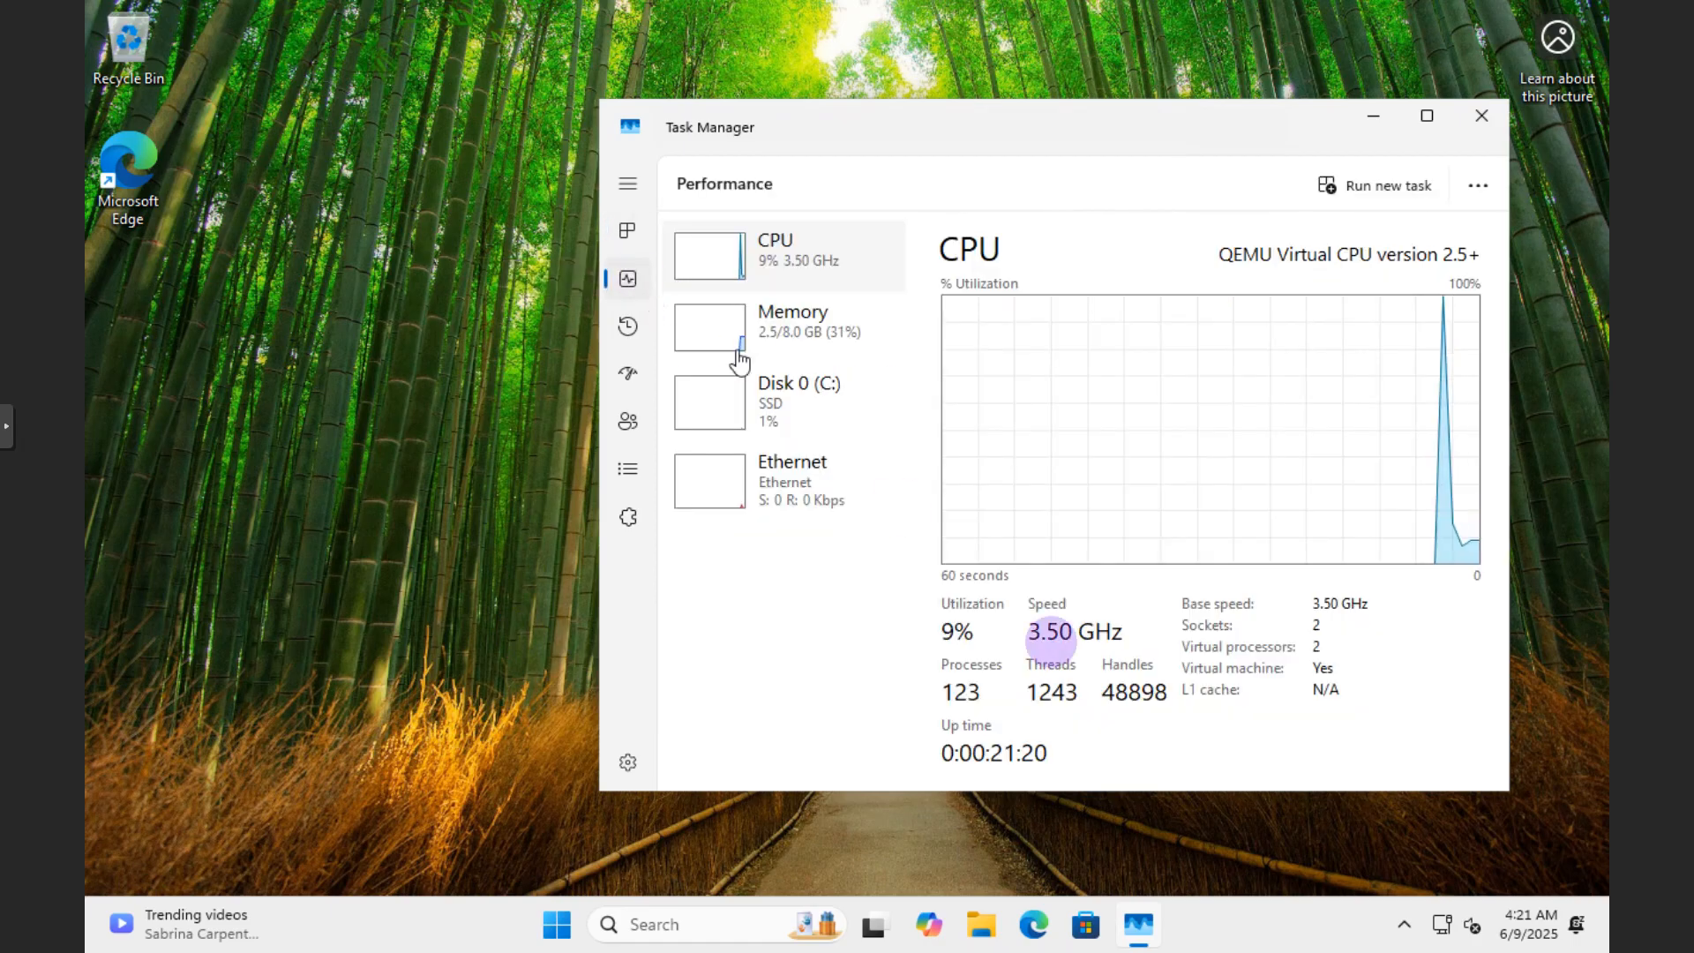
{"action": "mouse_move", "coordinate": [1220, 659]}
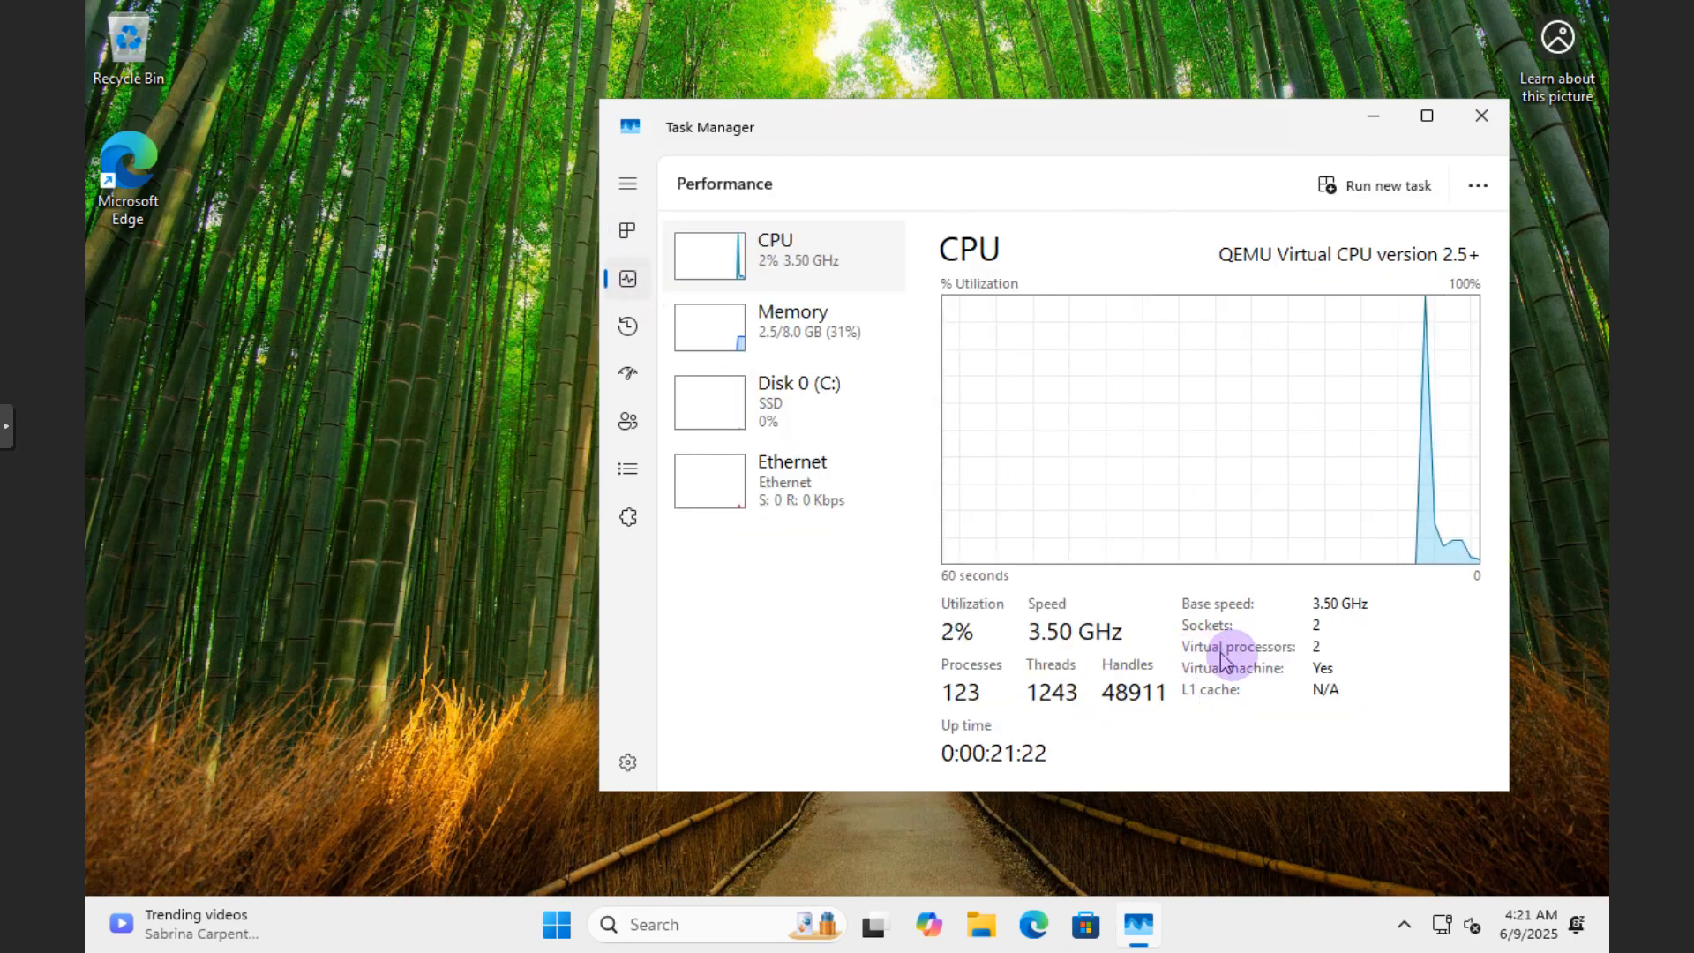
{"action": "mouse_move", "coordinate": [1315, 683]}
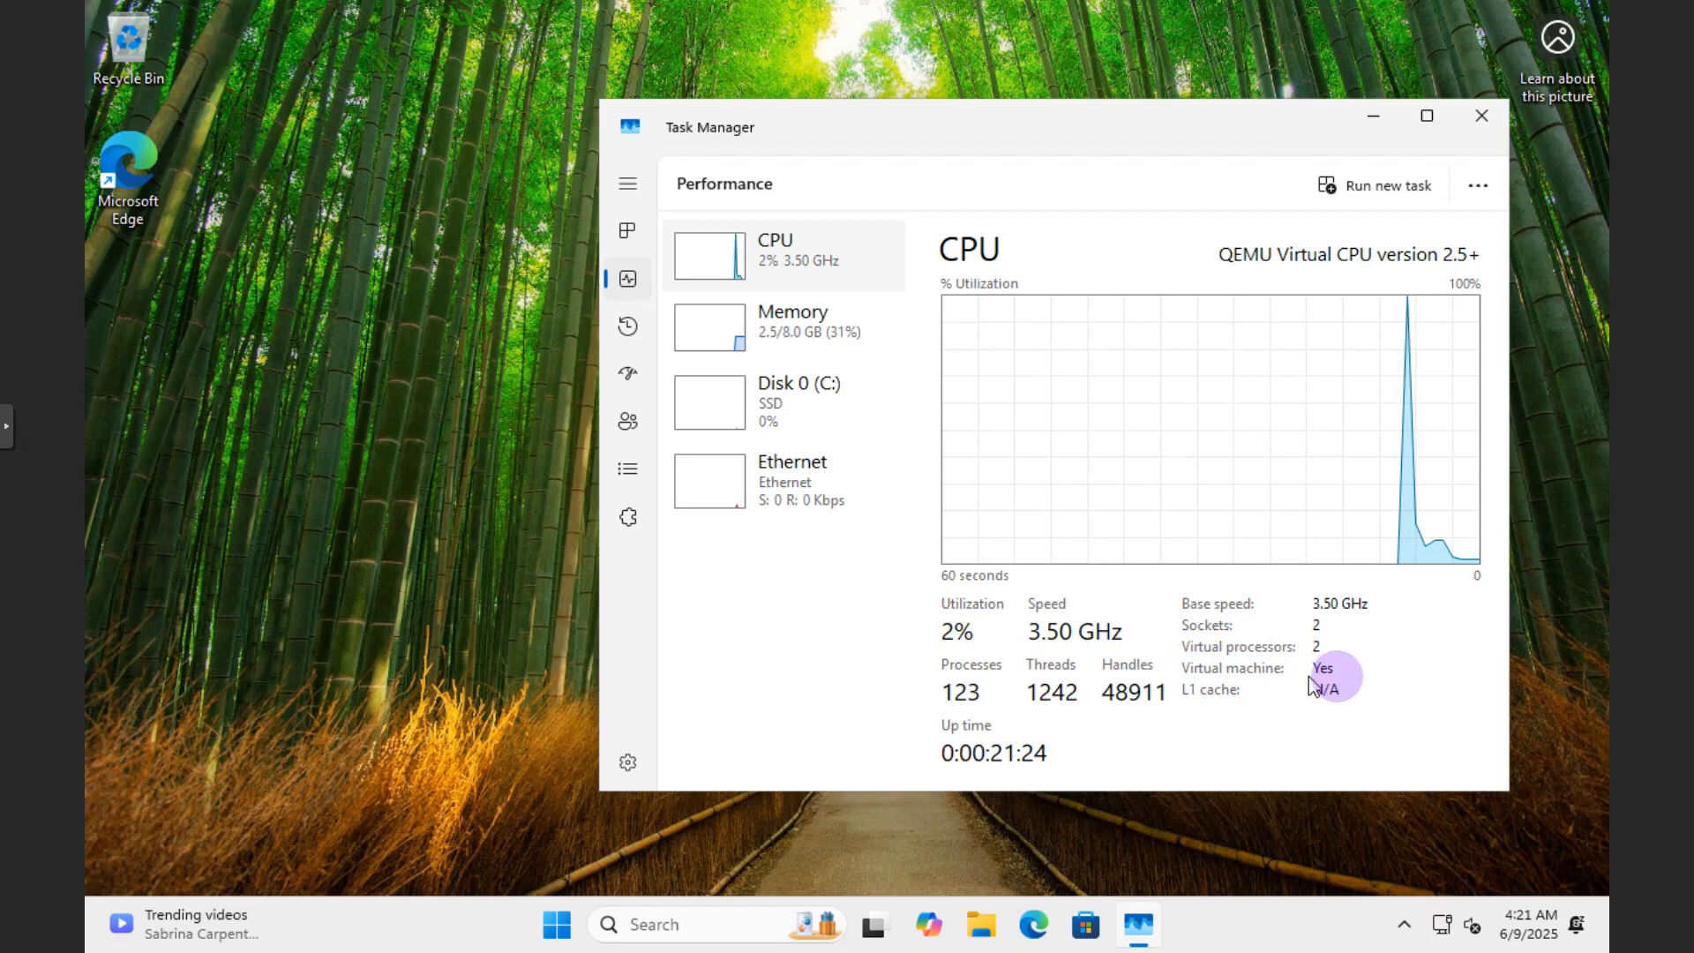
{"action": "mouse_move", "coordinate": [612, 31]}
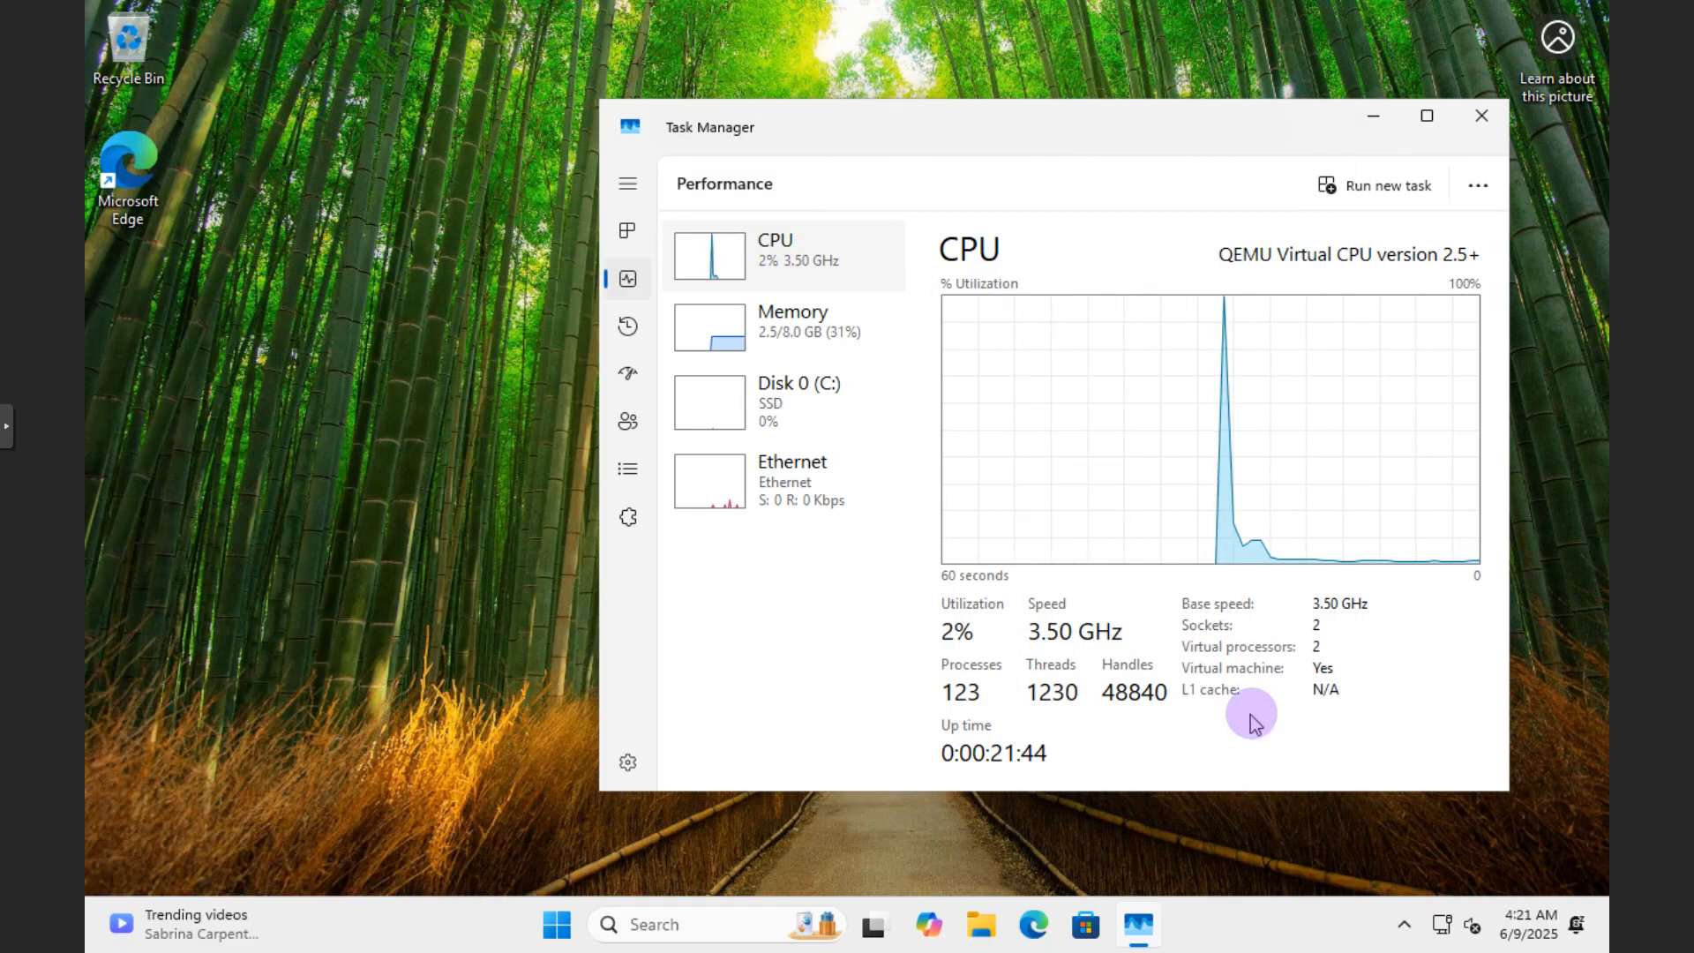
{"action": "mouse_move", "coordinate": [1317, 669]}
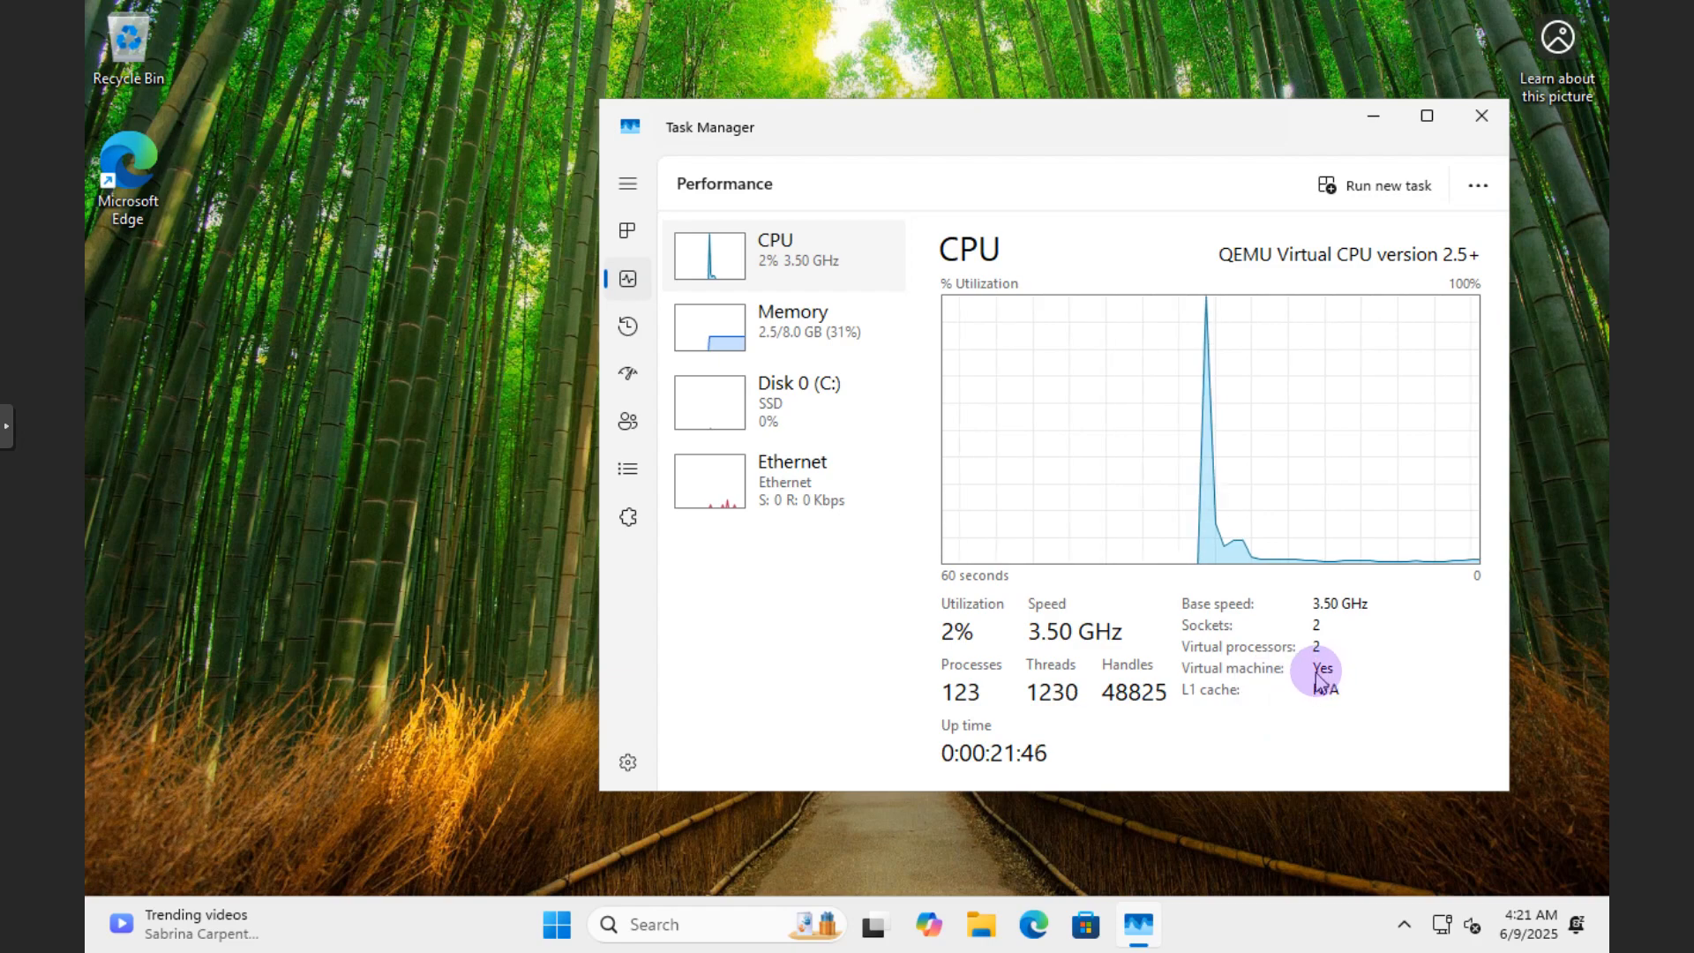
{"action": "left_click", "coordinate": [1481, 116]}
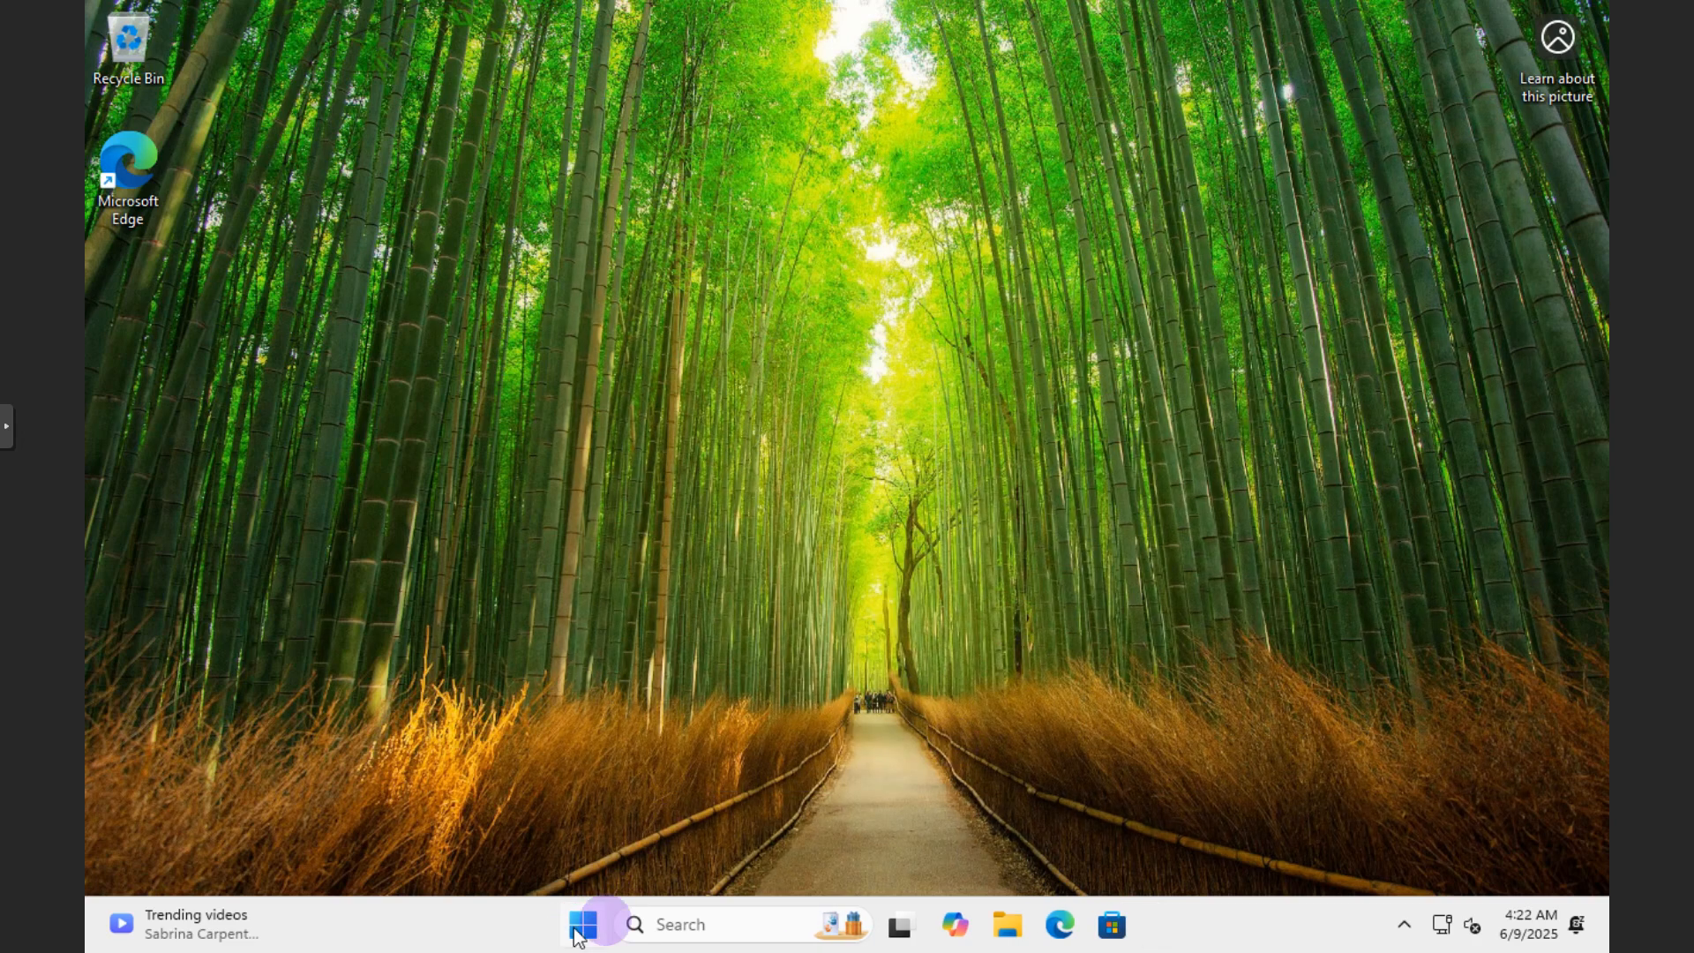
{"action": "mouse_move", "coordinate": [1244, 756]}
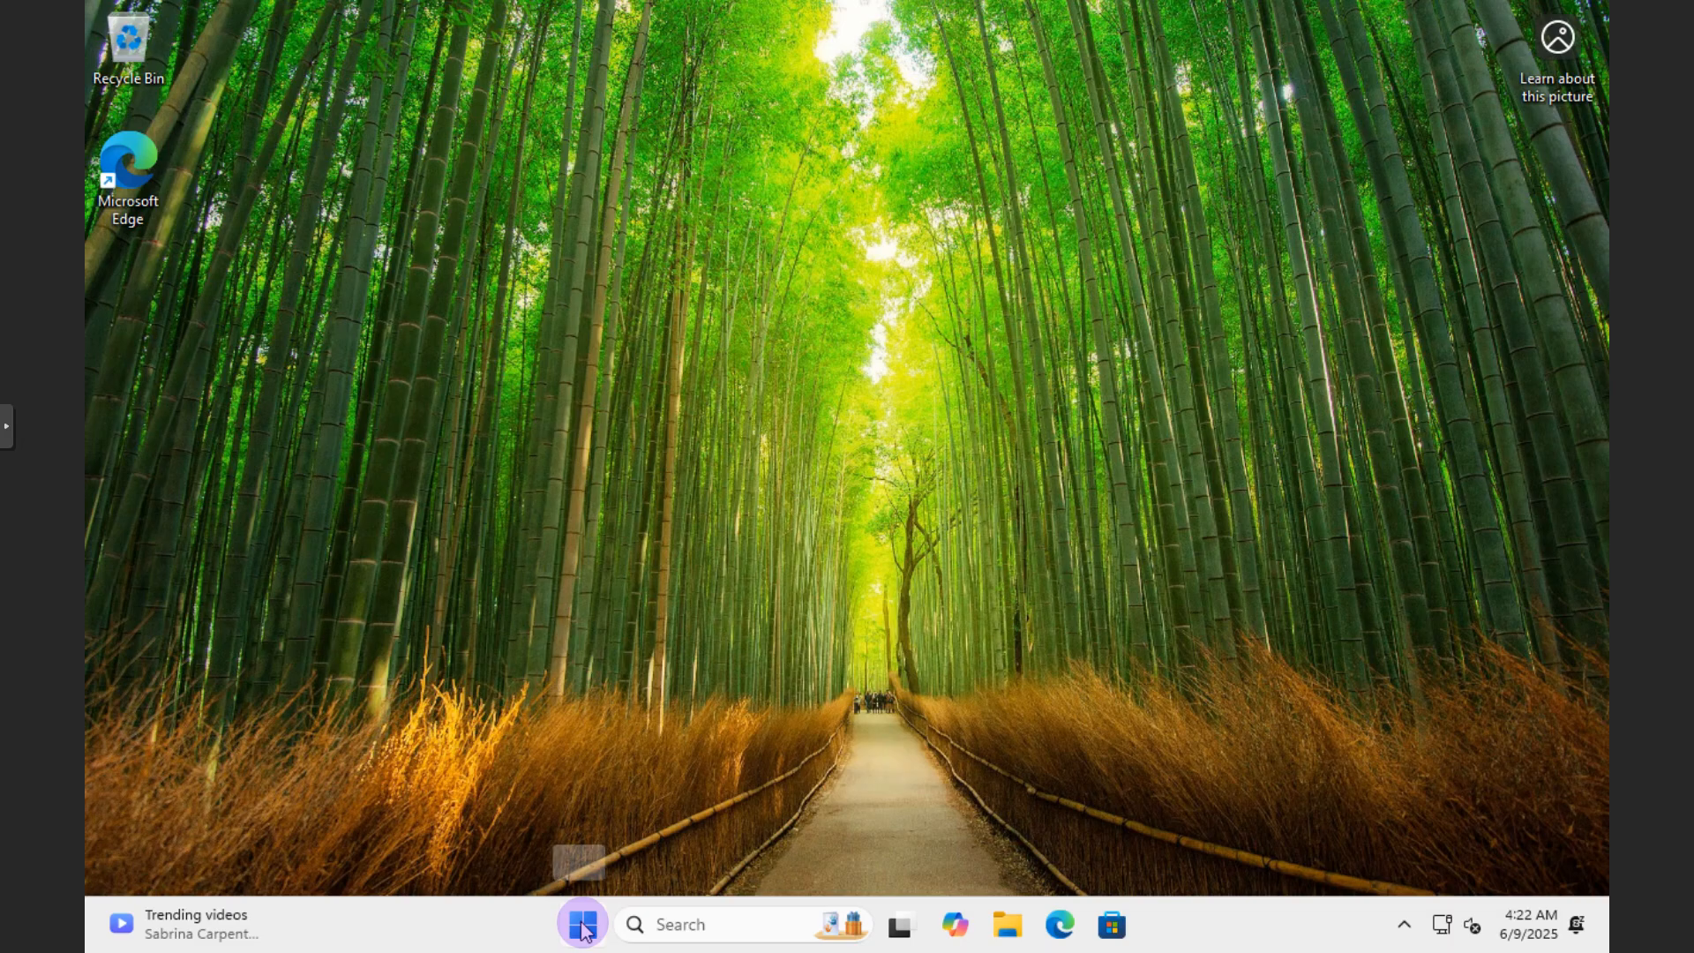
{"action": "mouse_move", "coordinate": [582, 923]}
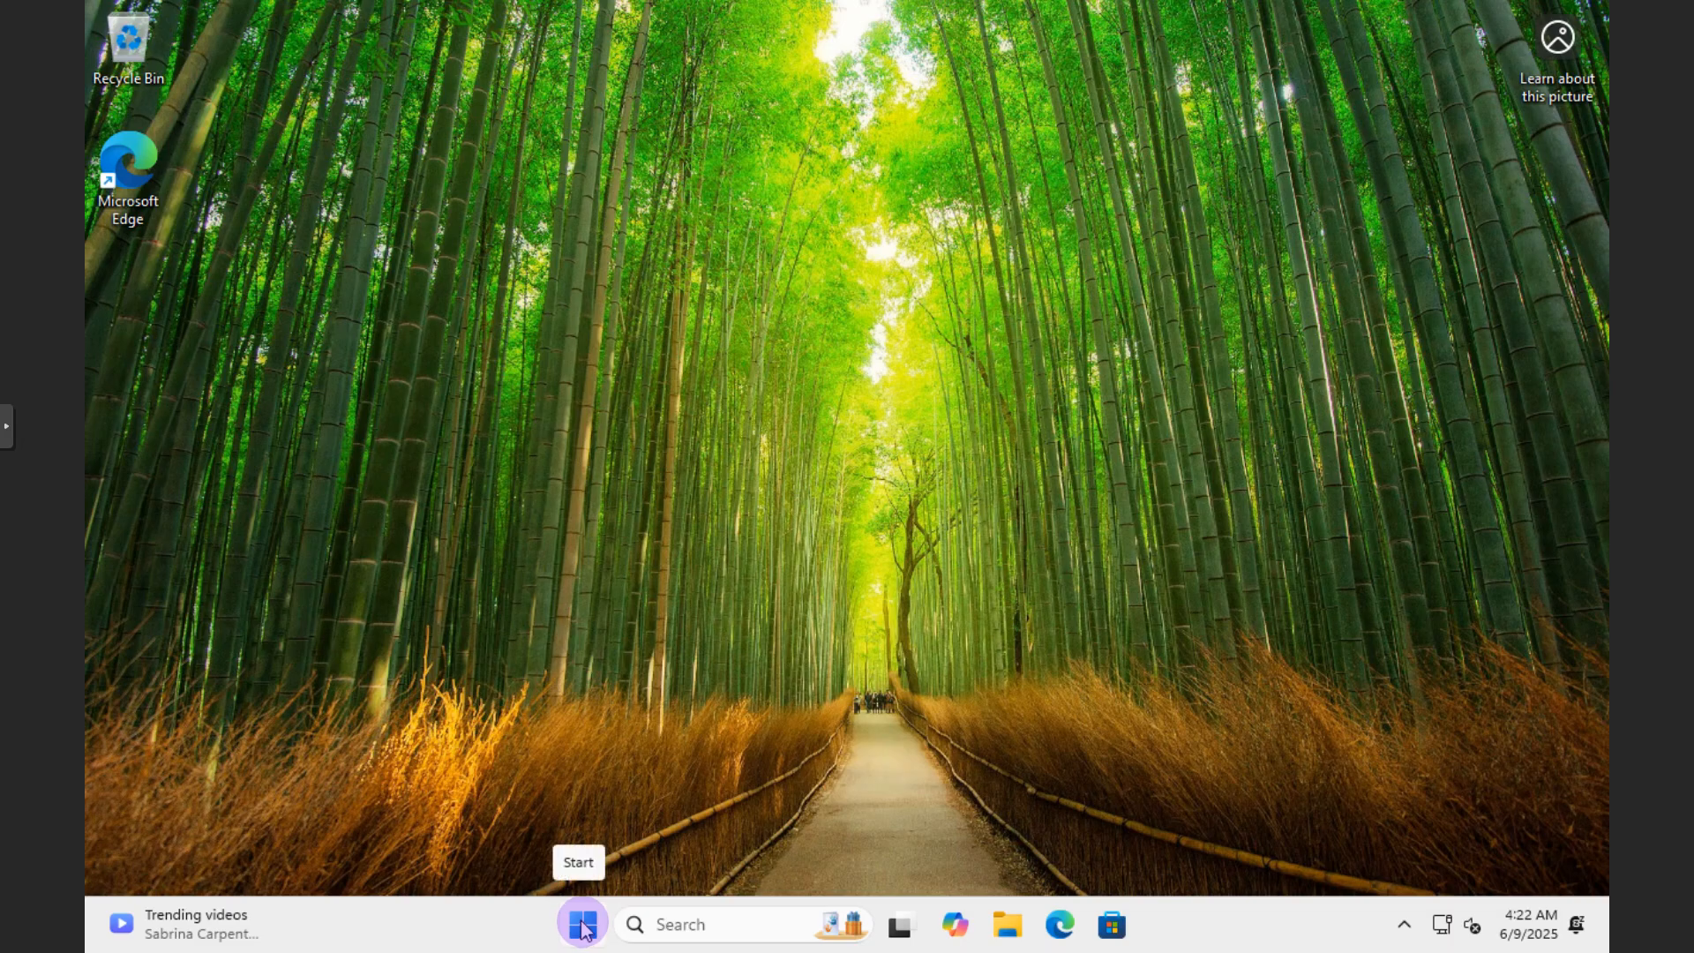
Find Control Panel via Start search, switch View by to Large icons, and open Programs and Features
{"action": "left_click", "coordinate": [582, 923]}
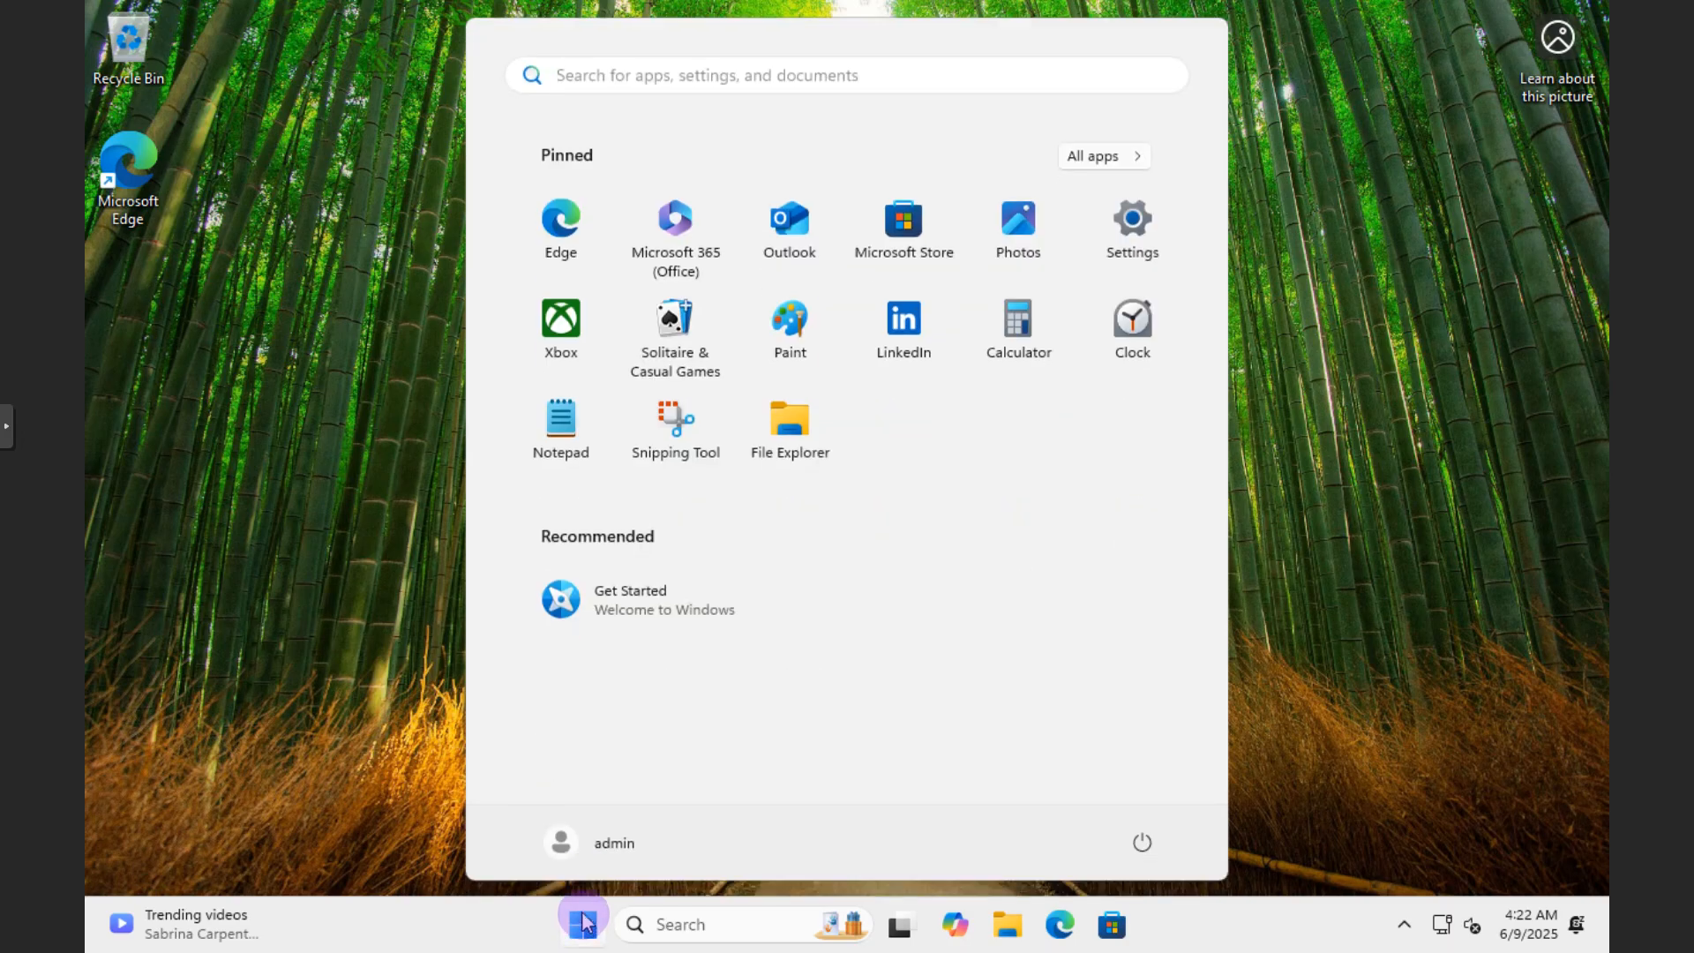
{"action": "type", "text": "contro"}
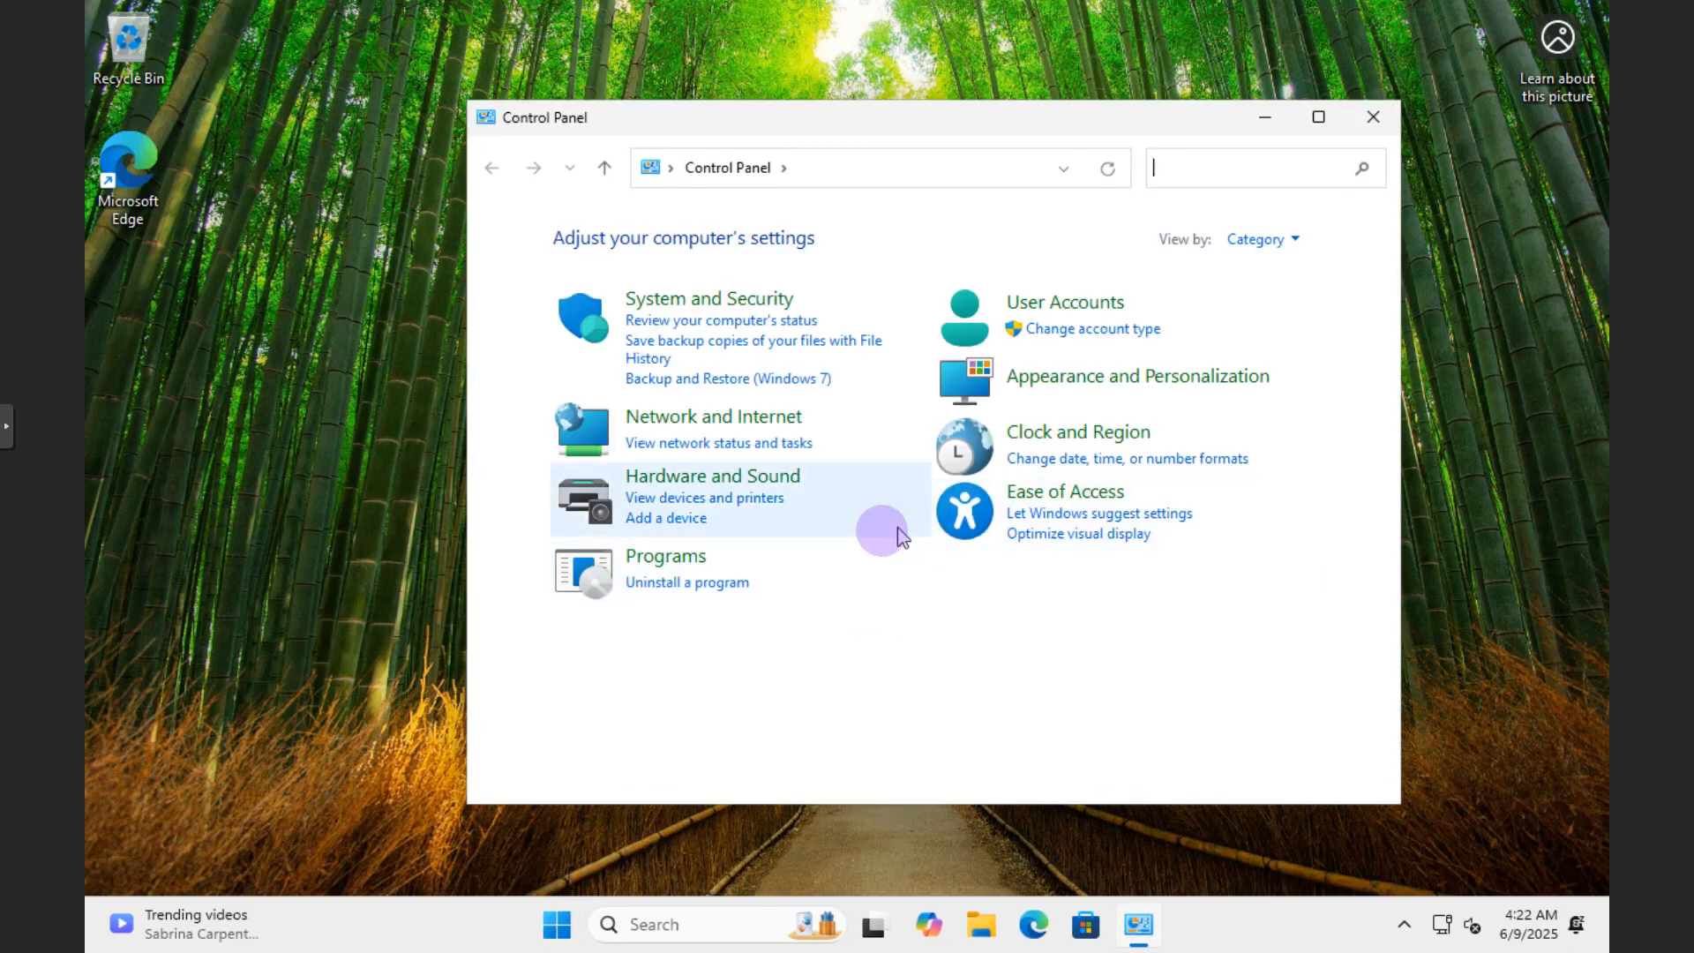
{"action": "mouse_move", "coordinate": [962, 592]}
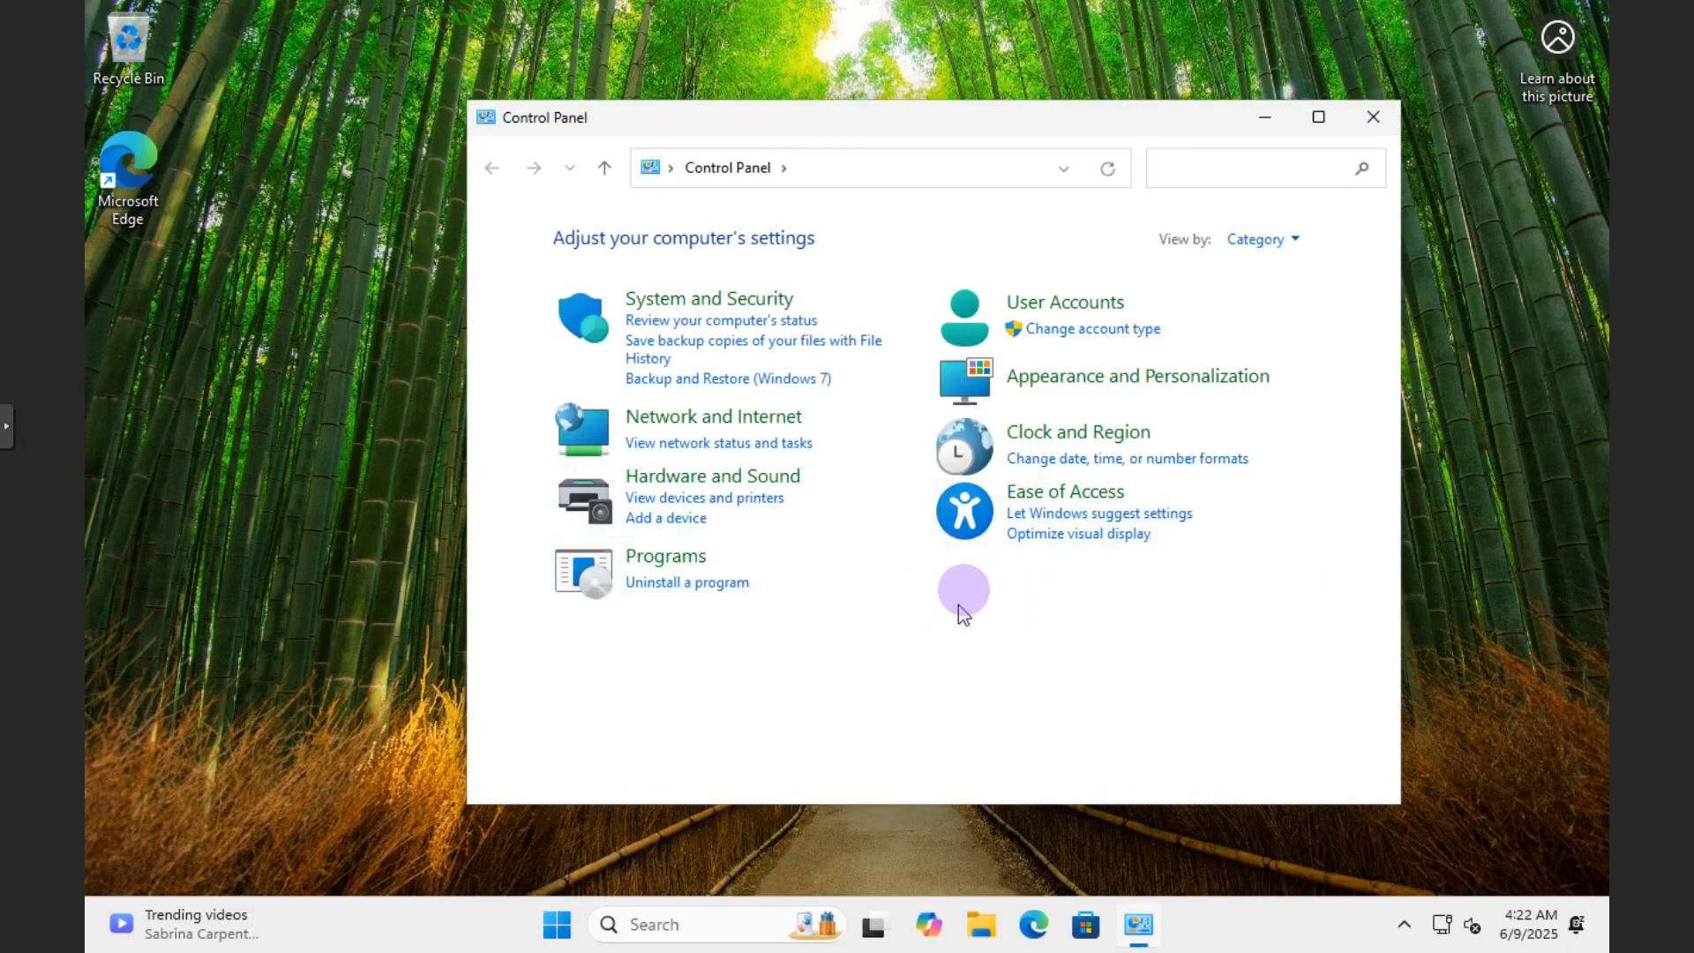
{"action": "mouse_move", "coordinate": [732, 592]}
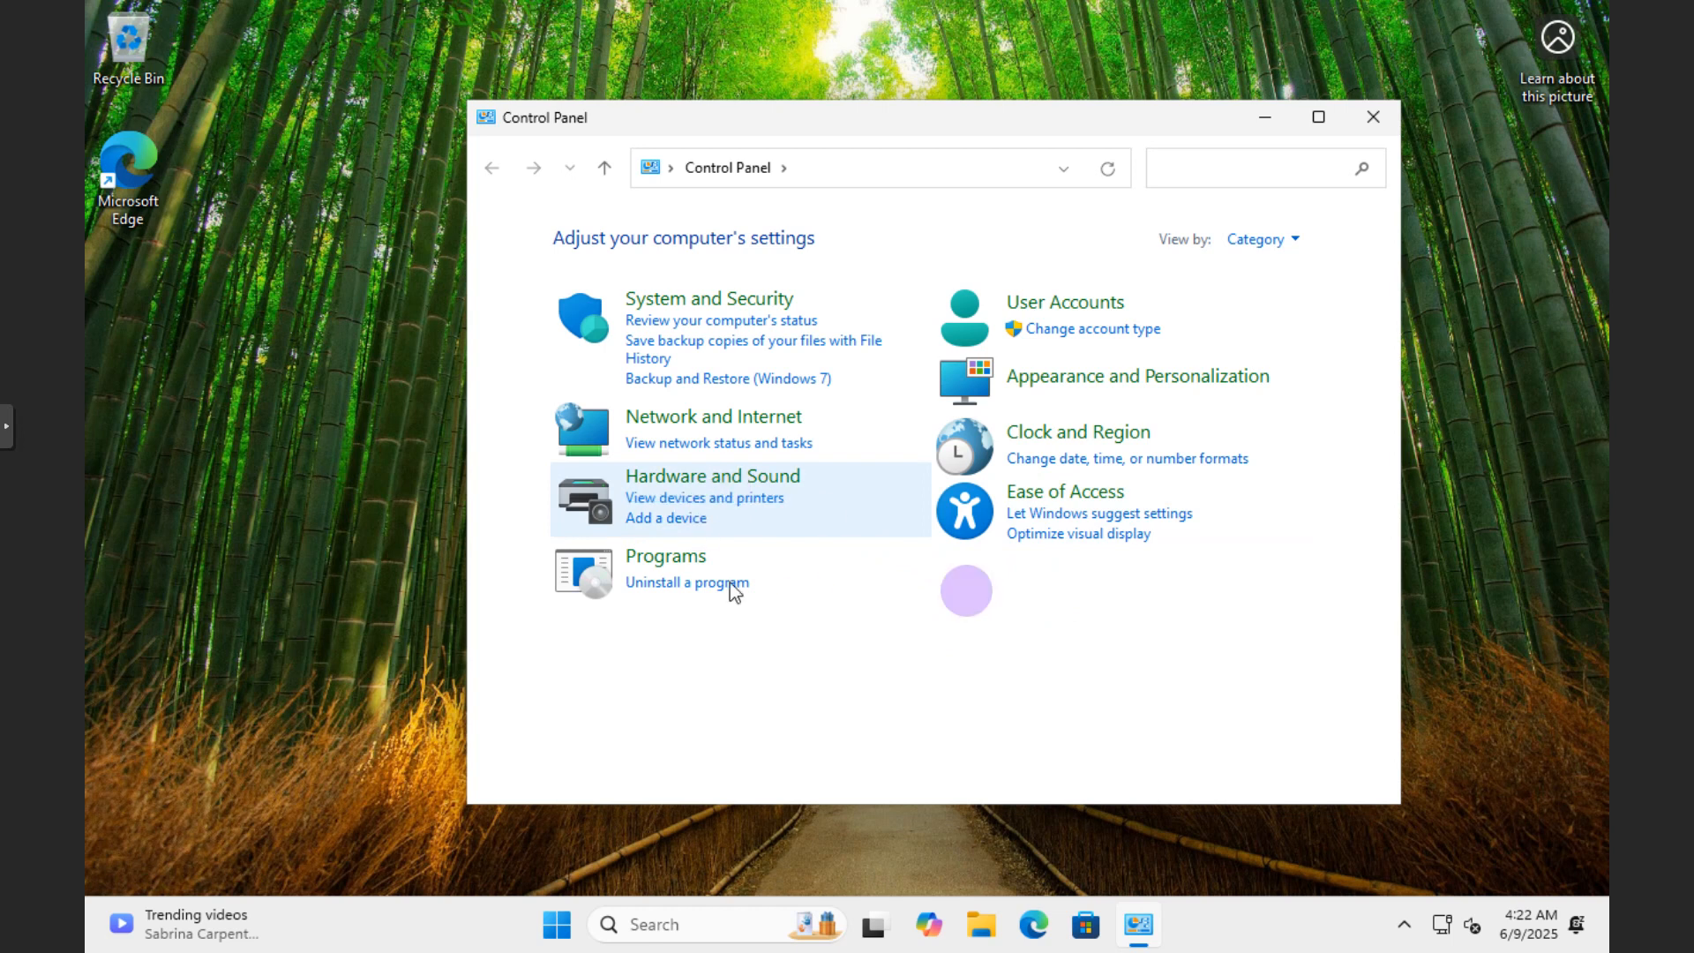
{"action": "left_click", "coordinate": [1261, 239]}
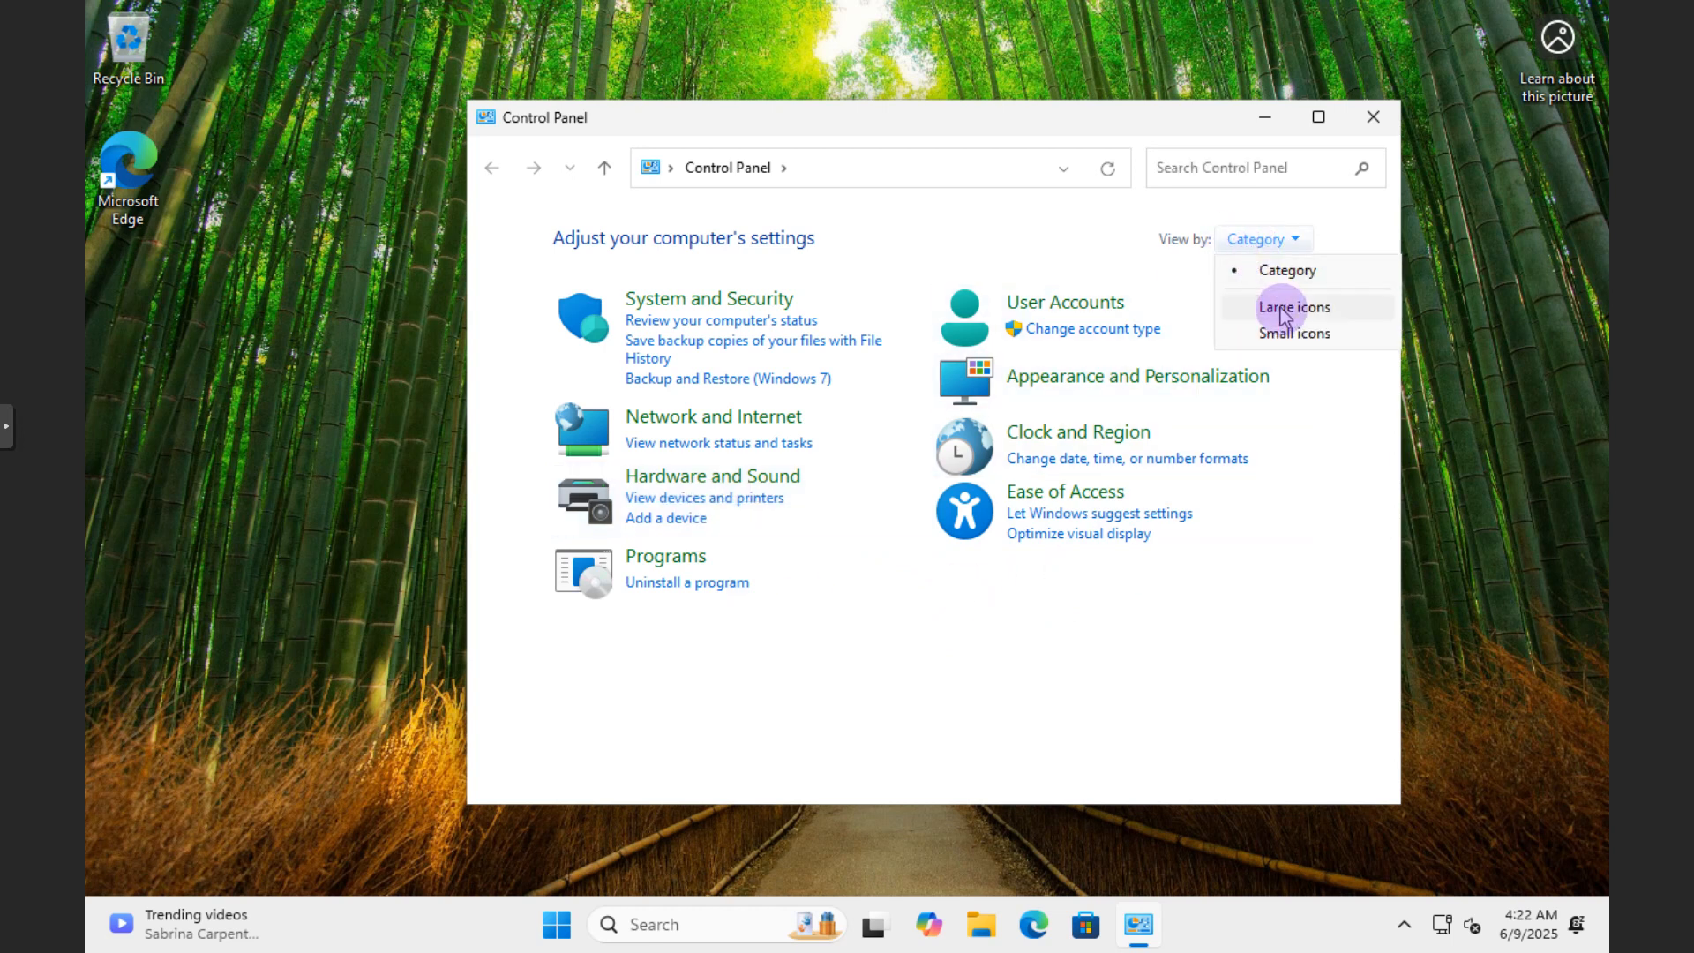
{"action": "left_click", "coordinate": [1293, 307]}
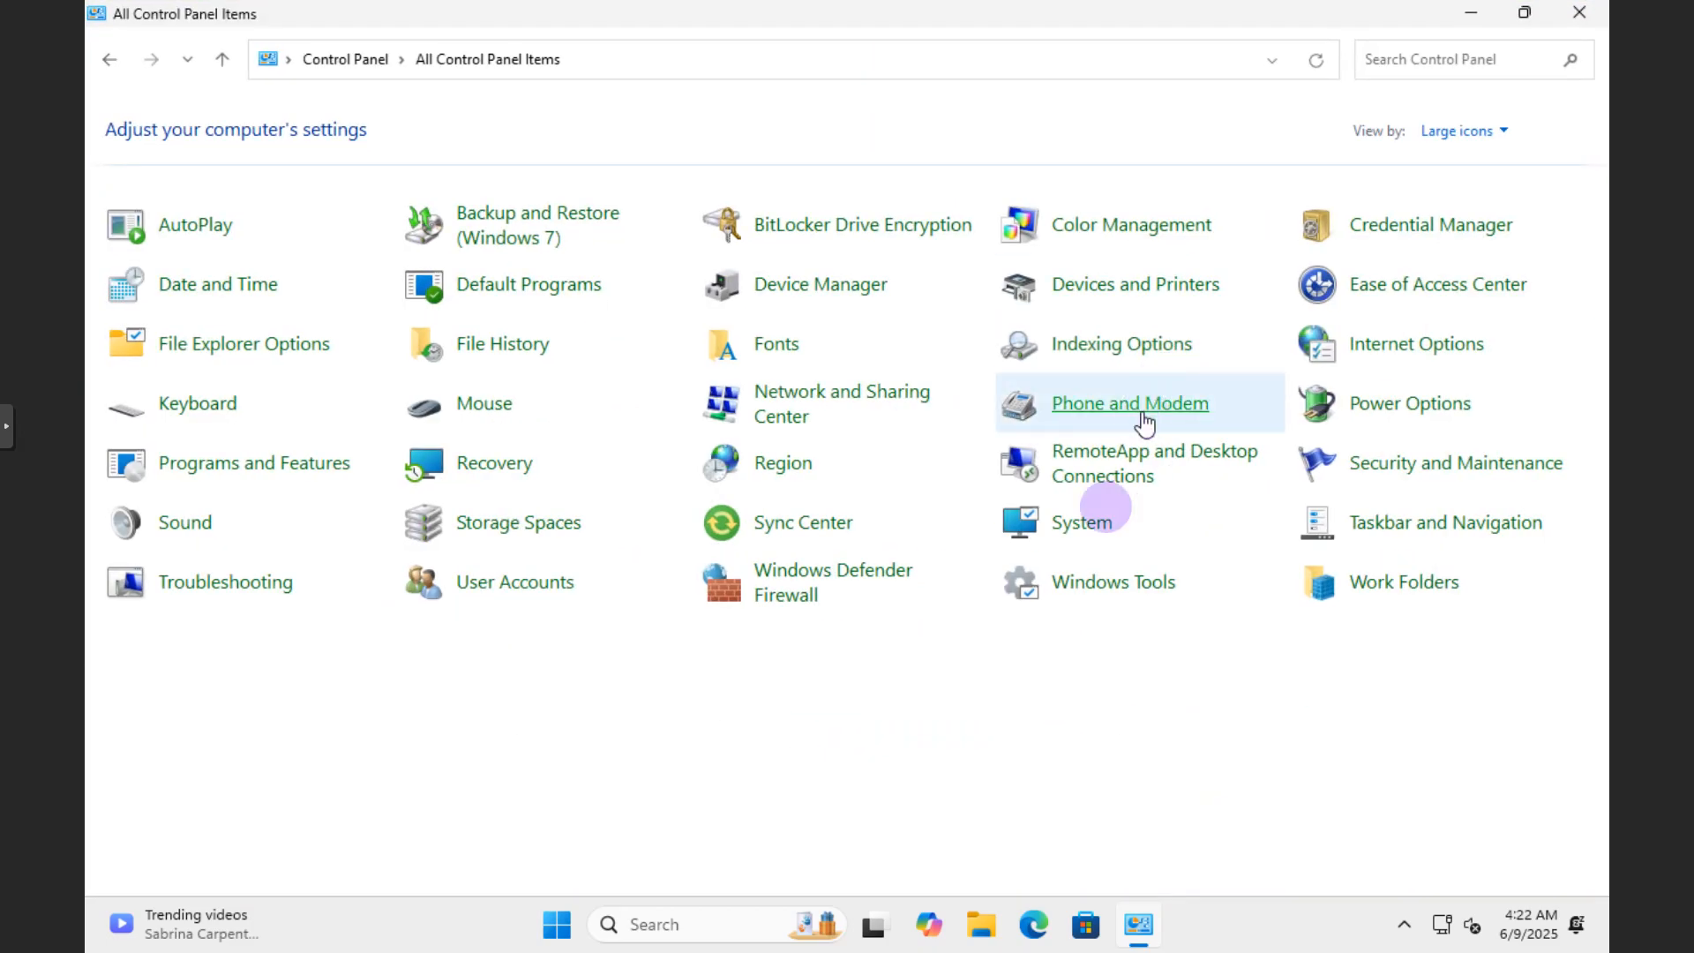
{"action": "mouse_move", "coordinate": [756, 621]}
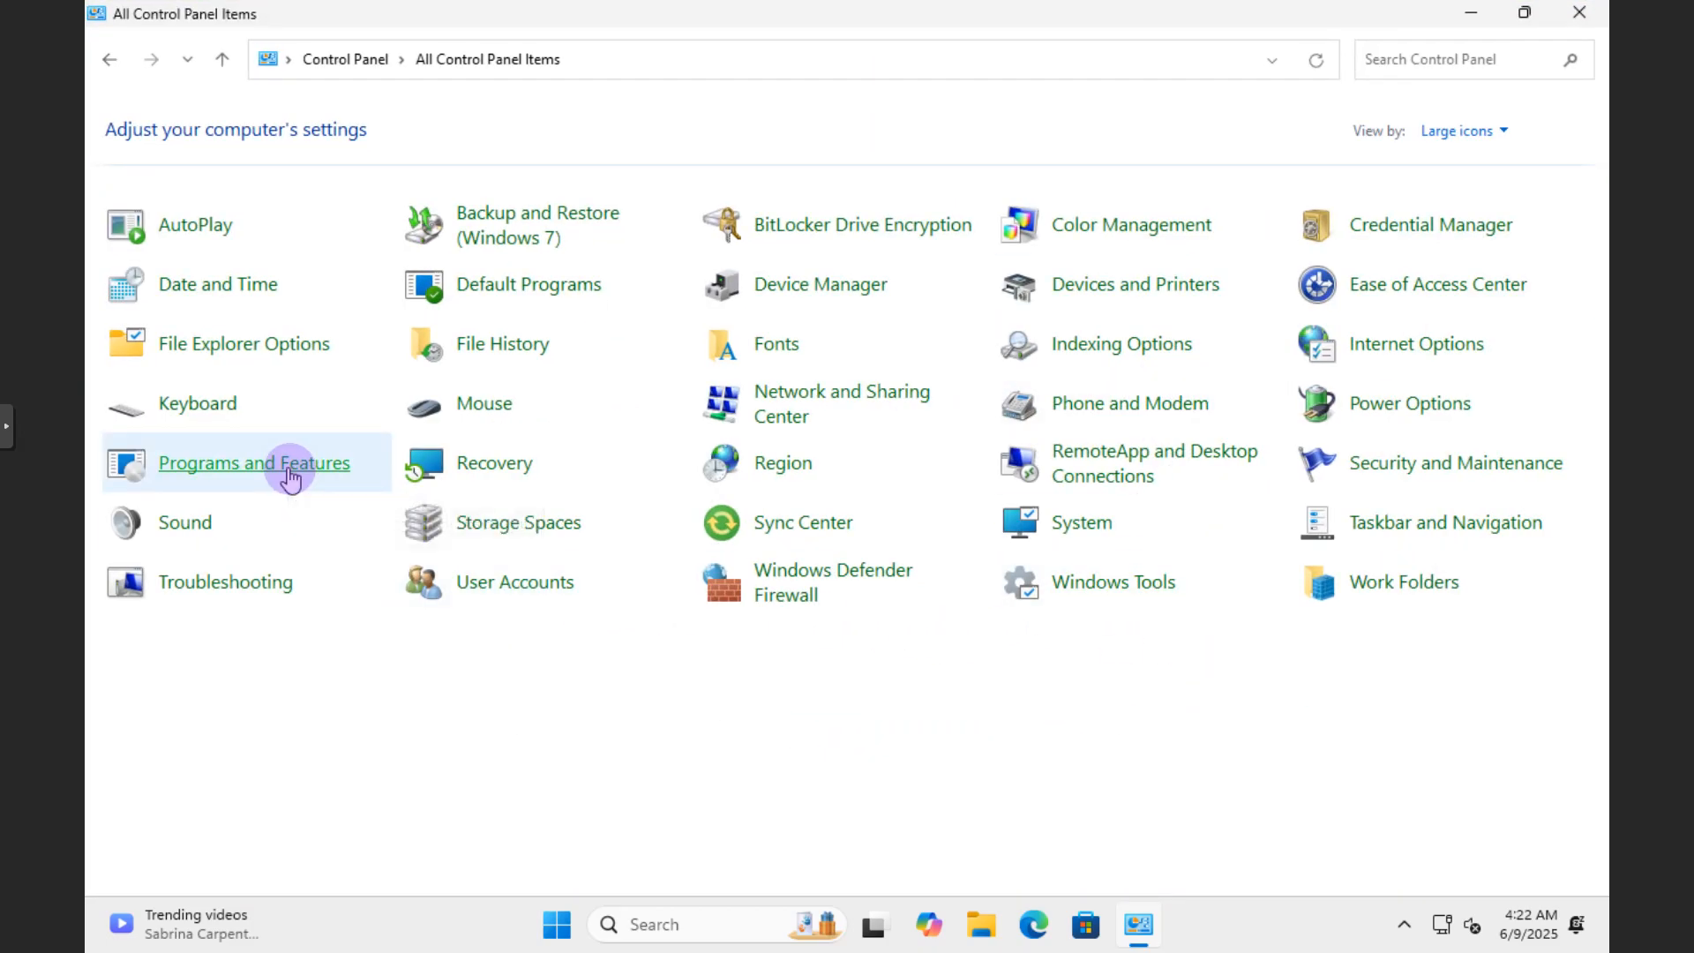
{"action": "left_click", "coordinate": [254, 462]}
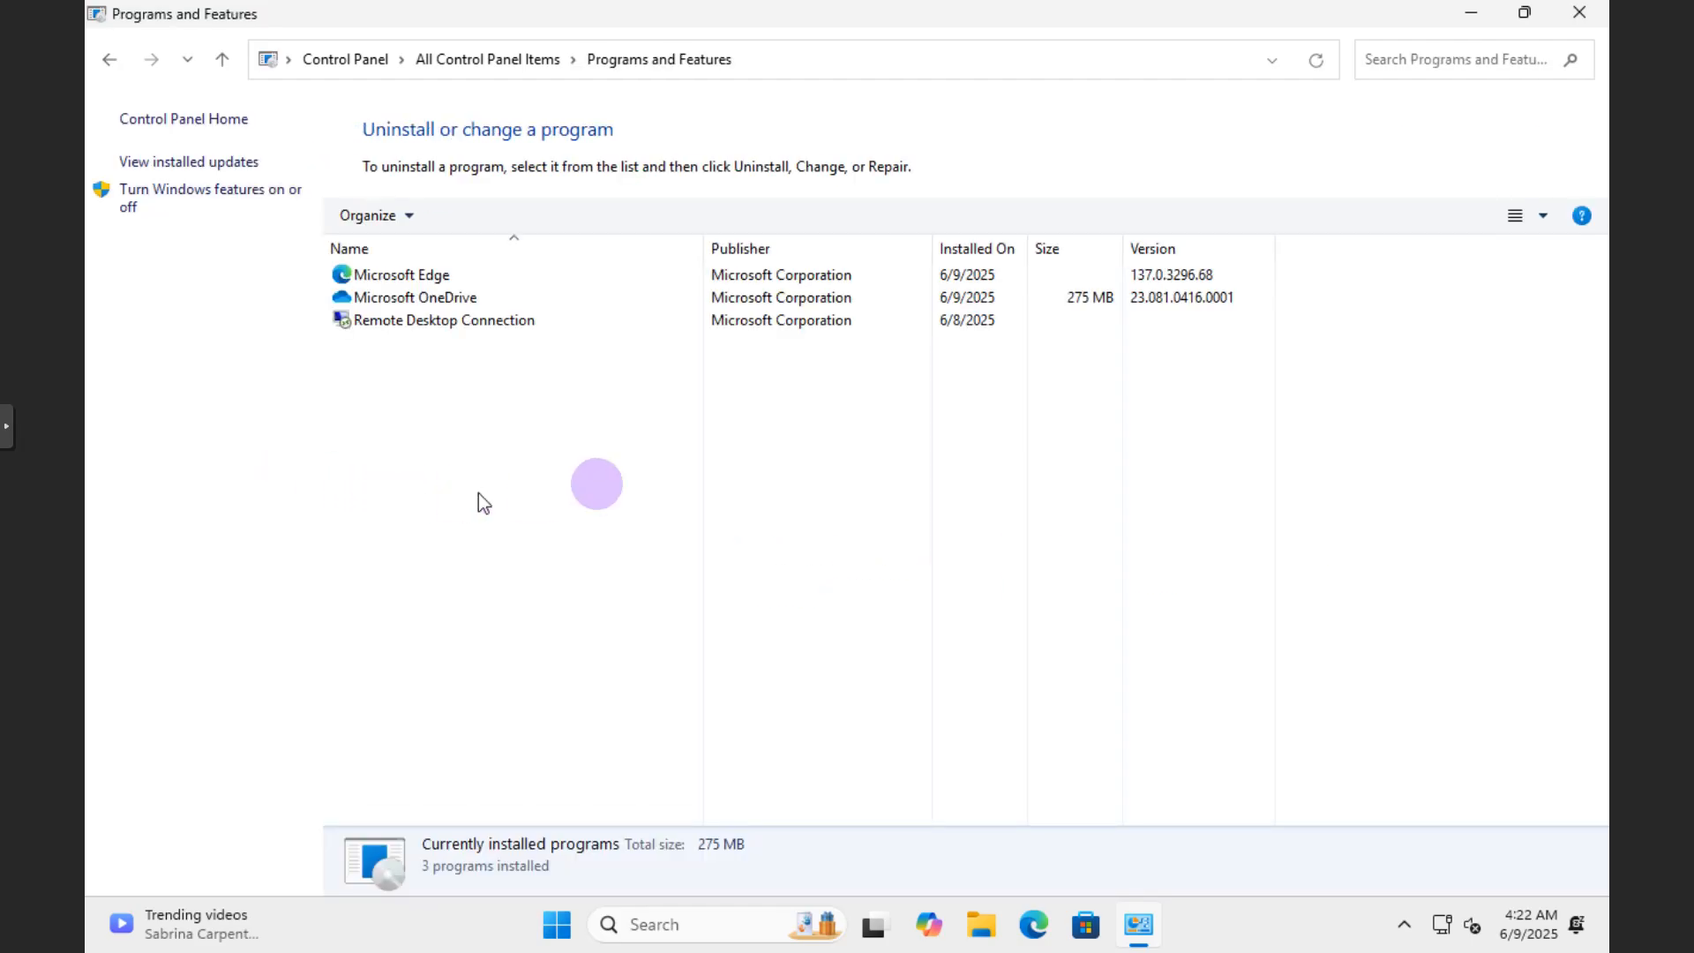
{"action": "mouse_move", "coordinate": [424, 390]}
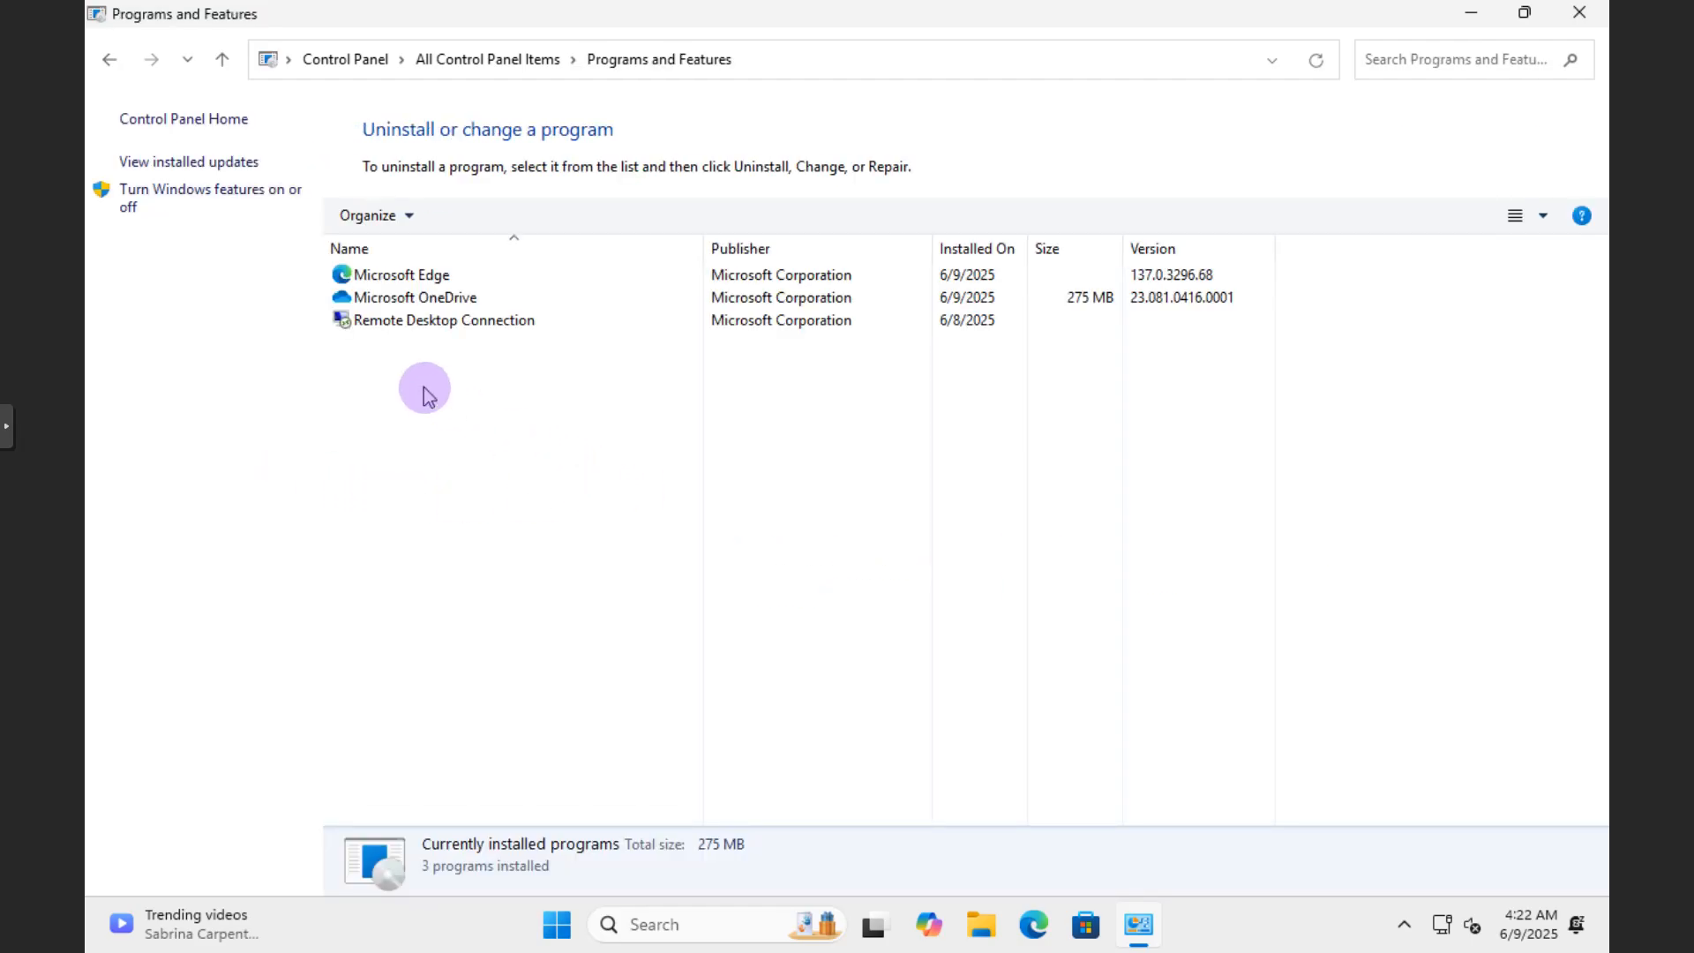
{"action": "mouse_move", "coordinate": [514, 510]}
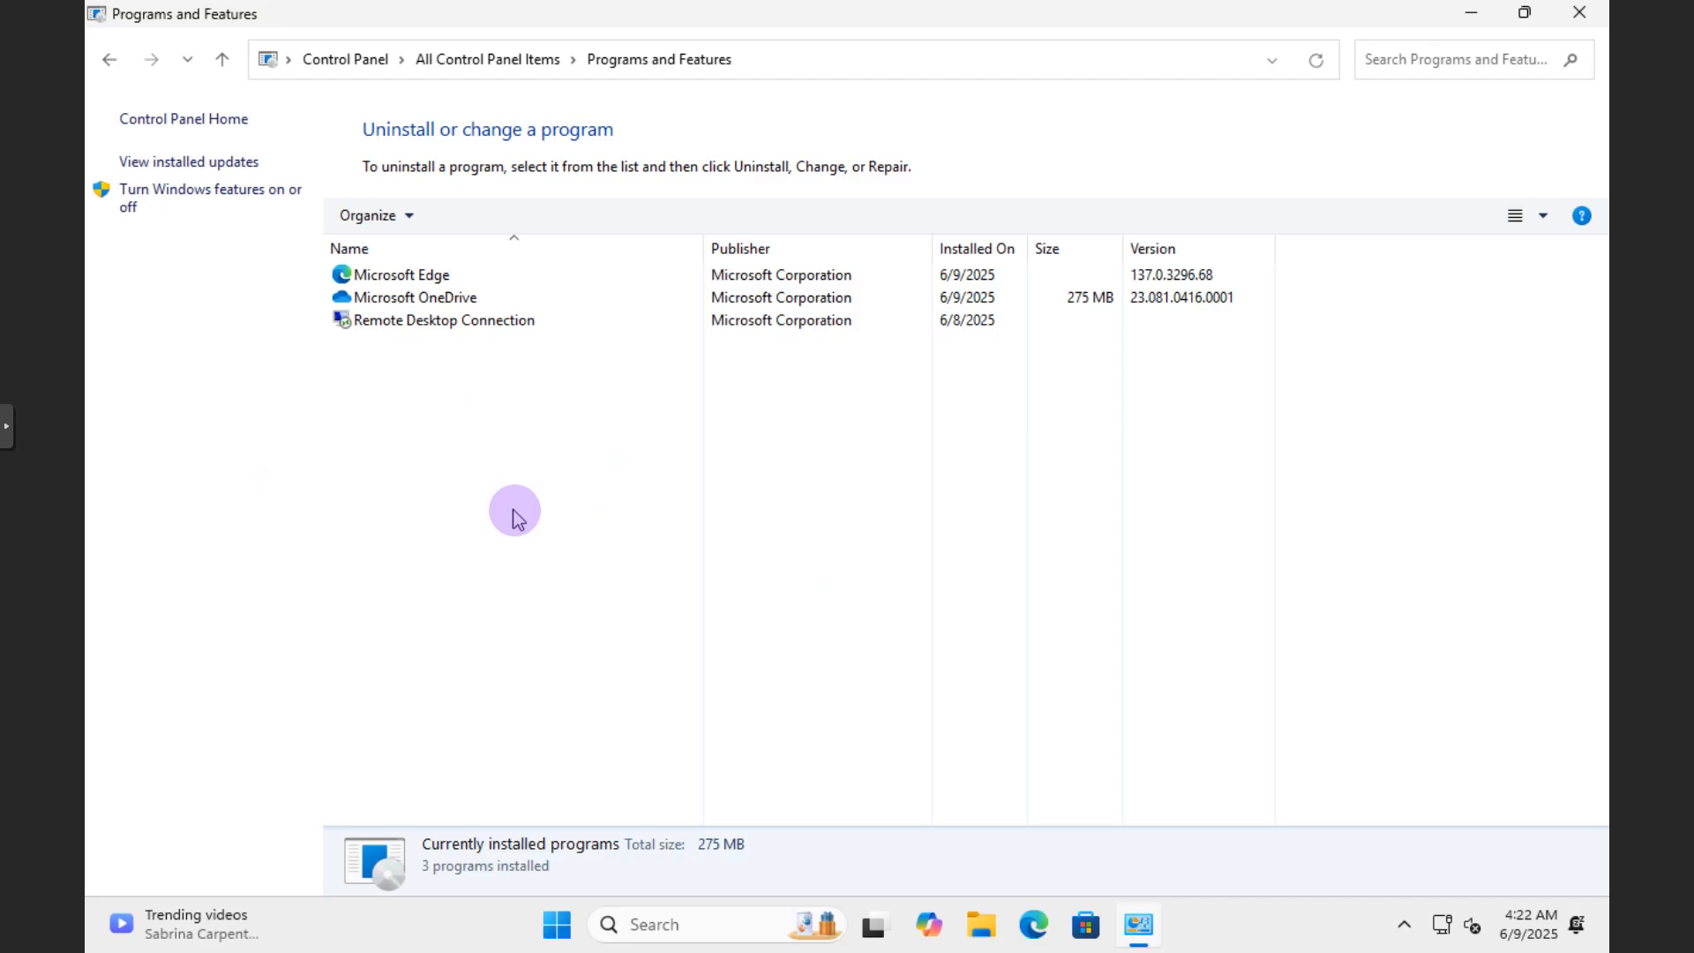
{"action": "mouse_move", "coordinate": [452, 484]}
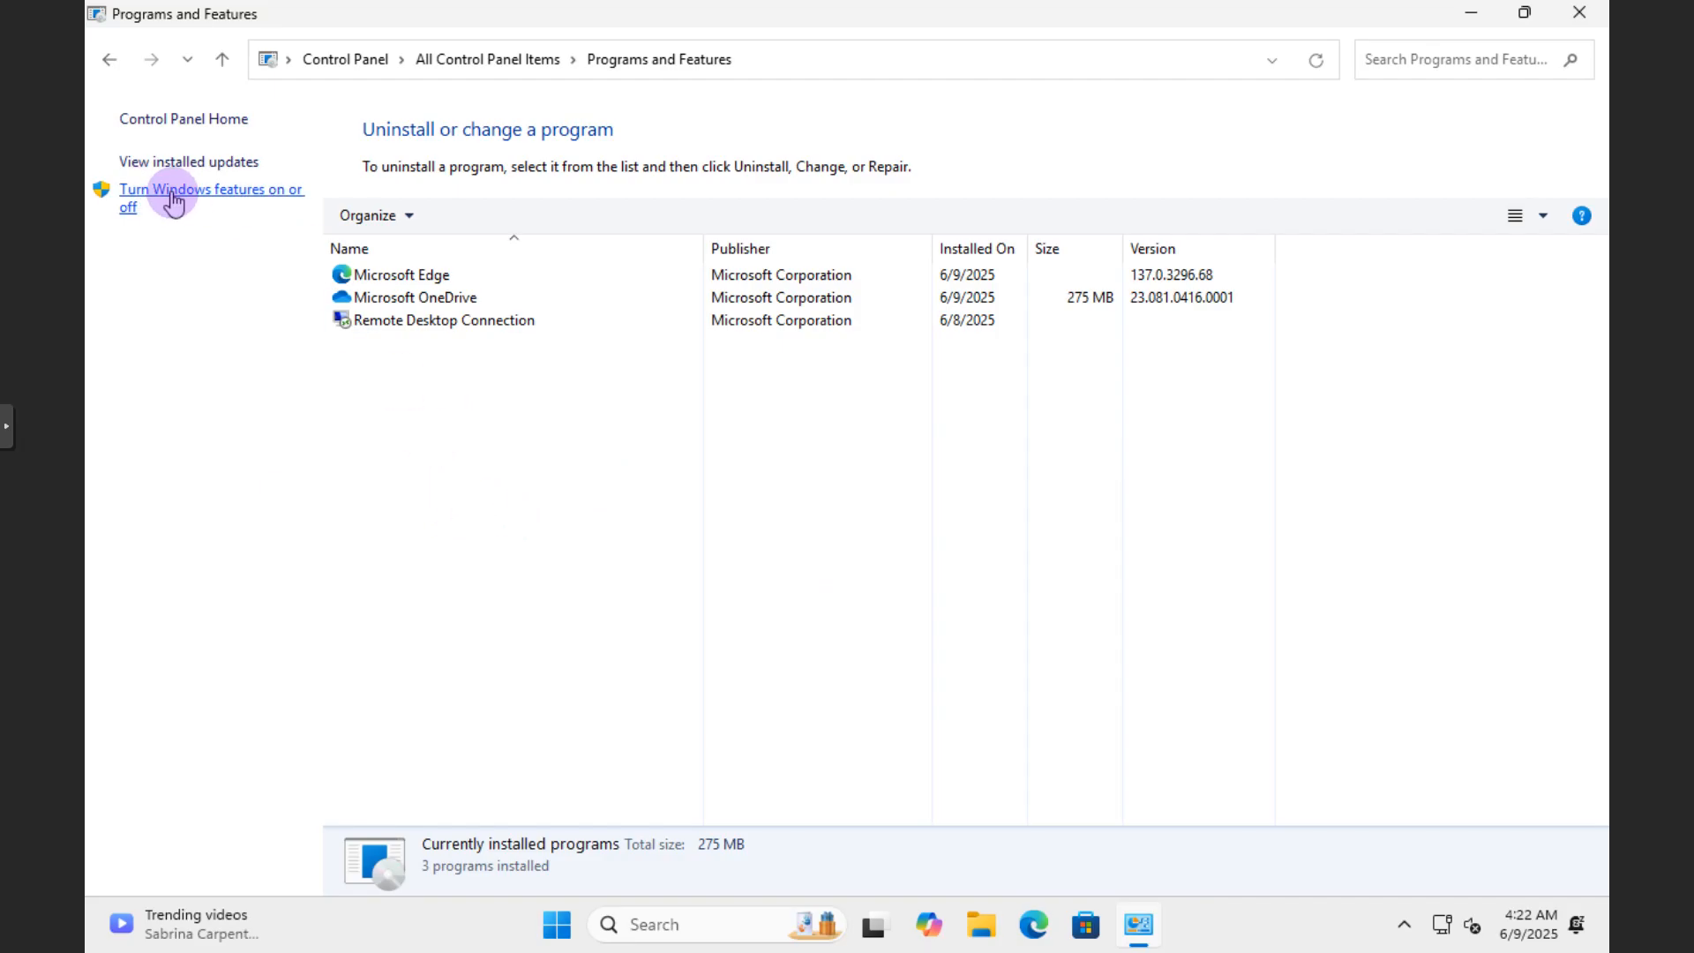
Open Windows Features and expand Hyper-V and Hyper-V Platform to inspect Hypervisor availability
{"action": "left_click", "coordinate": [206, 188]}
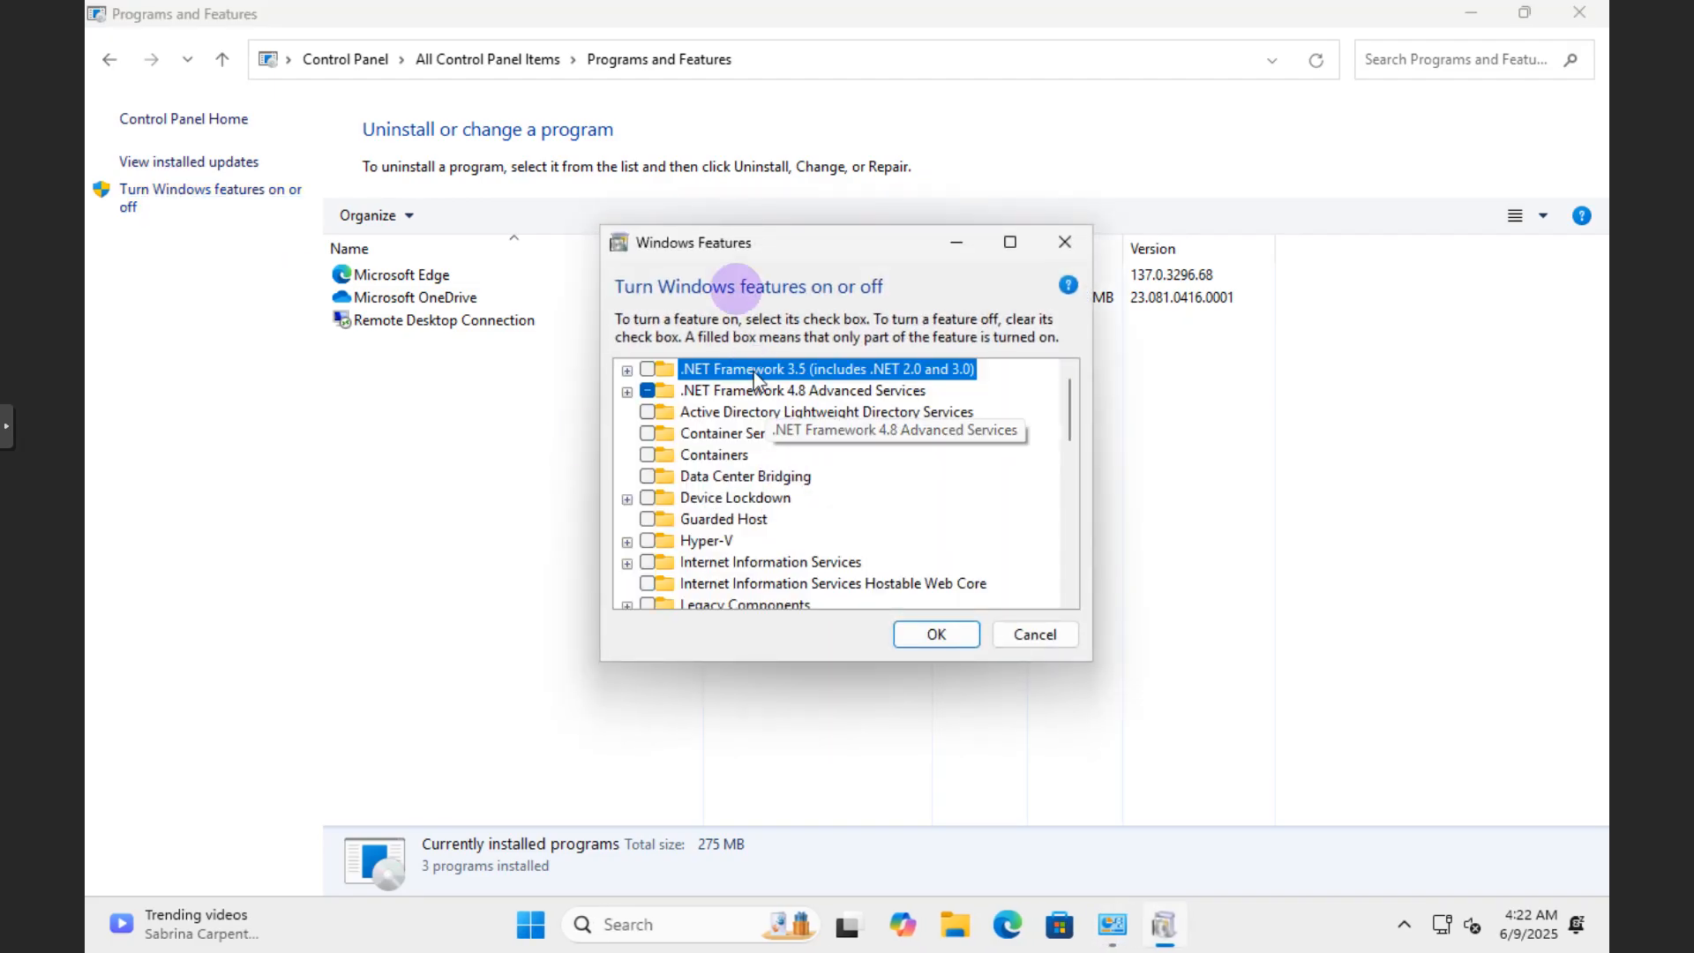
{"action": "mouse_move", "coordinate": [734, 284]}
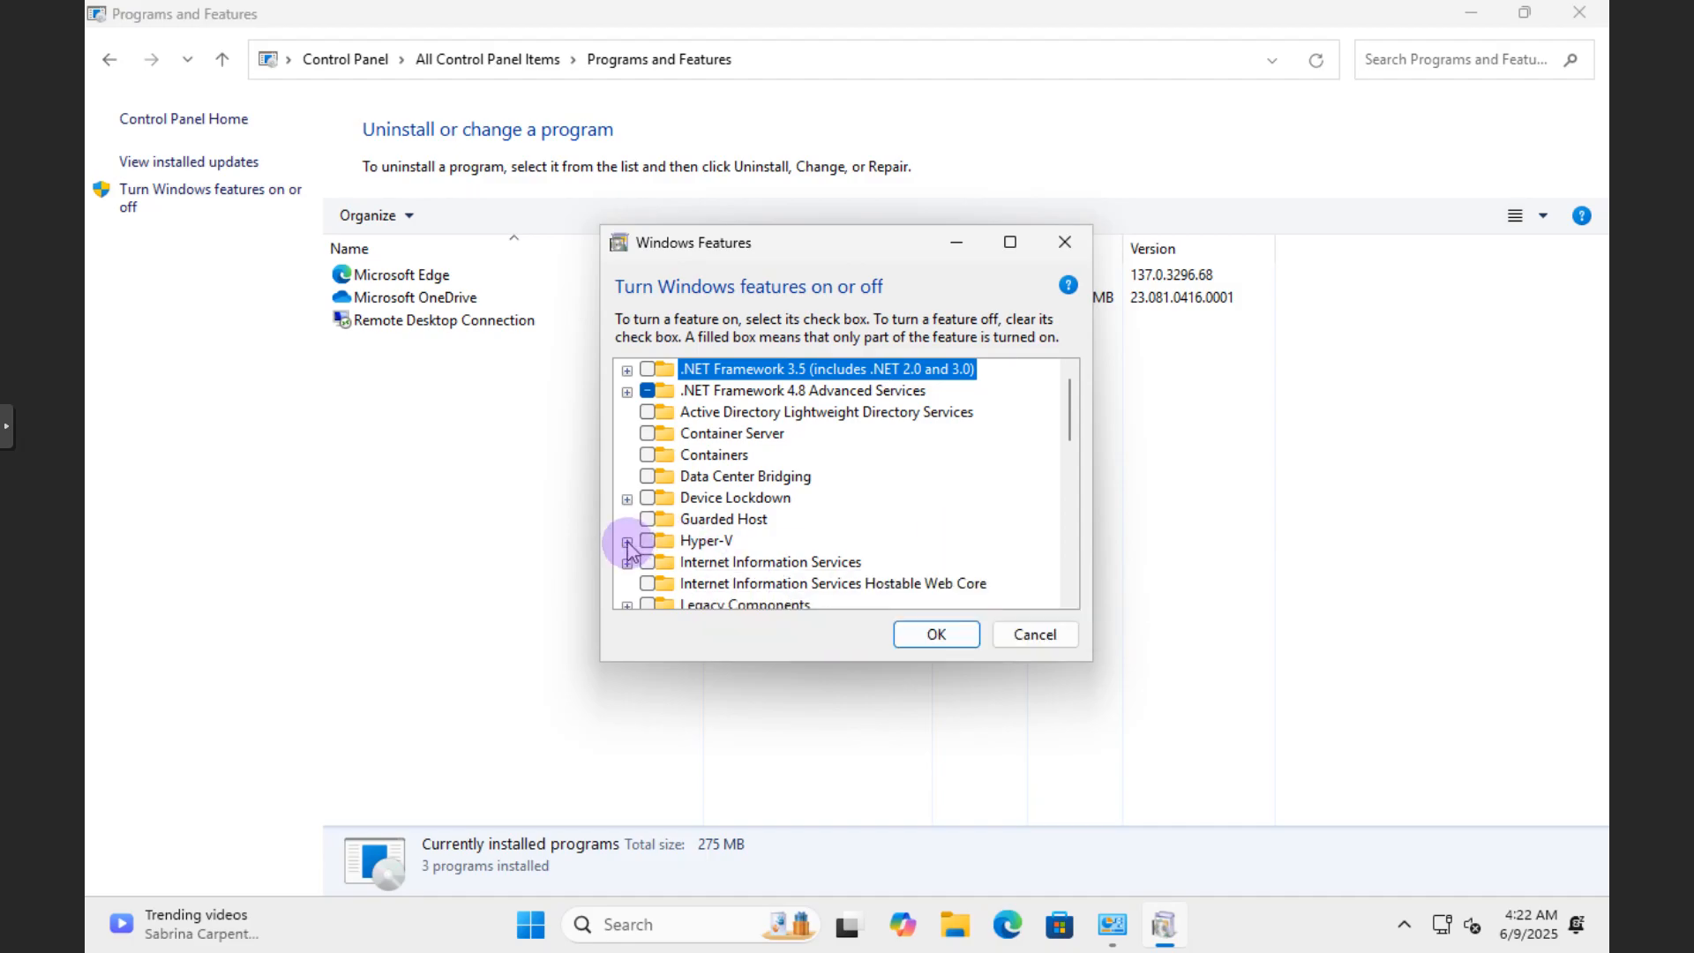
{"action": "left_click", "coordinate": [626, 540]}
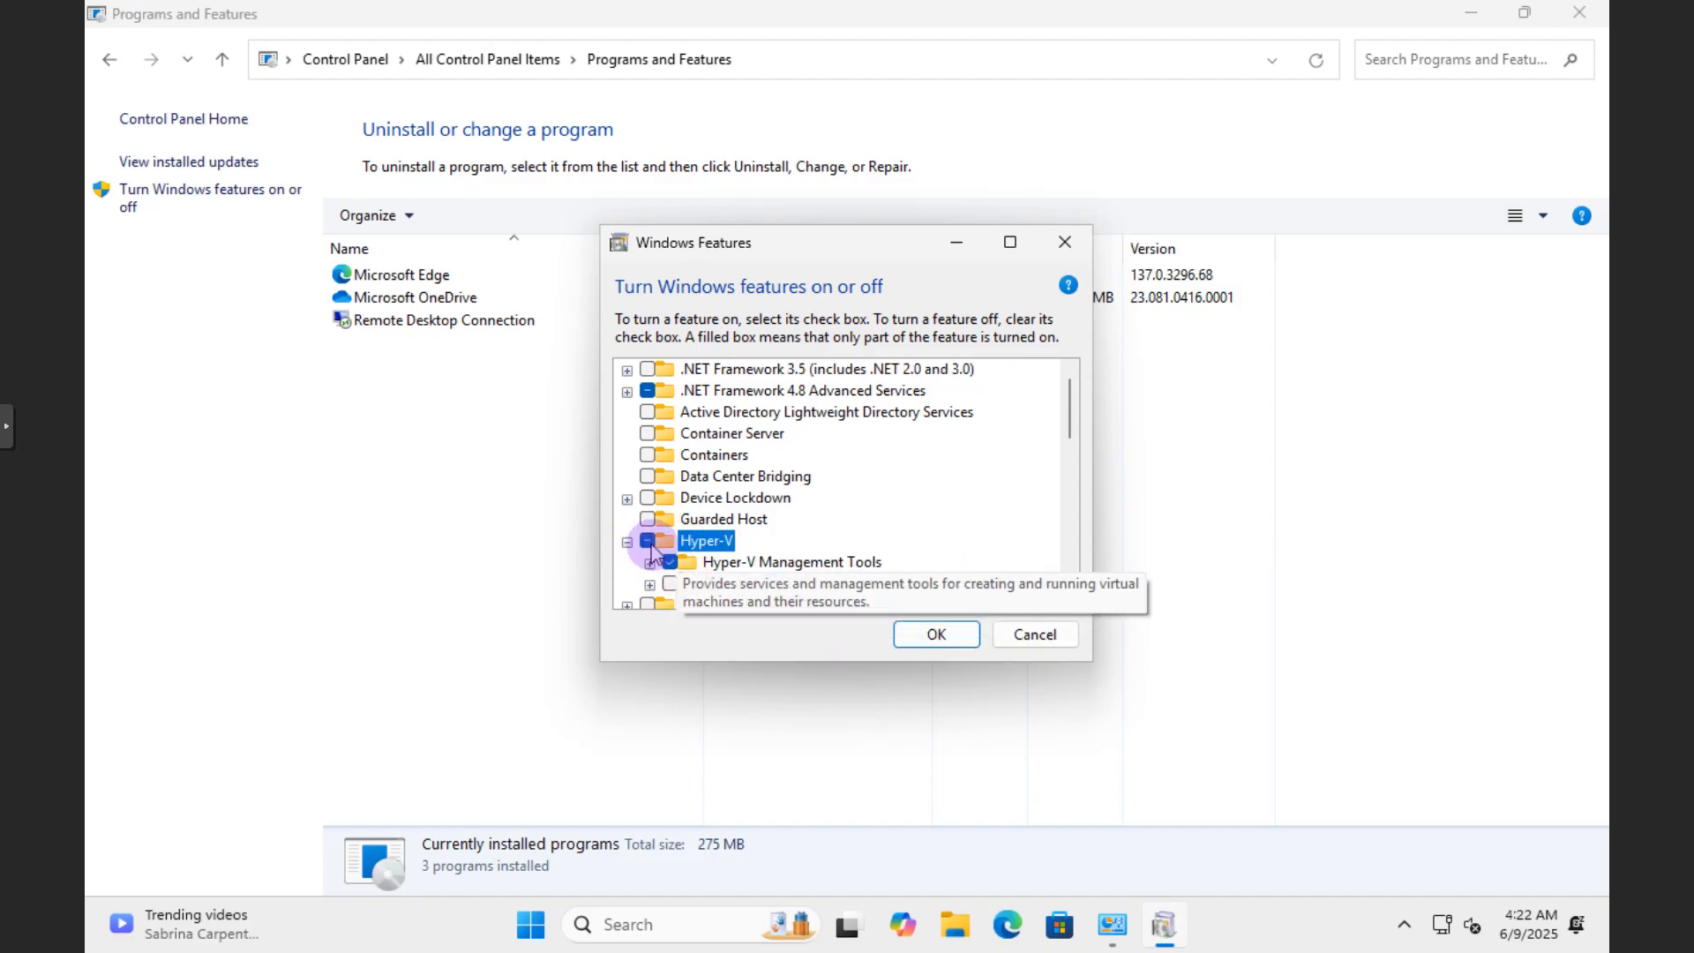
{"action": "left_click", "coordinate": [647, 540]}
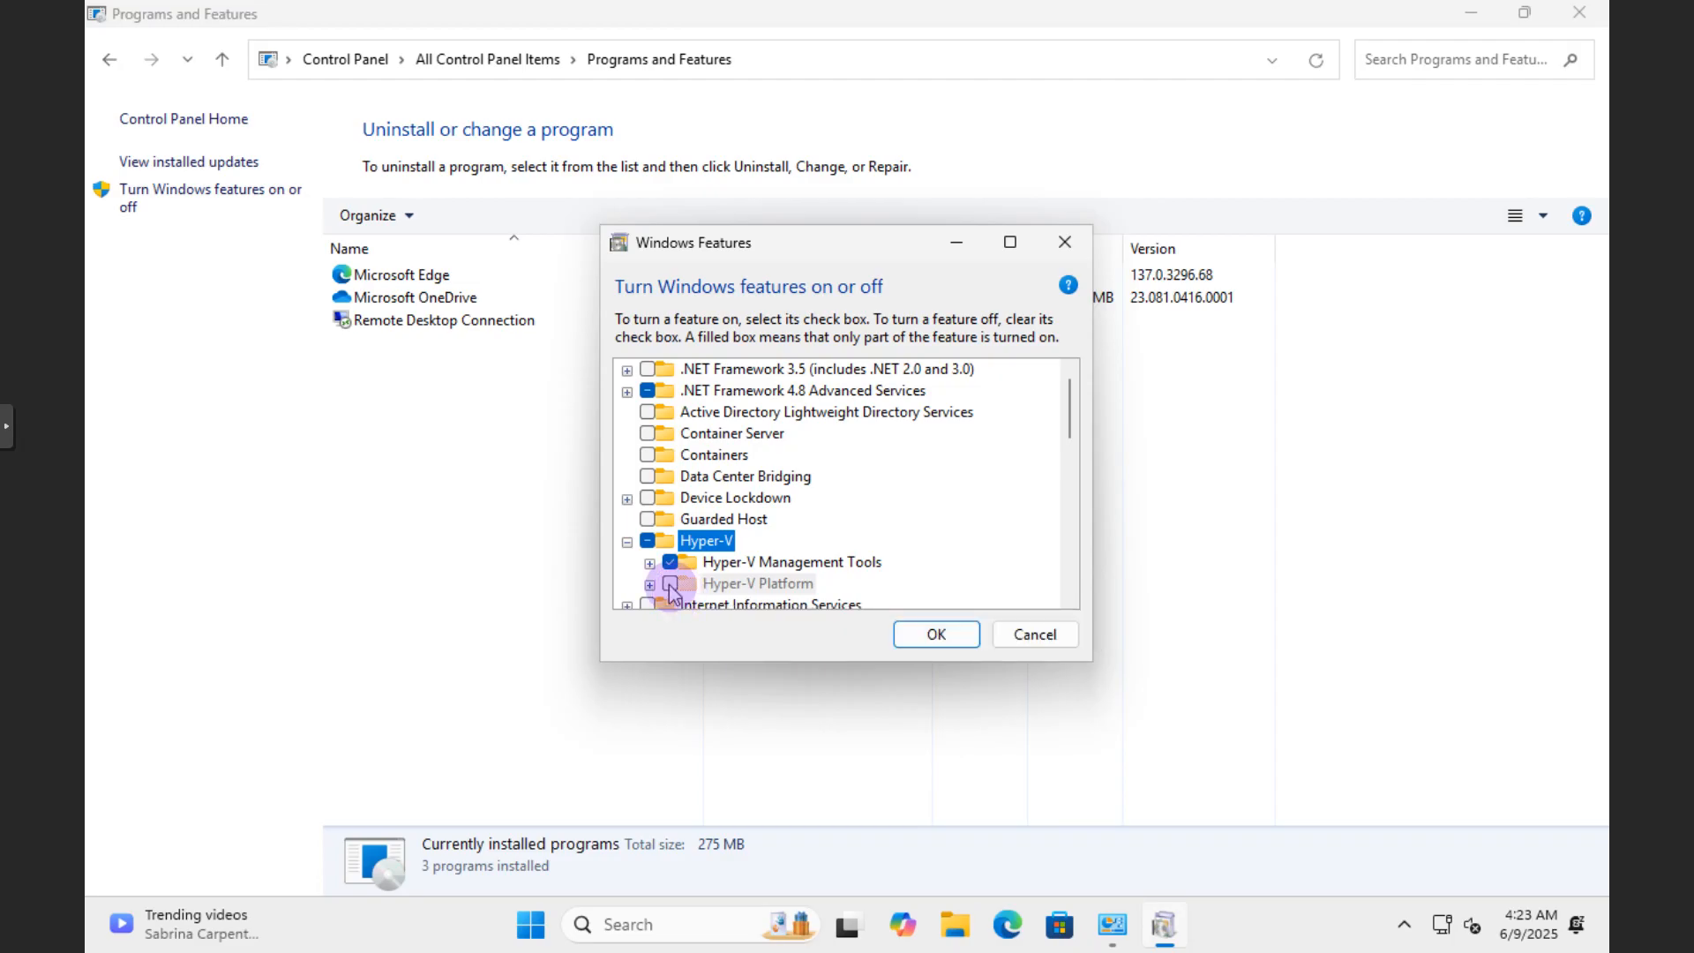
{"action": "mouse_move", "coordinate": [675, 583]}
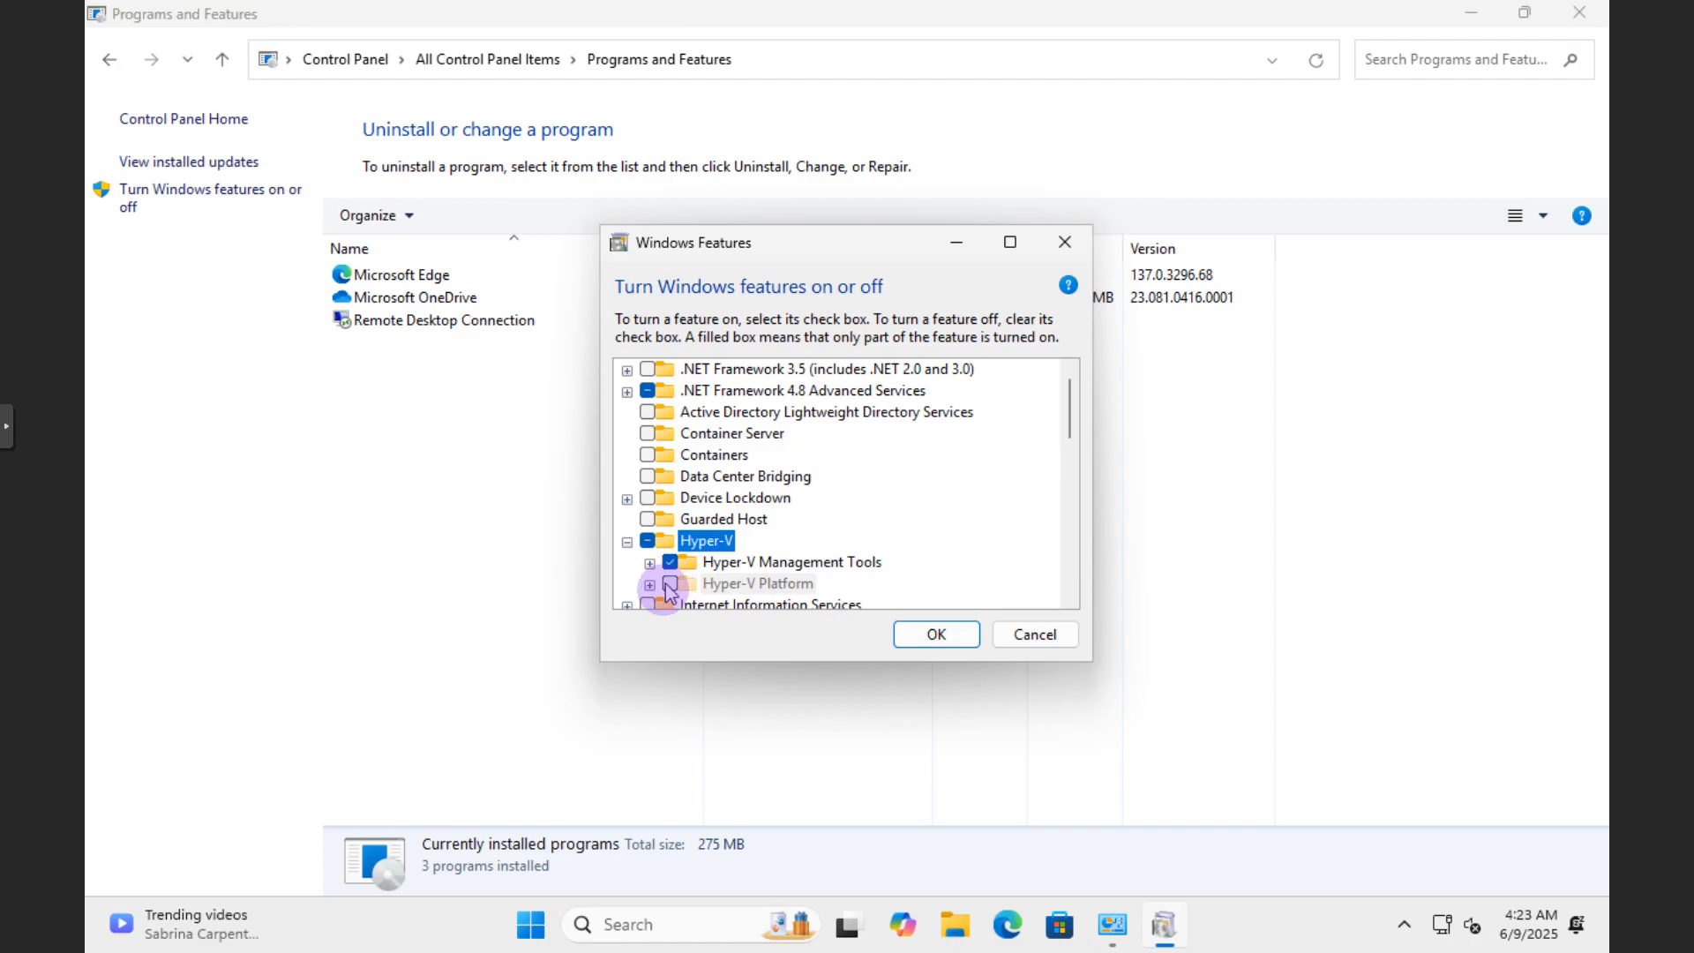
{"action": "left_click", "coordinate": [649, 583]}
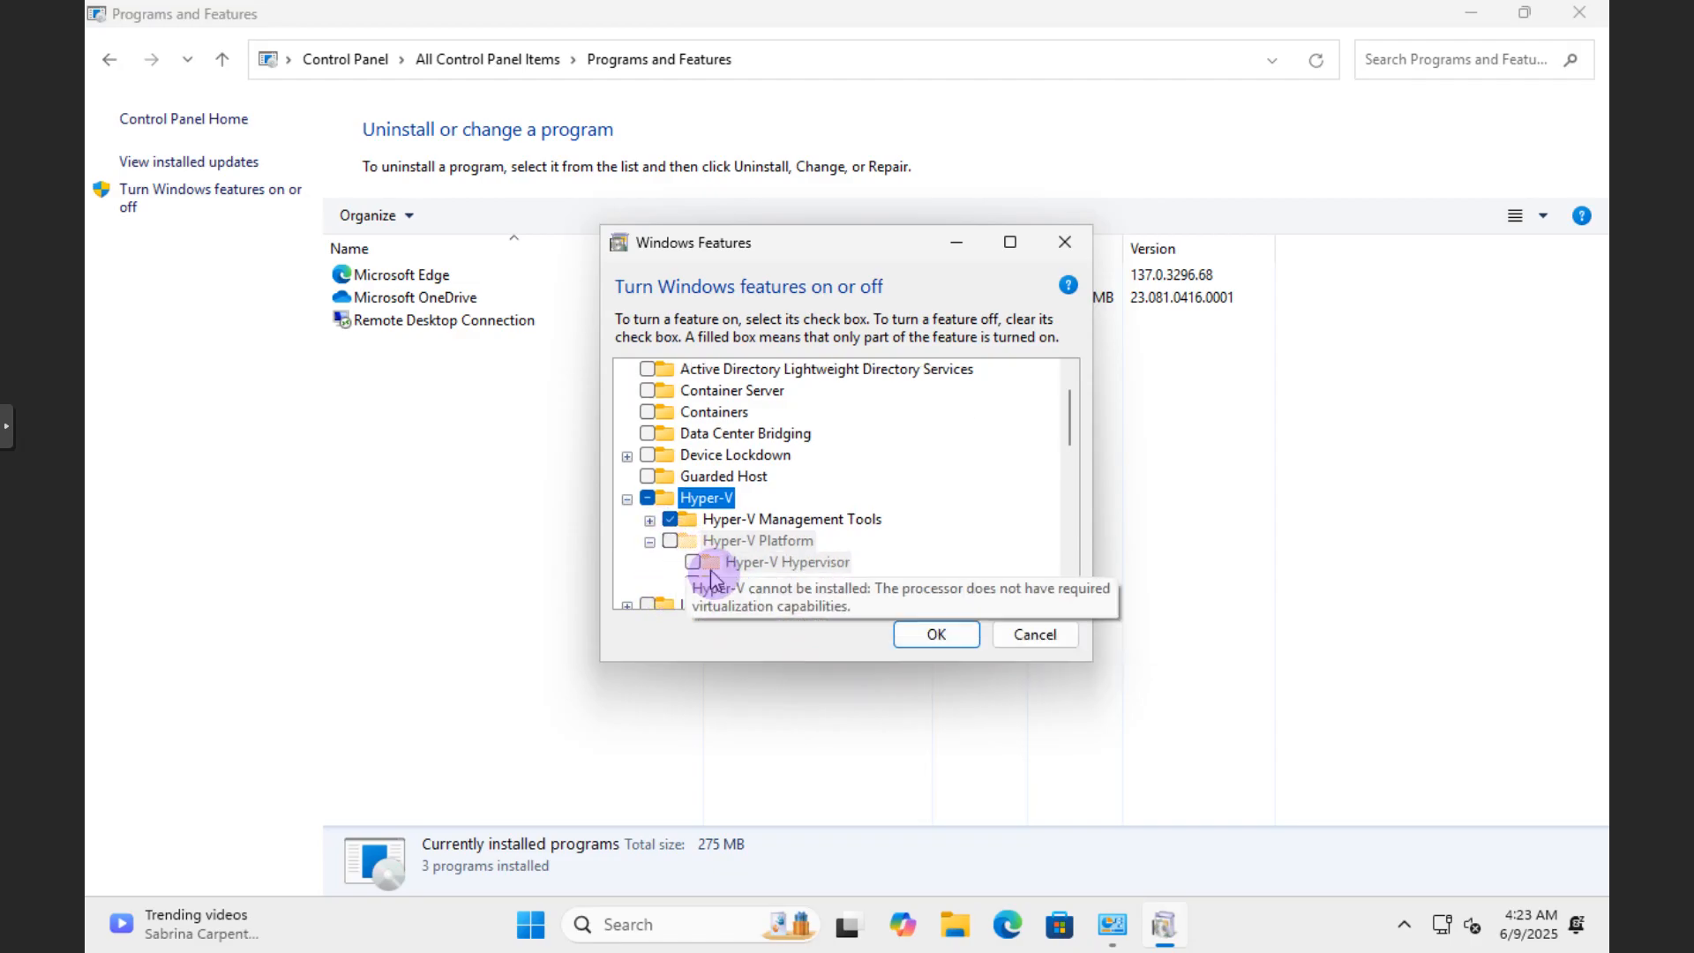
{"action": "mouse_move", "coordinate": [1033, 635]}
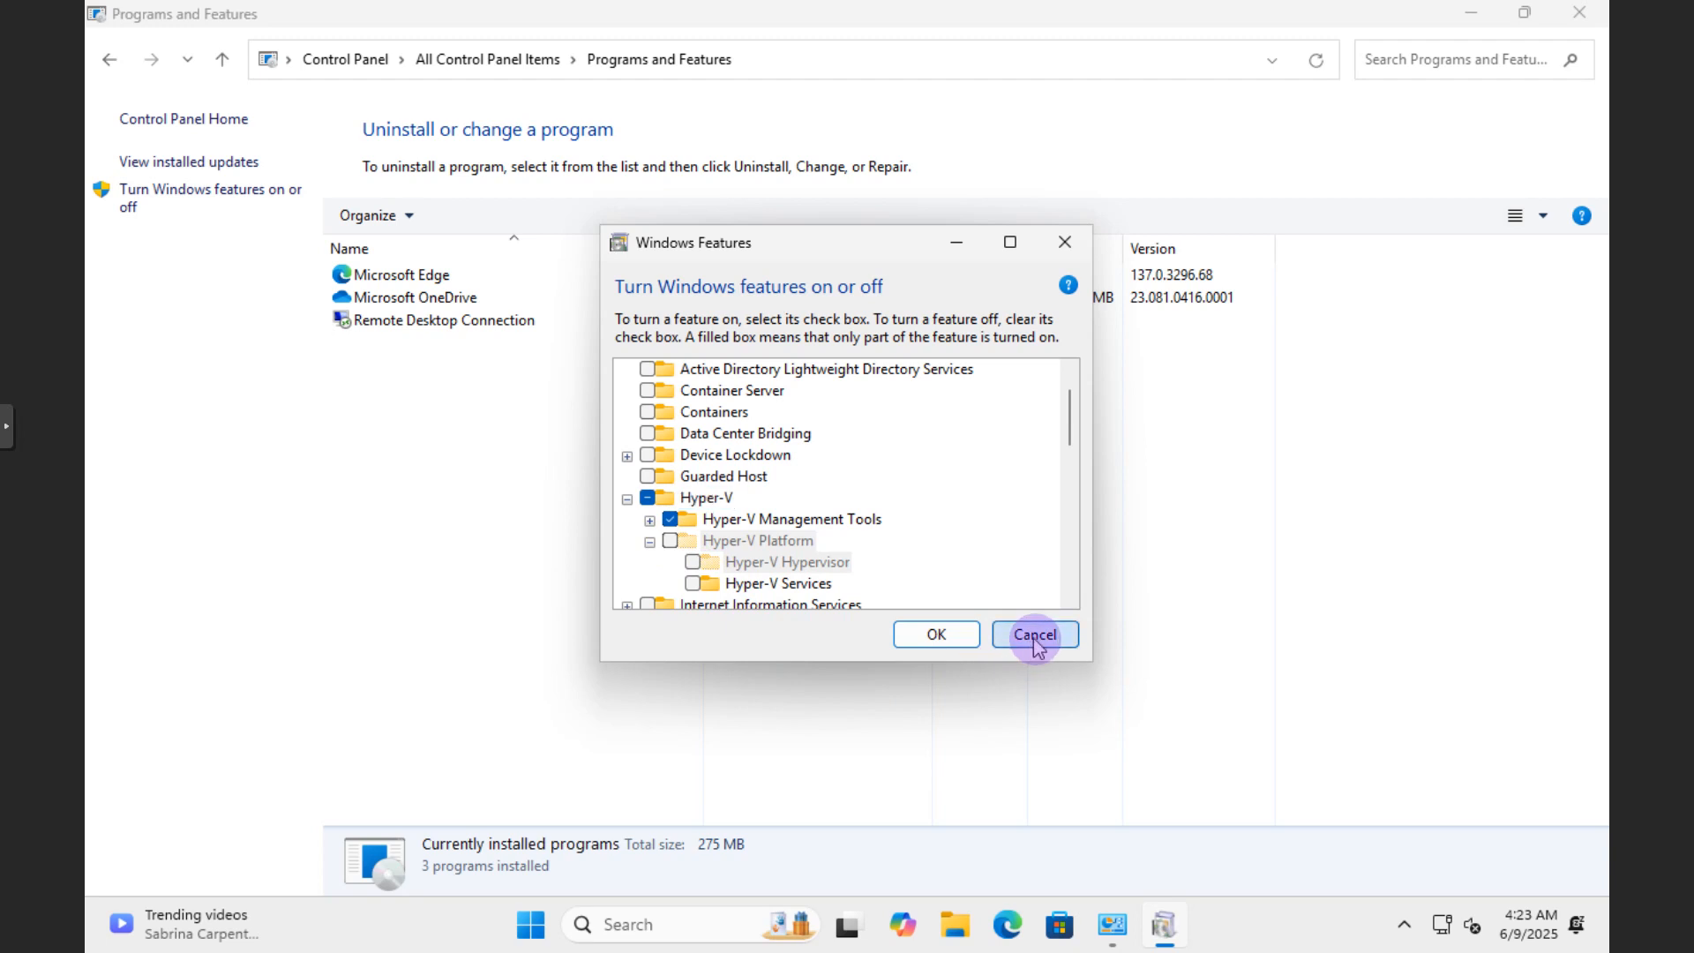
Cancel Windows Features, close Programs and Features, and search Start for PowerShell
{"action": "left_click", "coordinate": [1031, 634]}
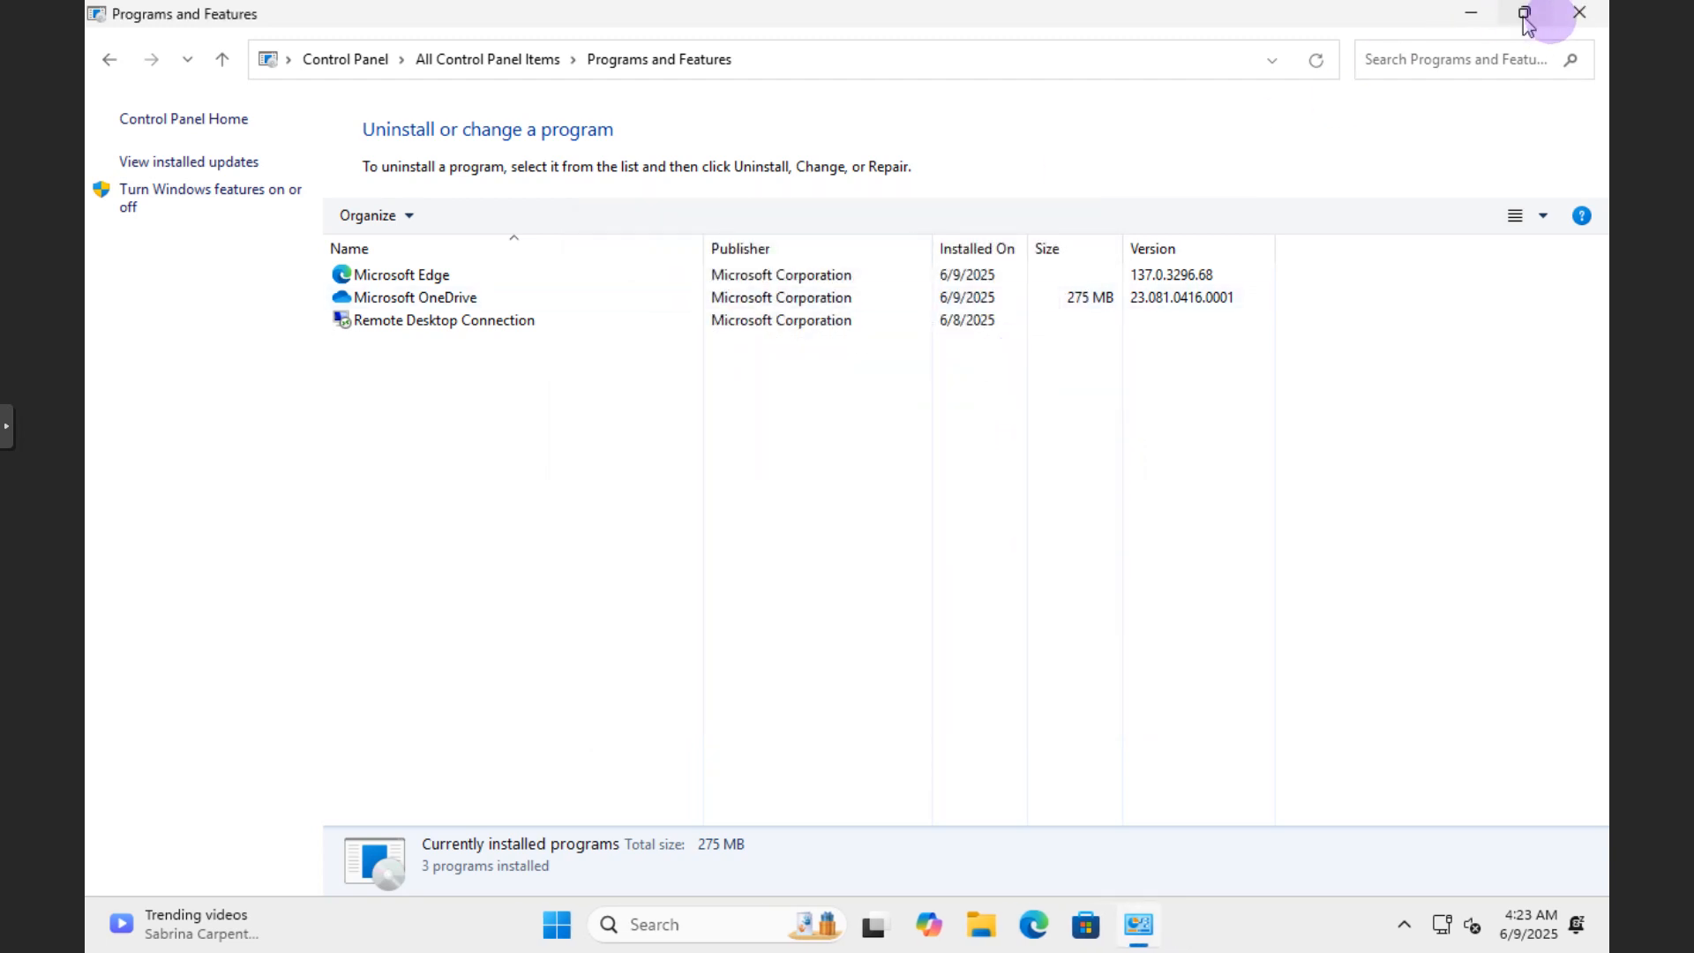
{"action": "left_click", "coordinate": [1525, 13]}
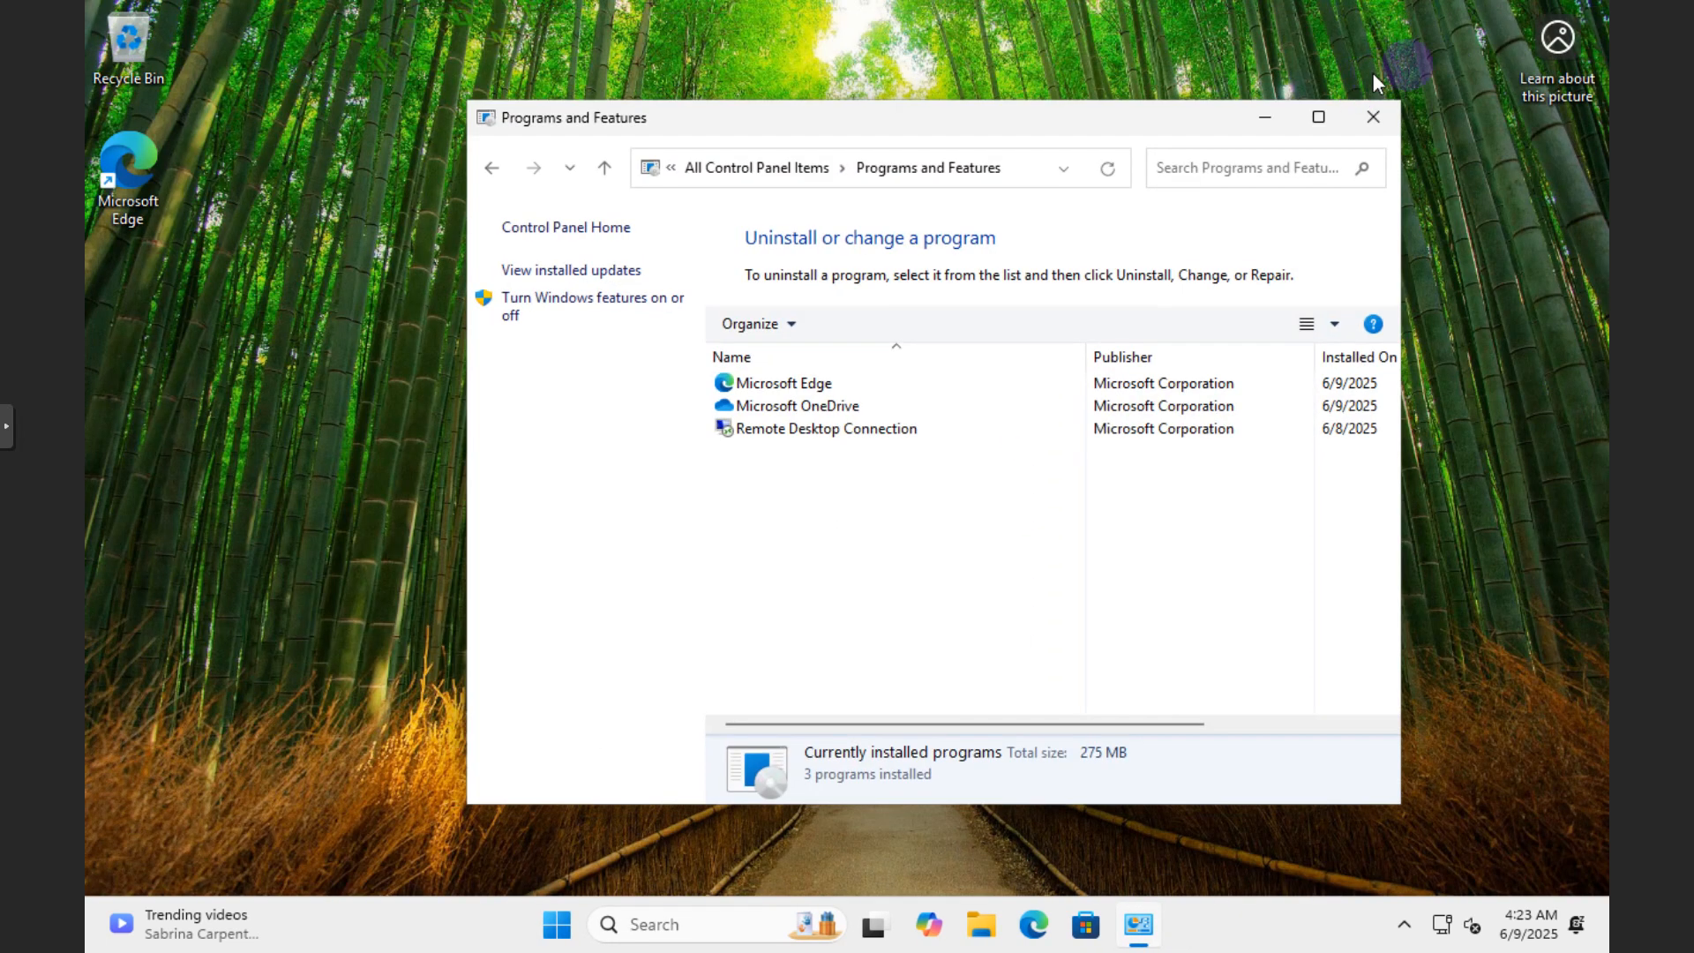
{"action": "left_click", "coordinate": [1372, 116]}
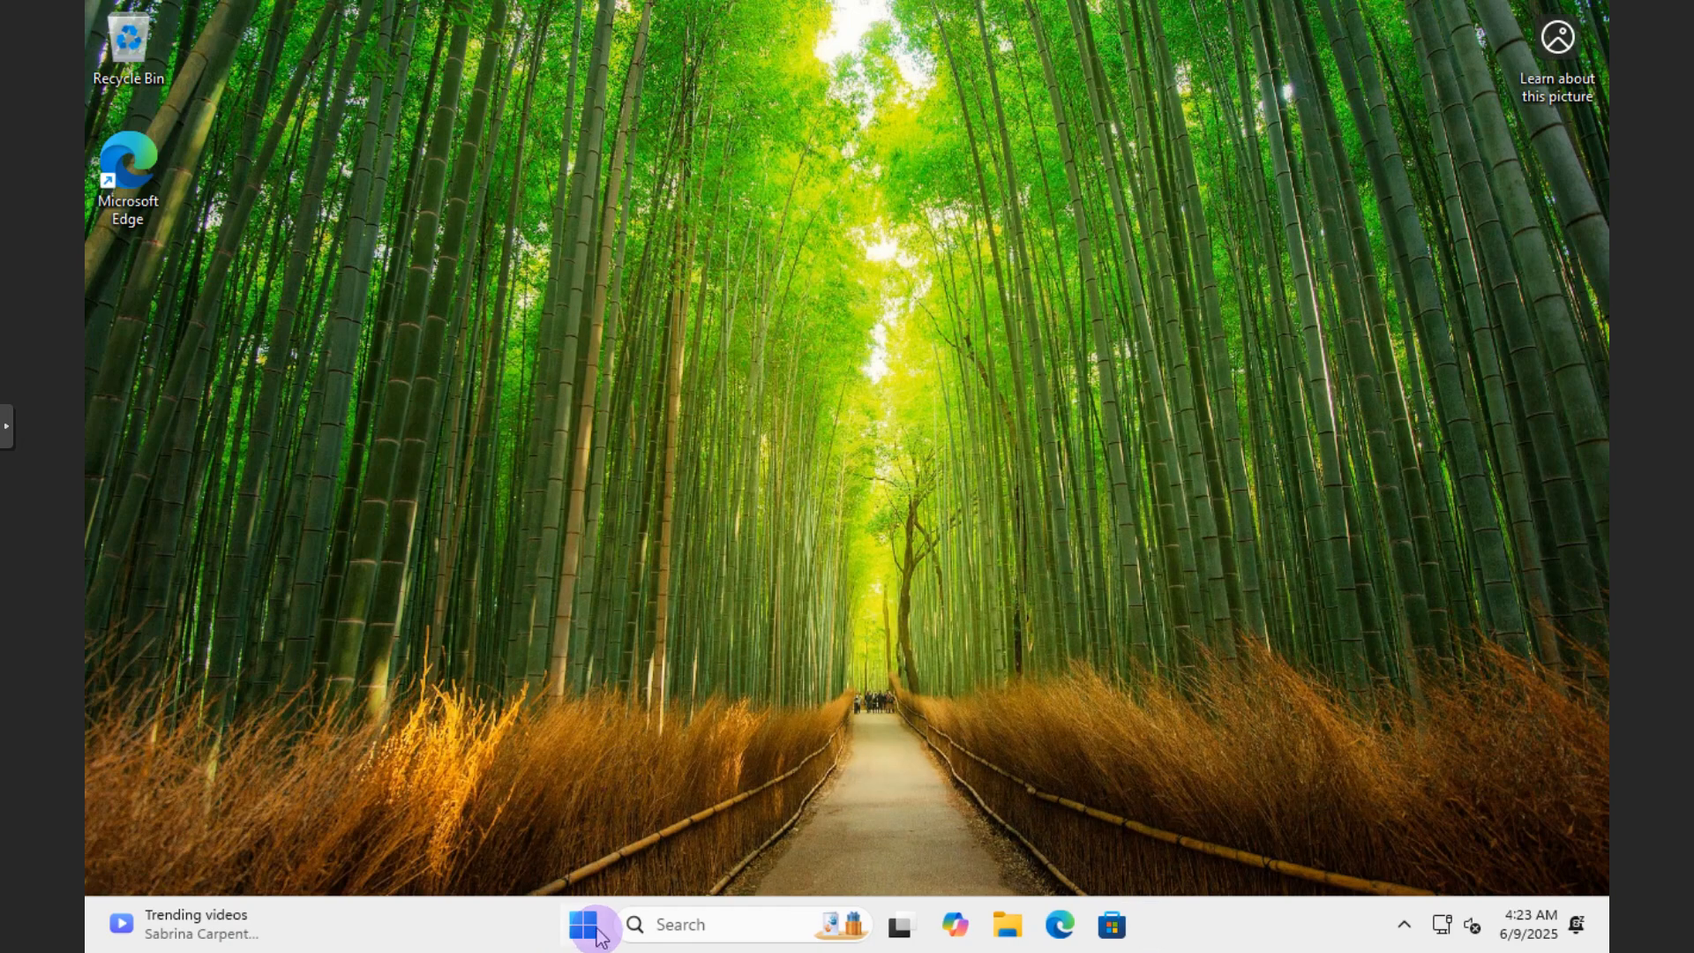
{"action": "mouse_move", "coordinate": [691, 814]}
{"action": "type", "text": "po"}
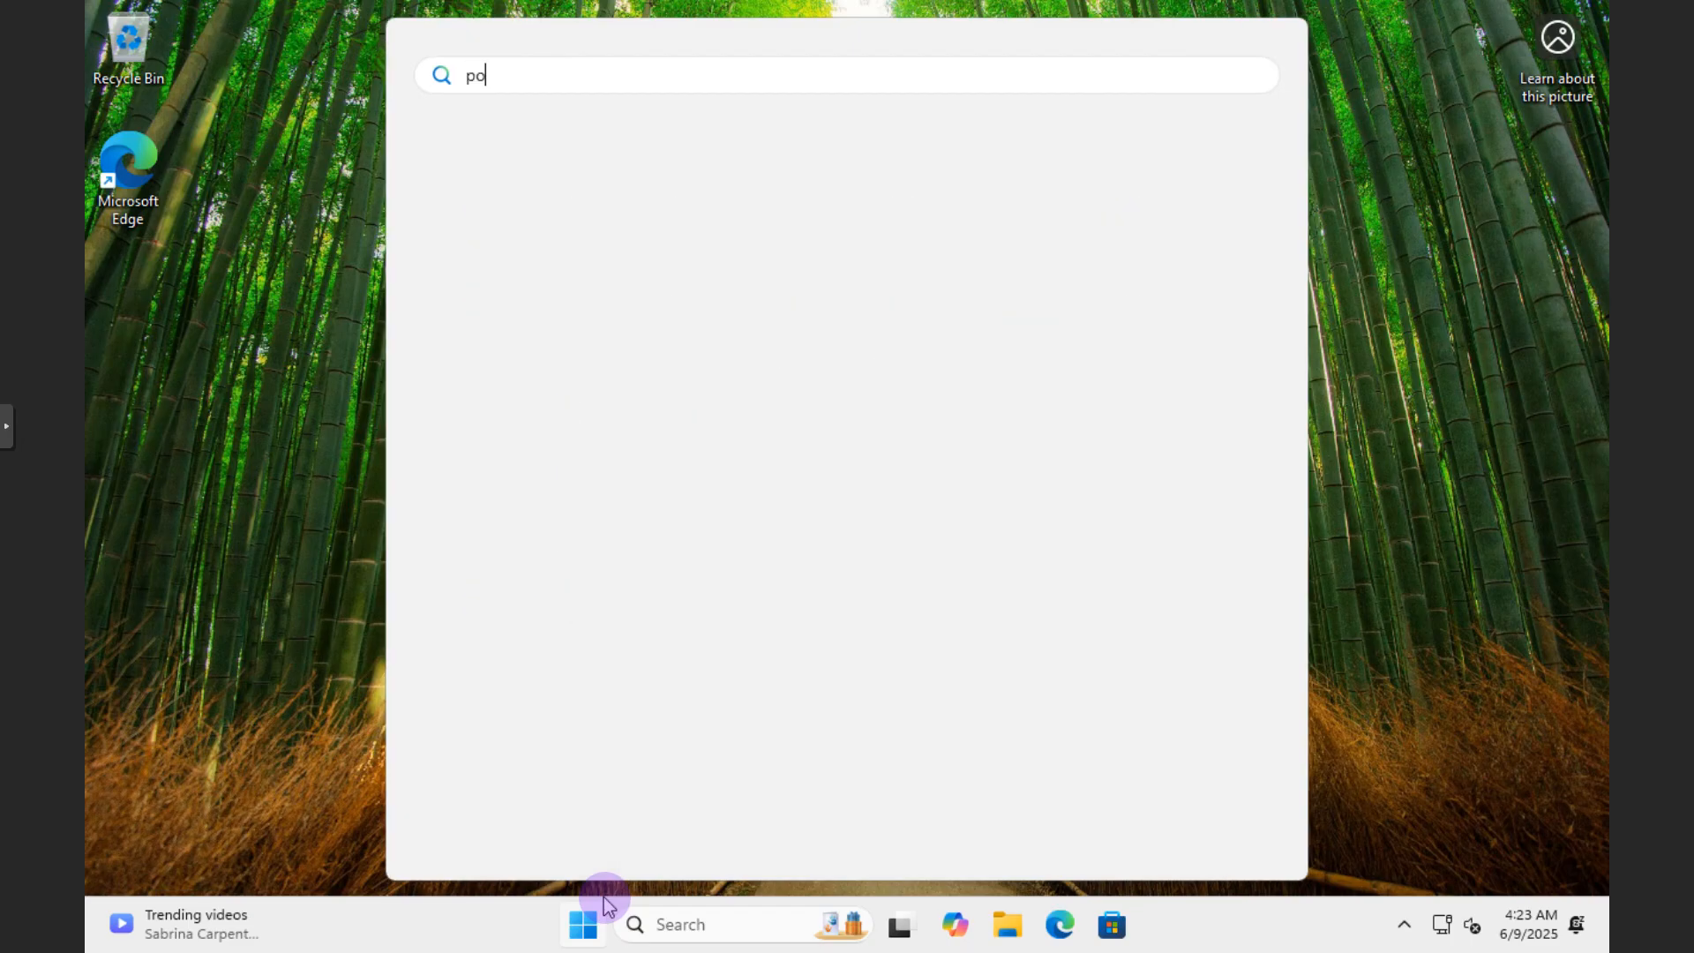
{"action": "type", "text": "wer"}
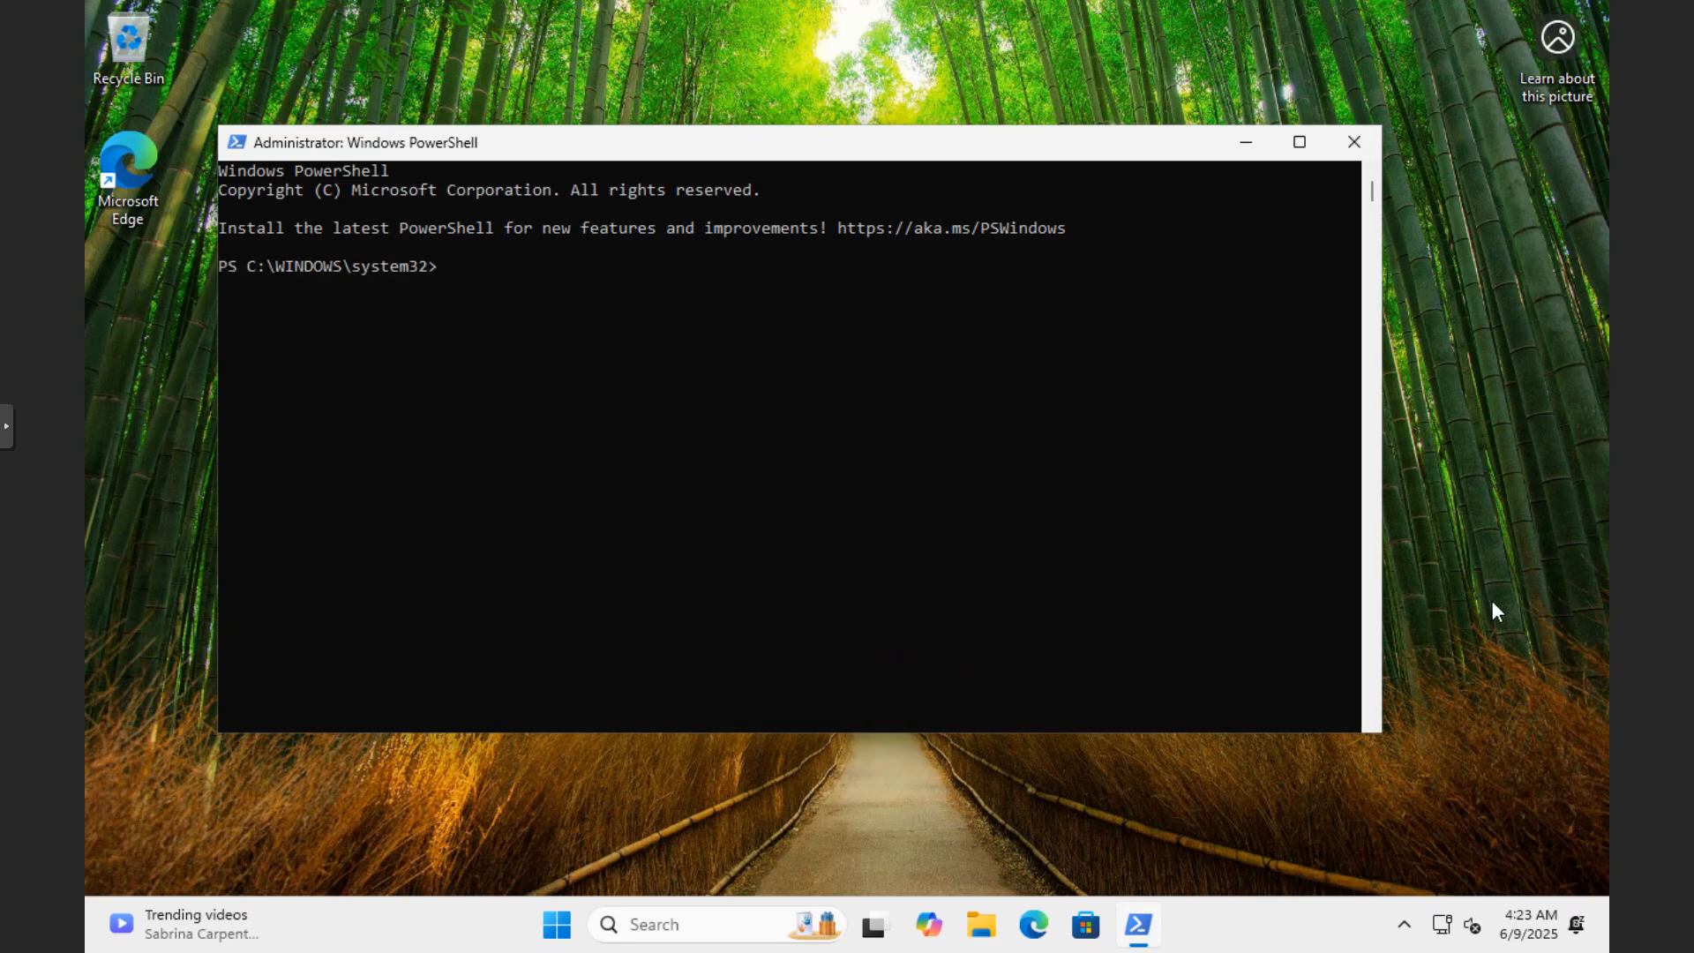
Enter 'Enable-WindowsOptionalFeature -Online -FeatureName Microsoft-Hyper-V -All' at the admin prompt, correcting typos
{"action": "left_click", "coordinate": [608, 348]}
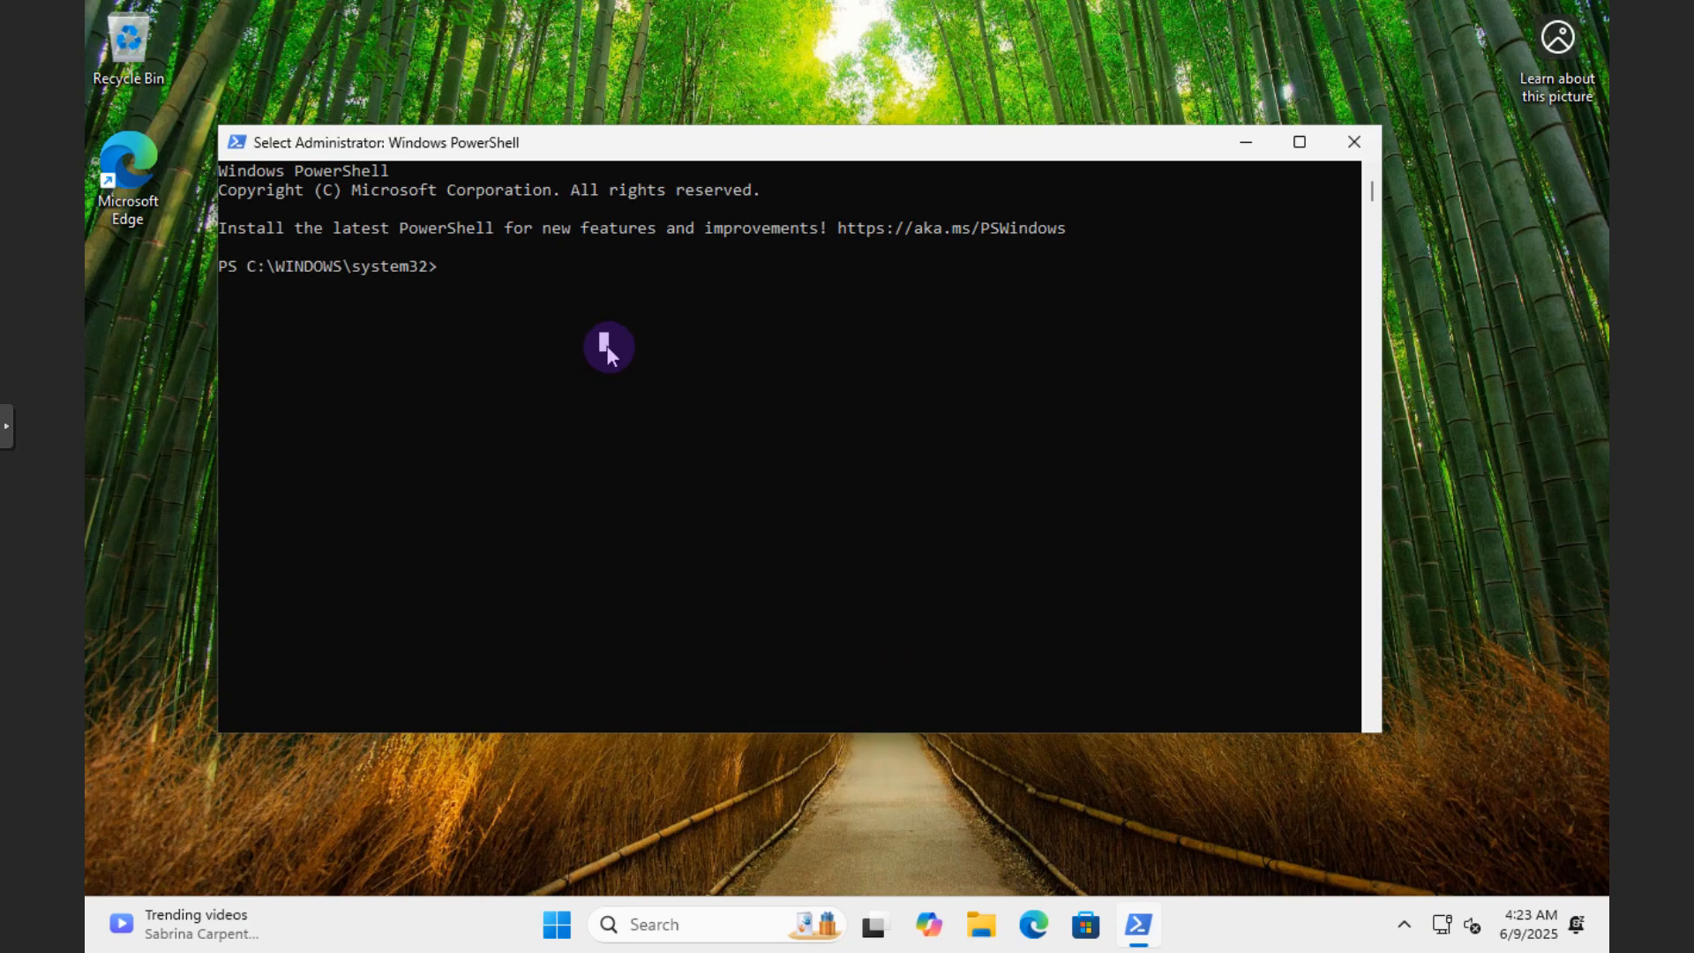
{"action": "type", "text": "E"}
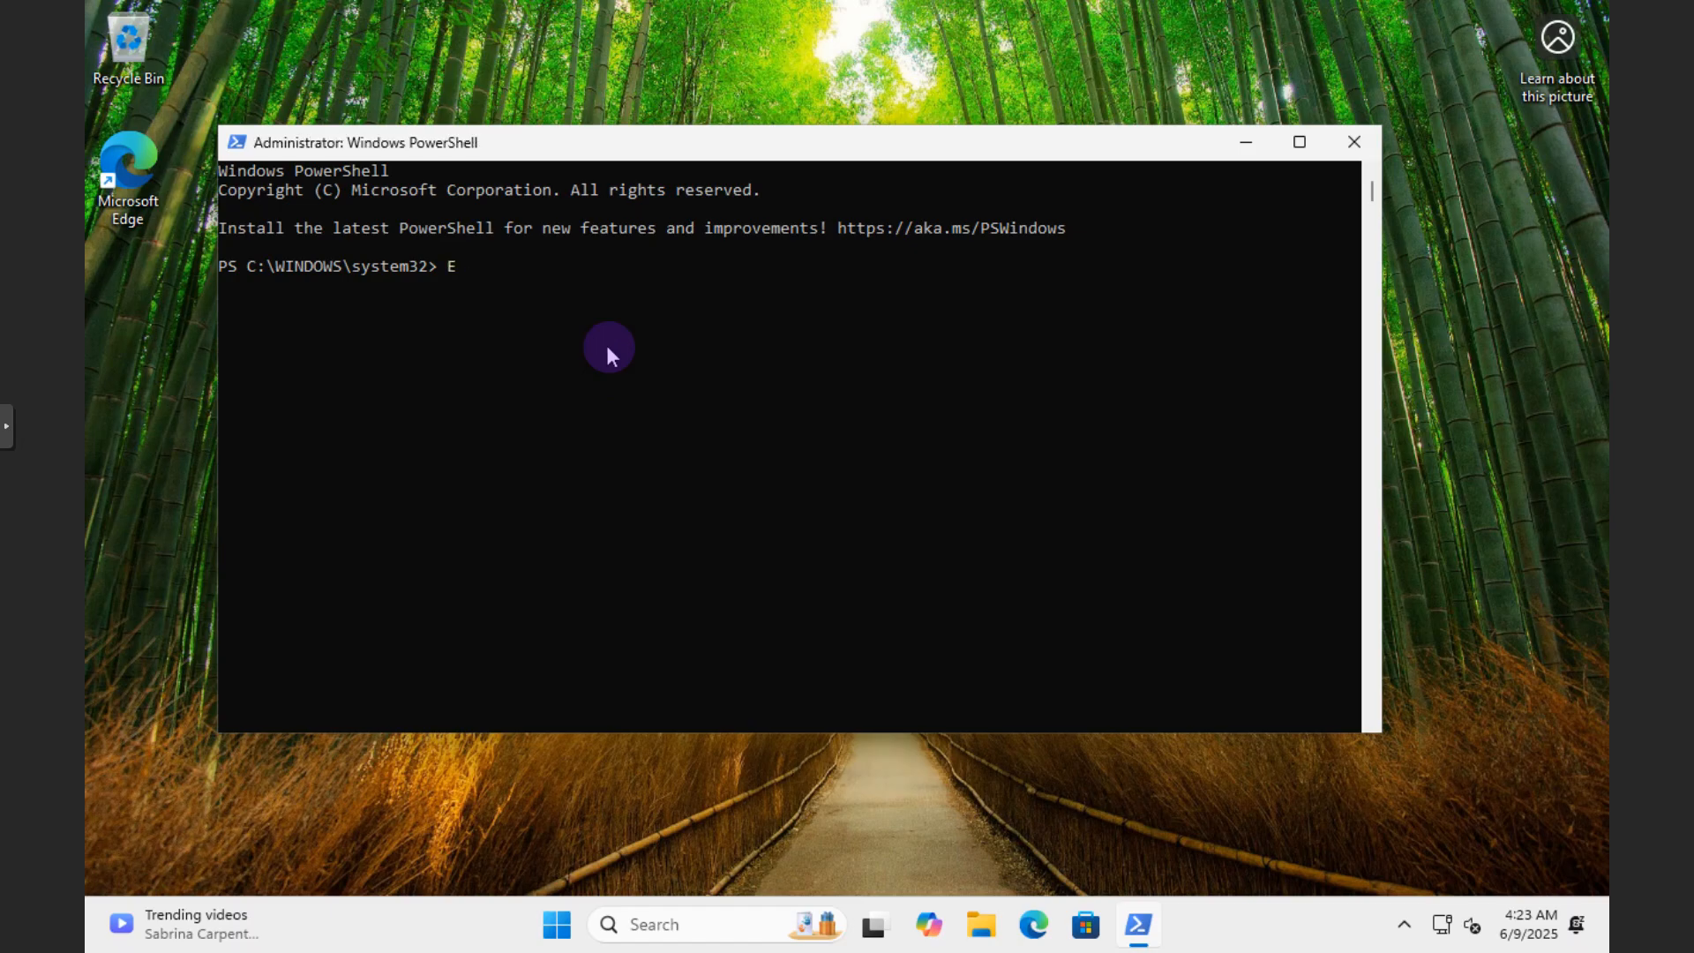
{"action": "type", "text": "nable"}
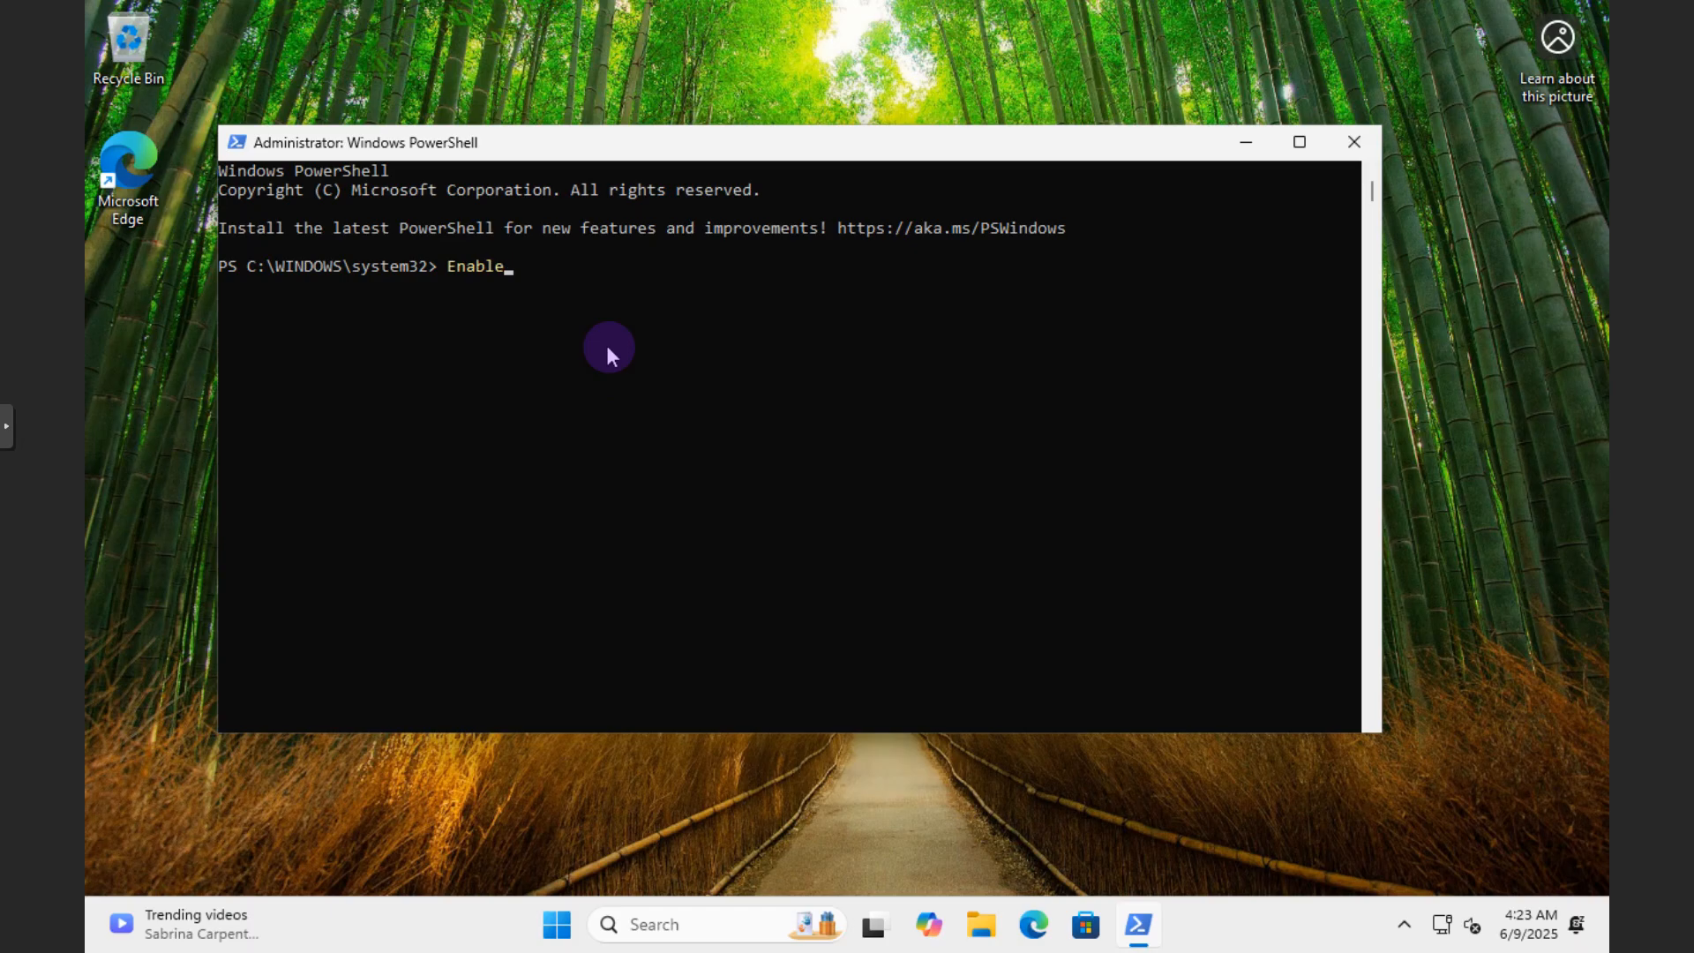
{"action": "type", "text": "-W"}
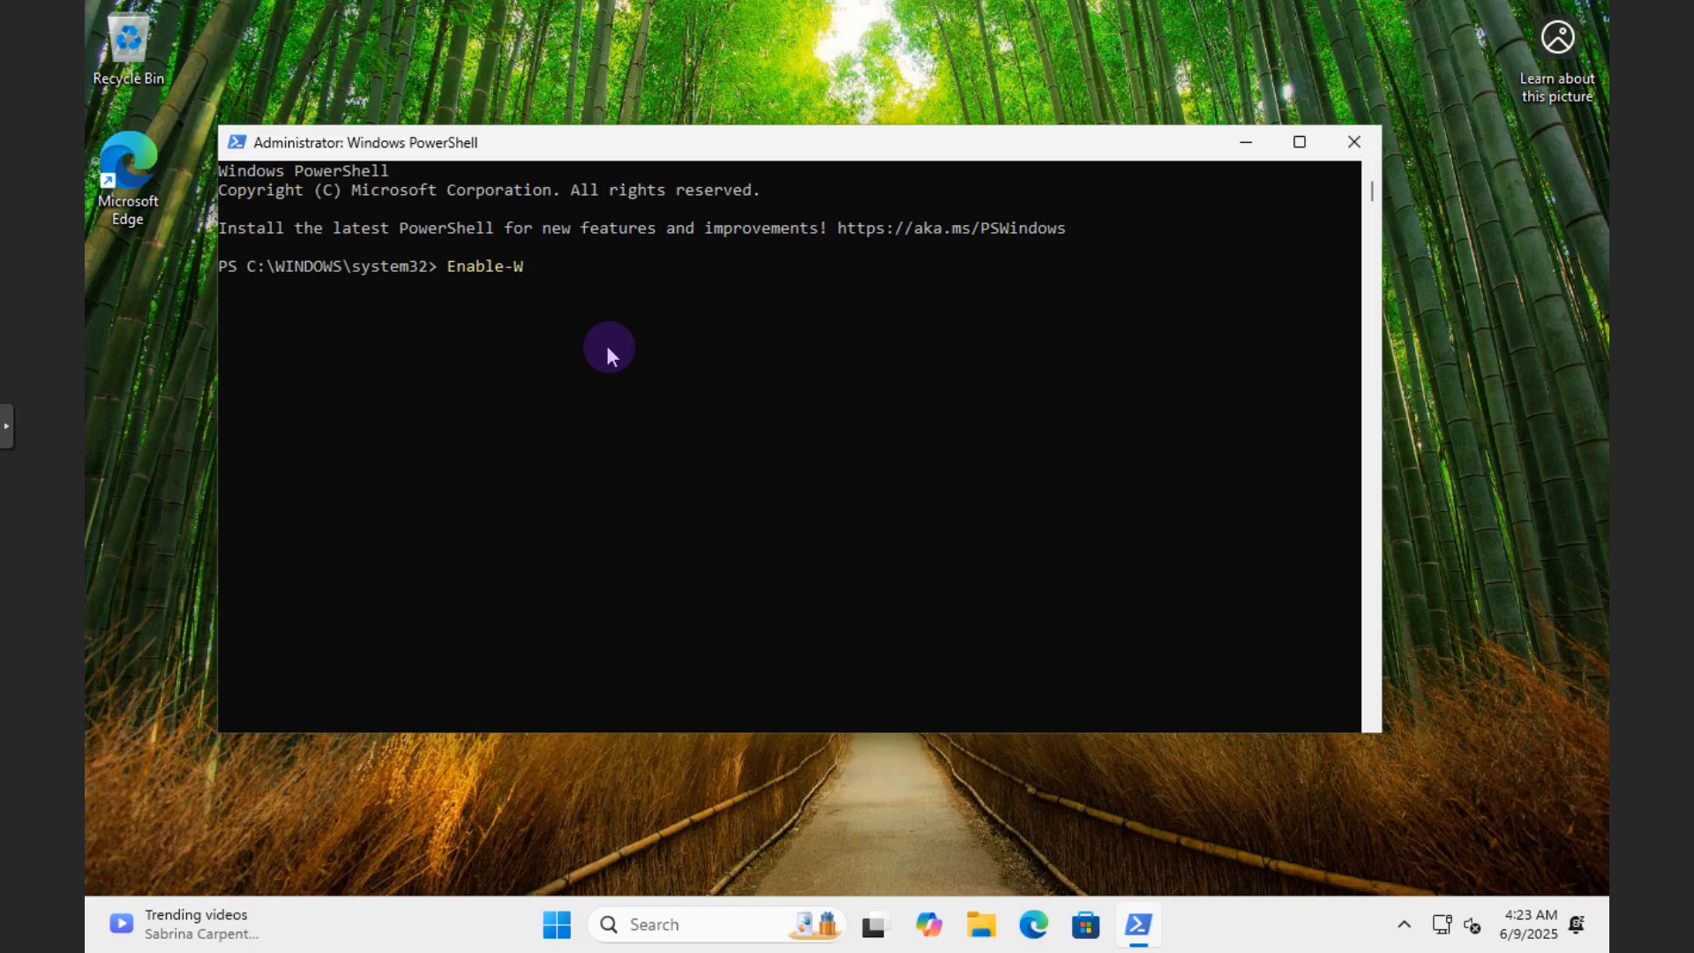
{"action": "type", "text": "indows"}
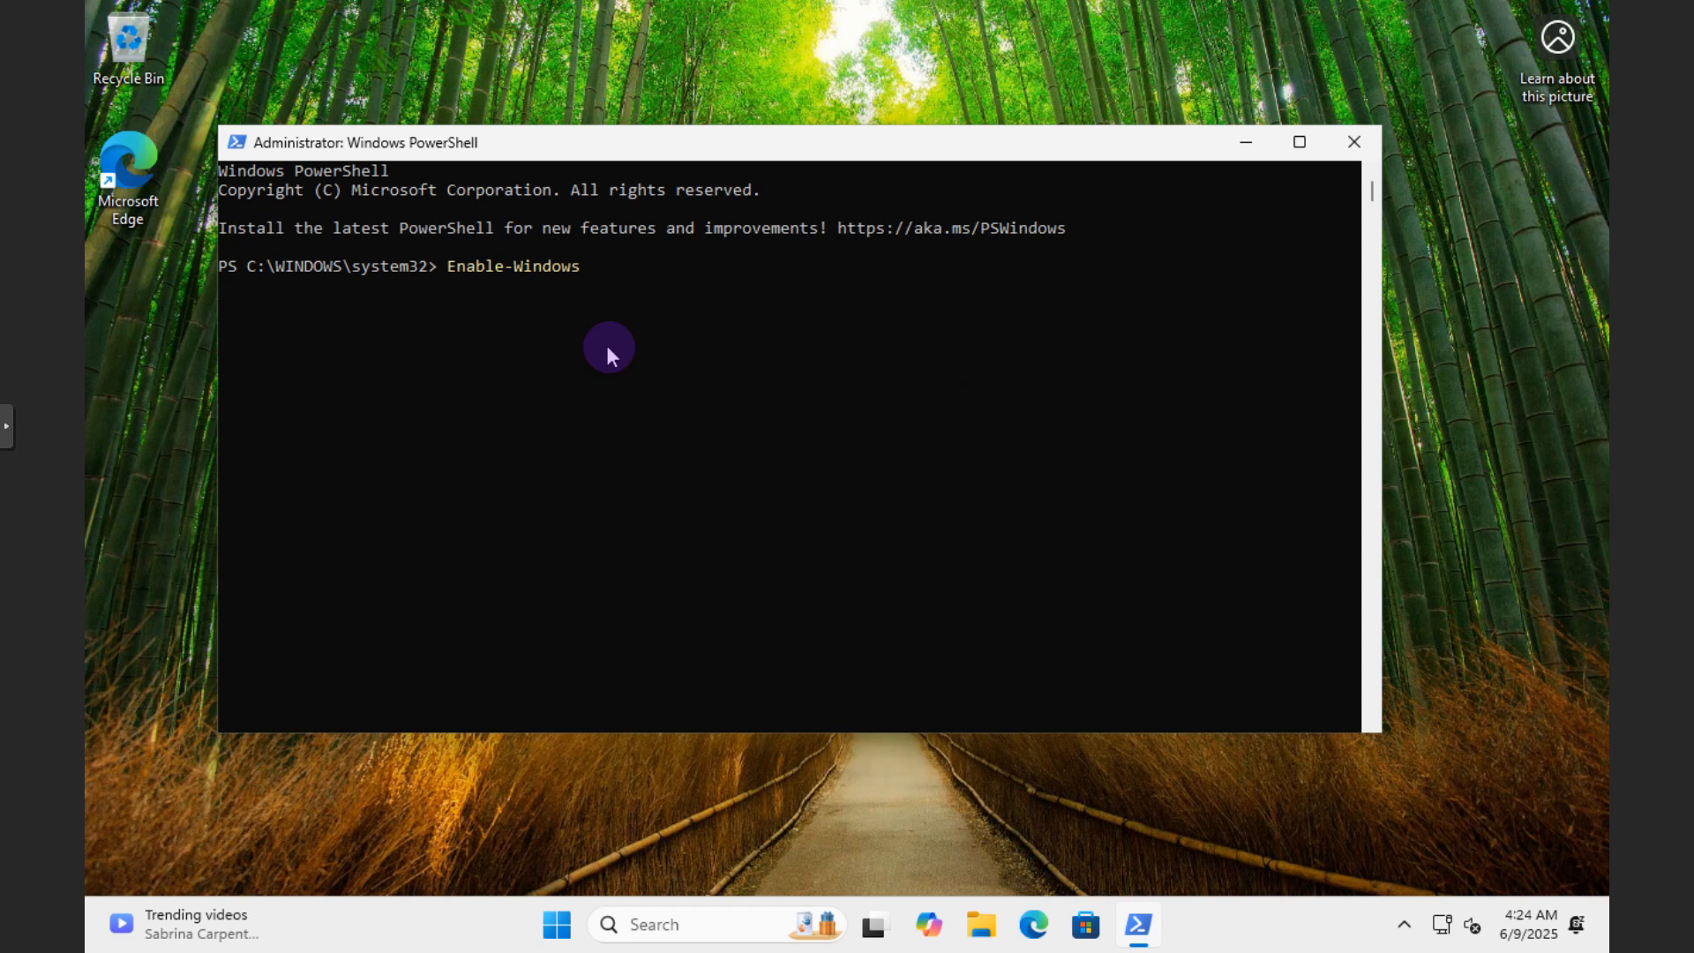
{"action": "type", "text": "Op"}
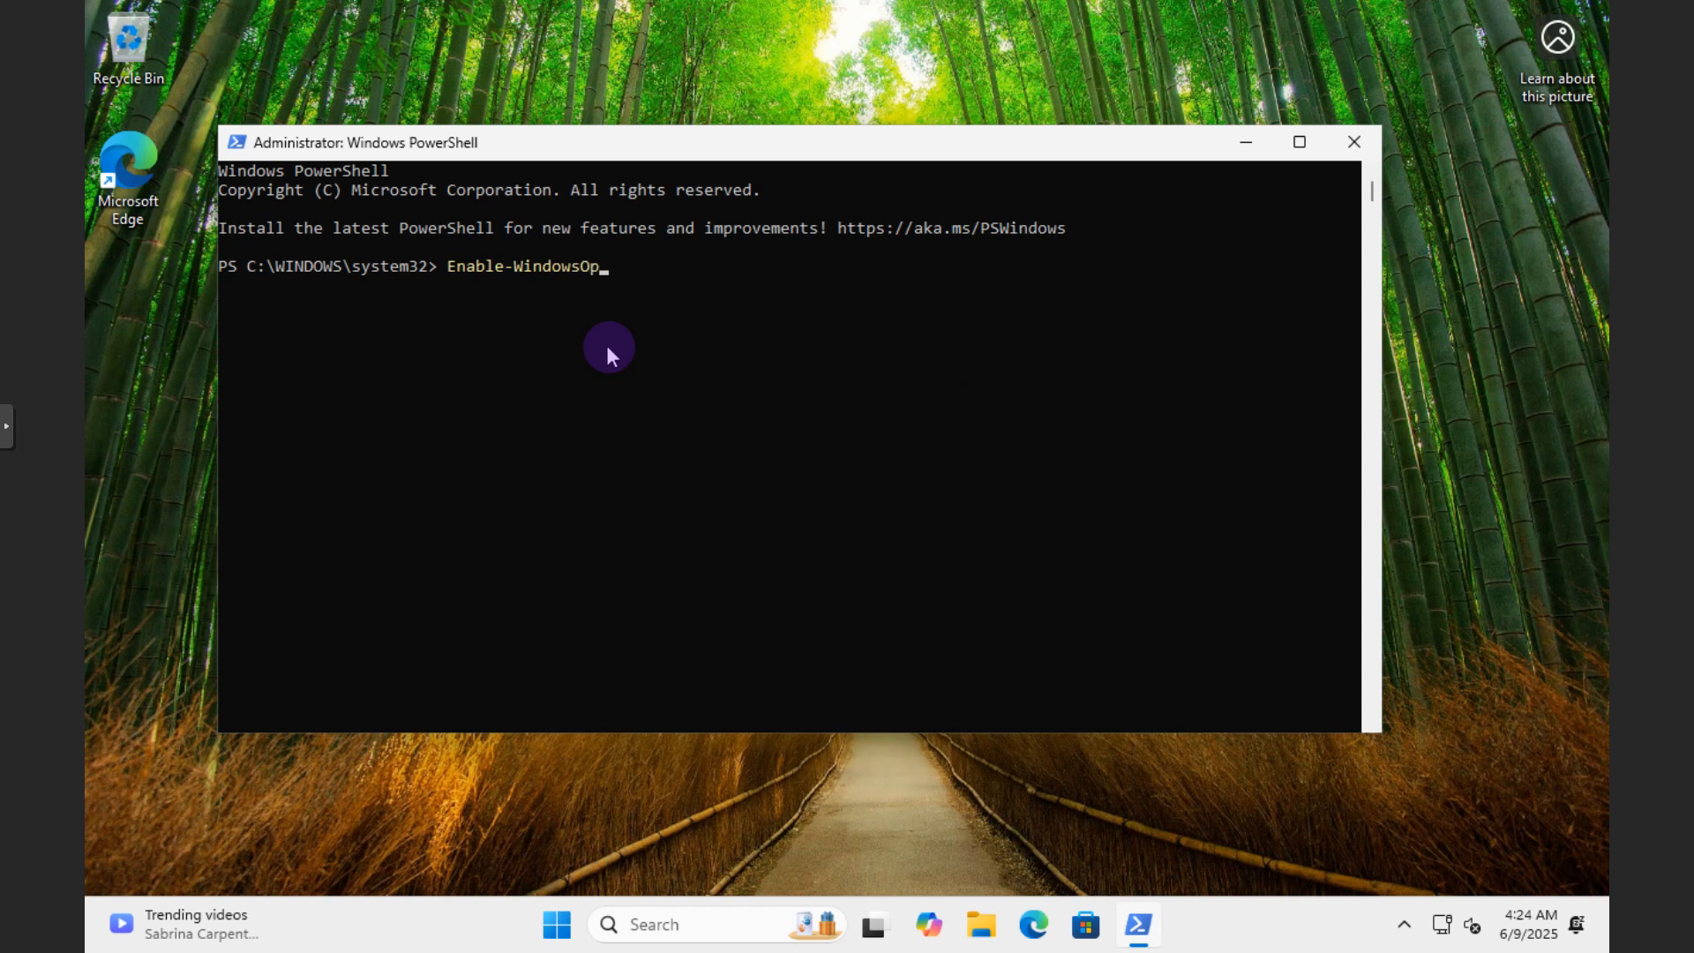
{"action": "type", "text": "tional"}
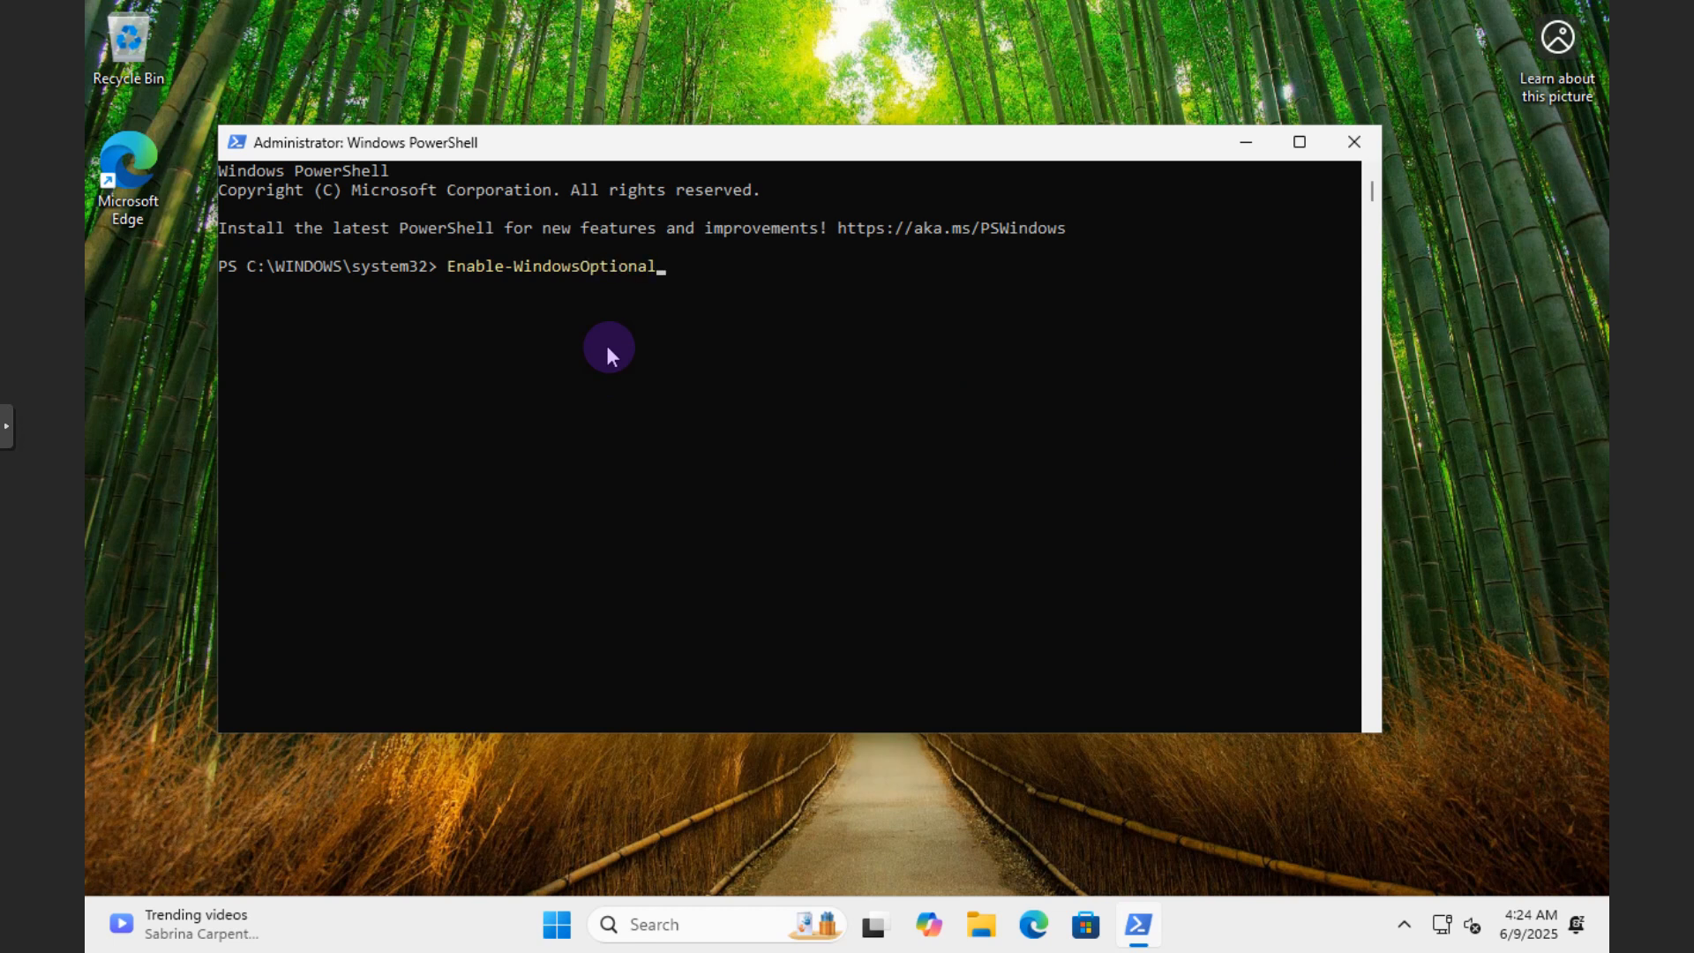
{"action": "type", "text": "Feat"}
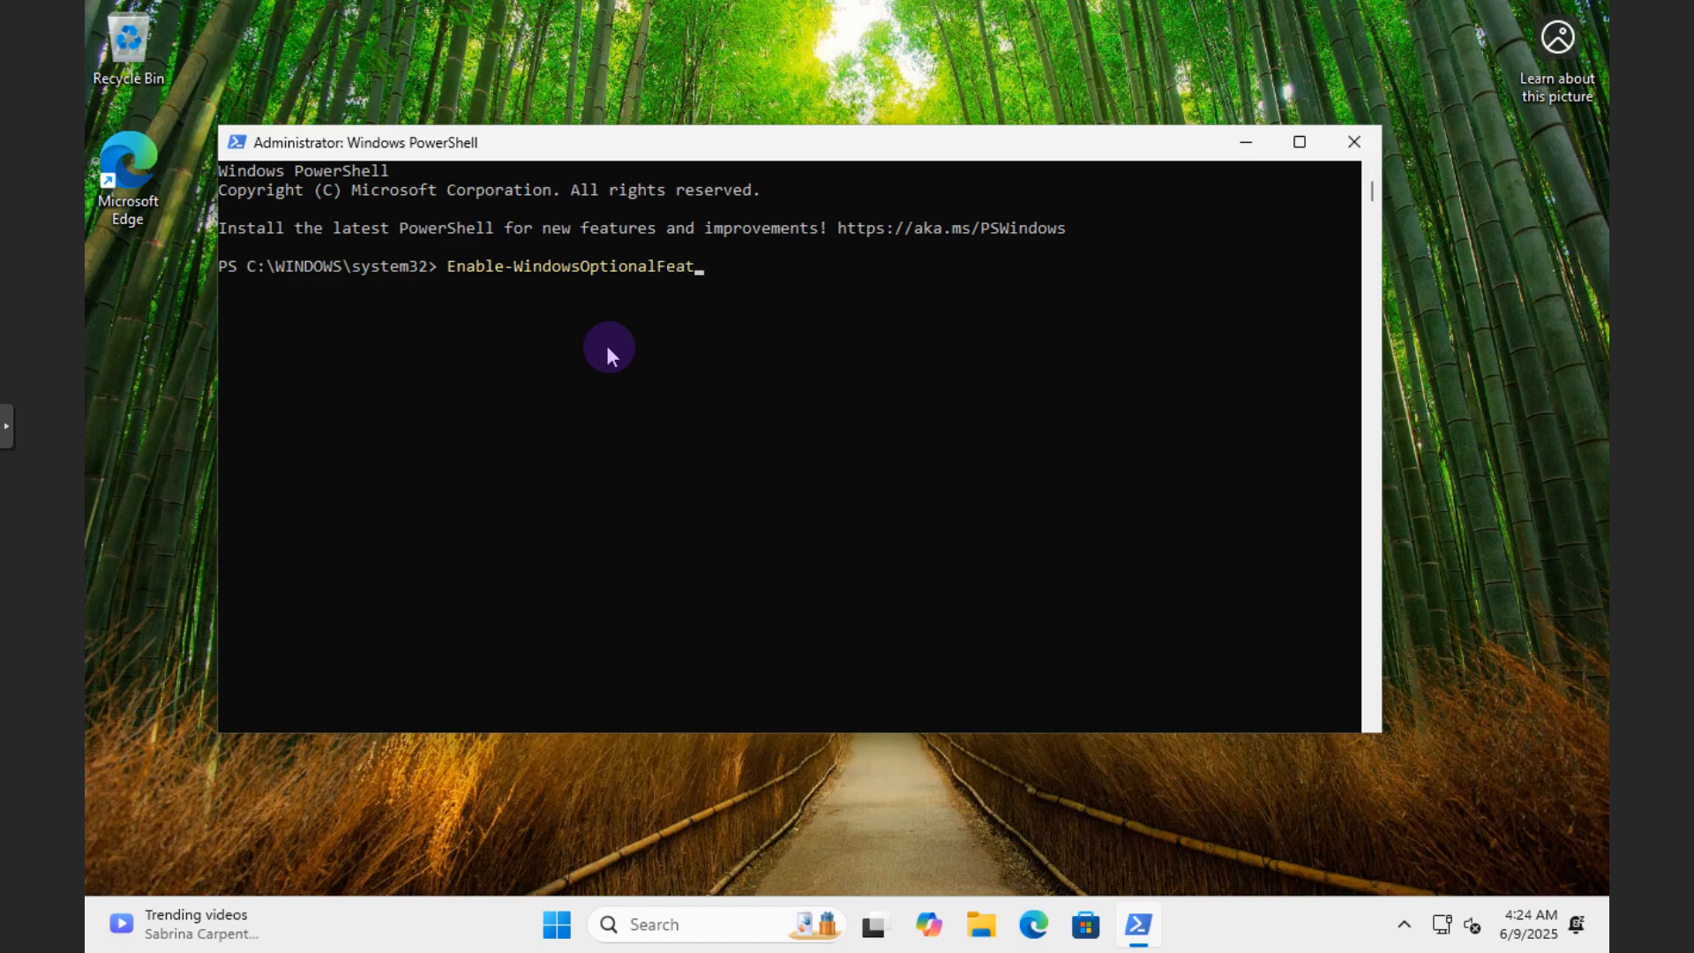
{"action": "type", "text": "ure"}
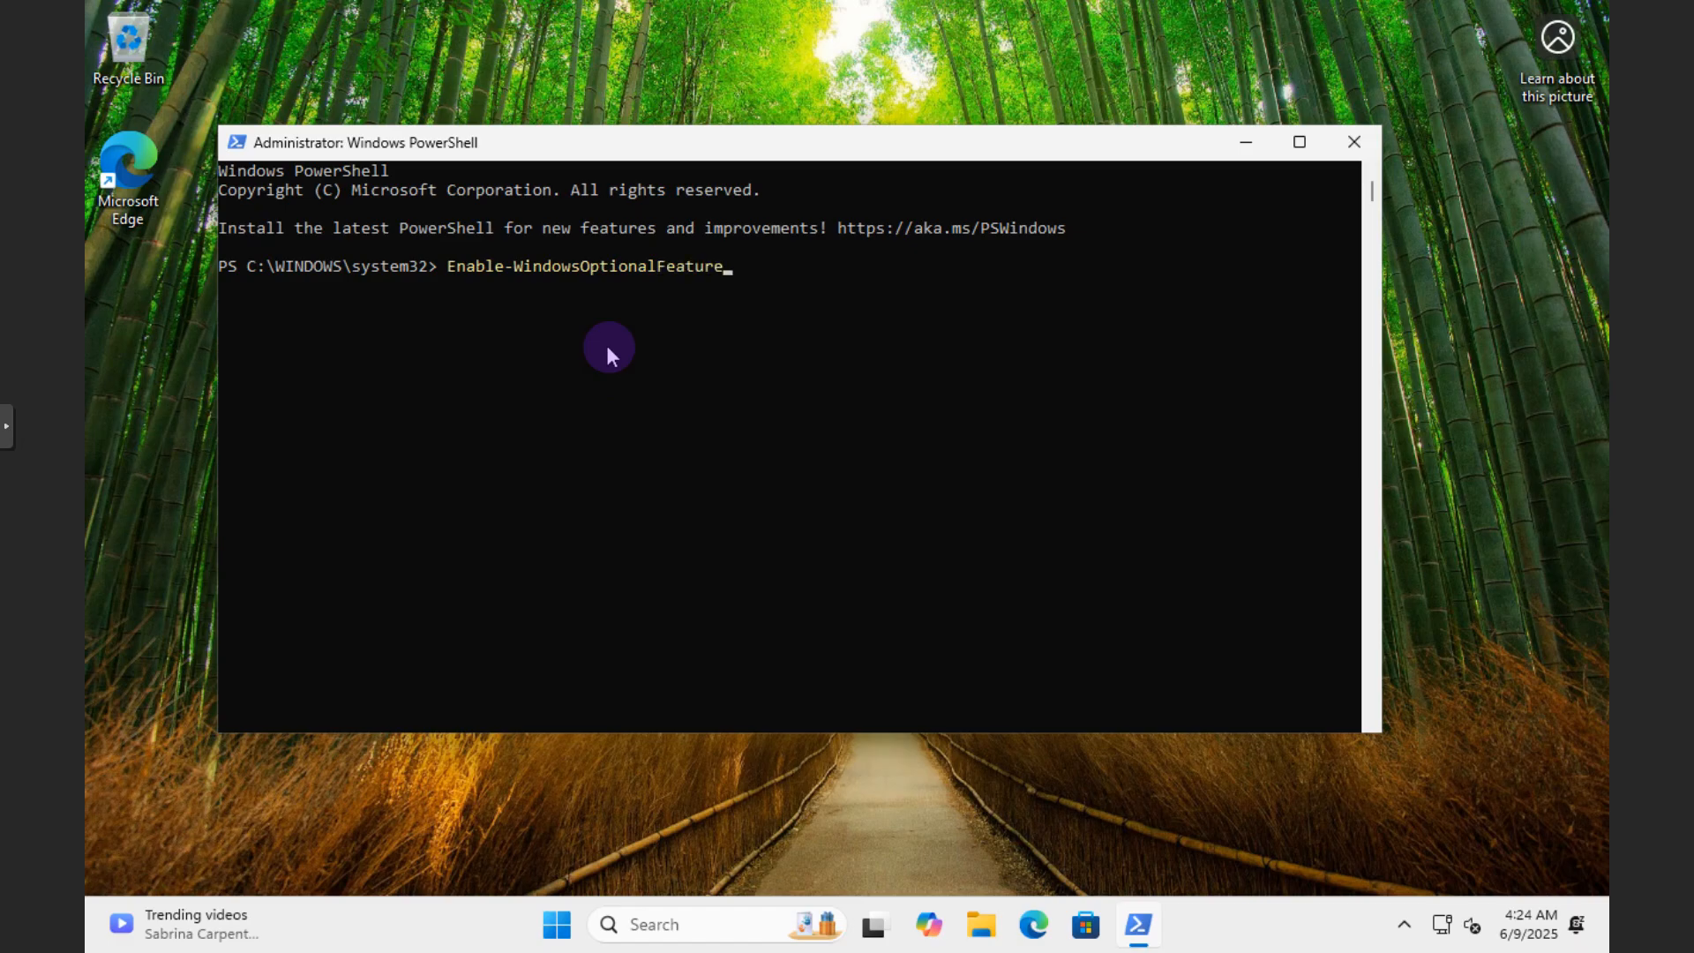
{"action": "type", "text": "-Omn"}
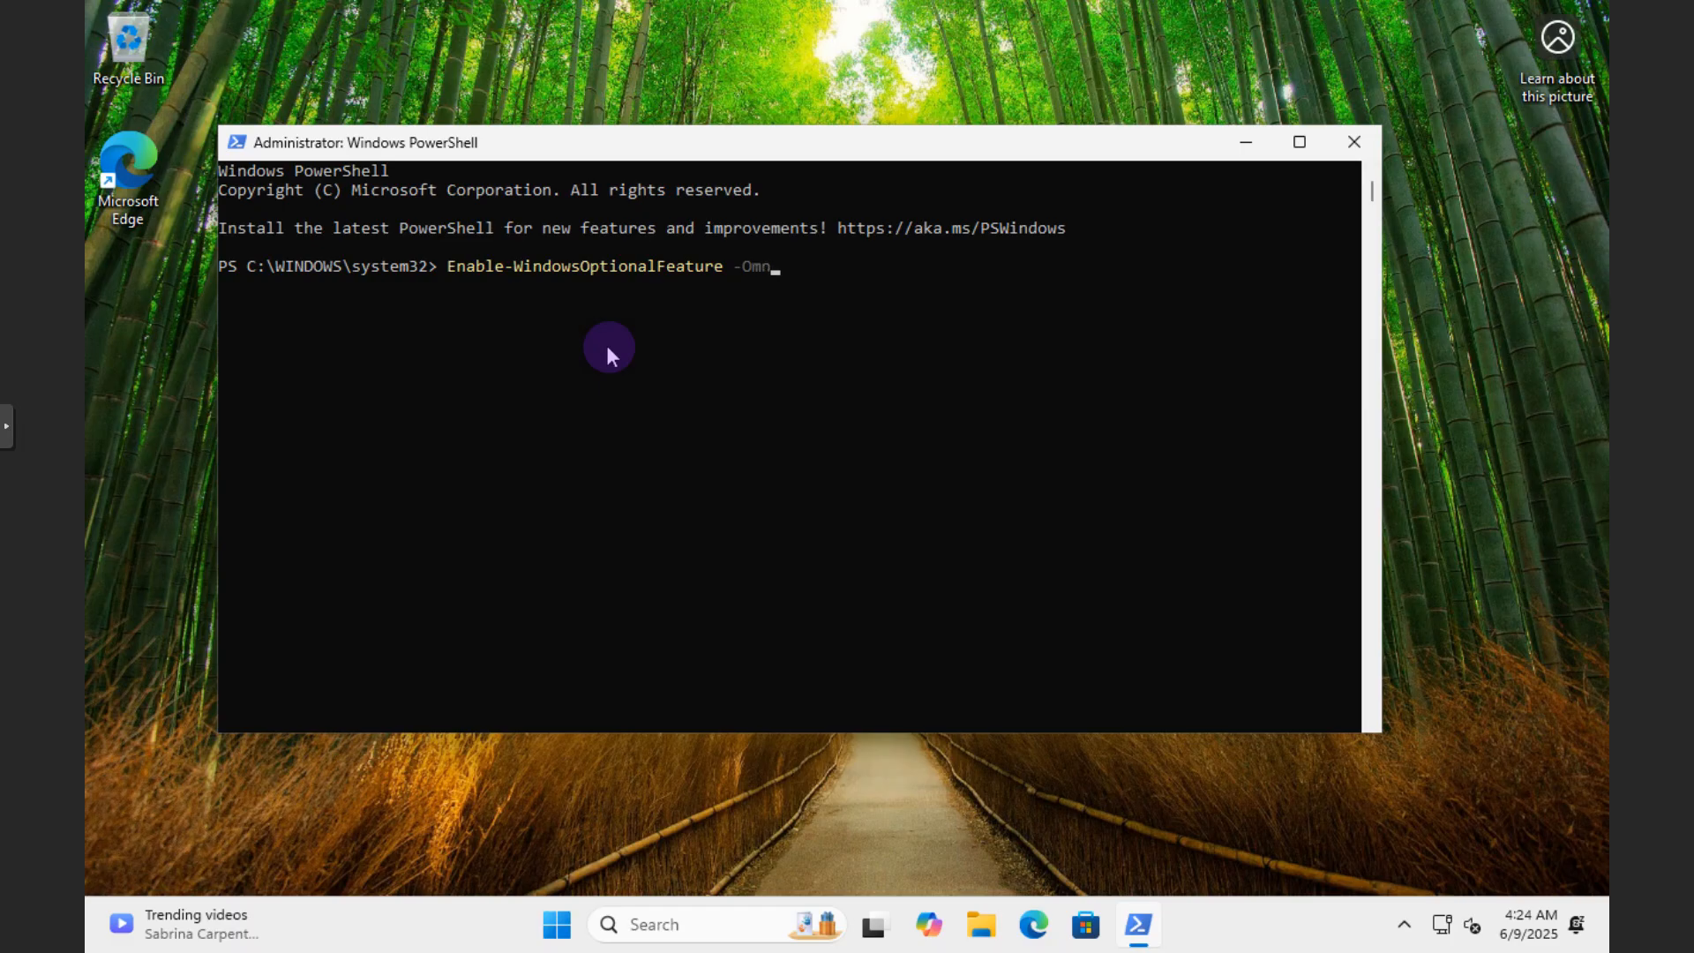
{"action": "type", "text": "line"}
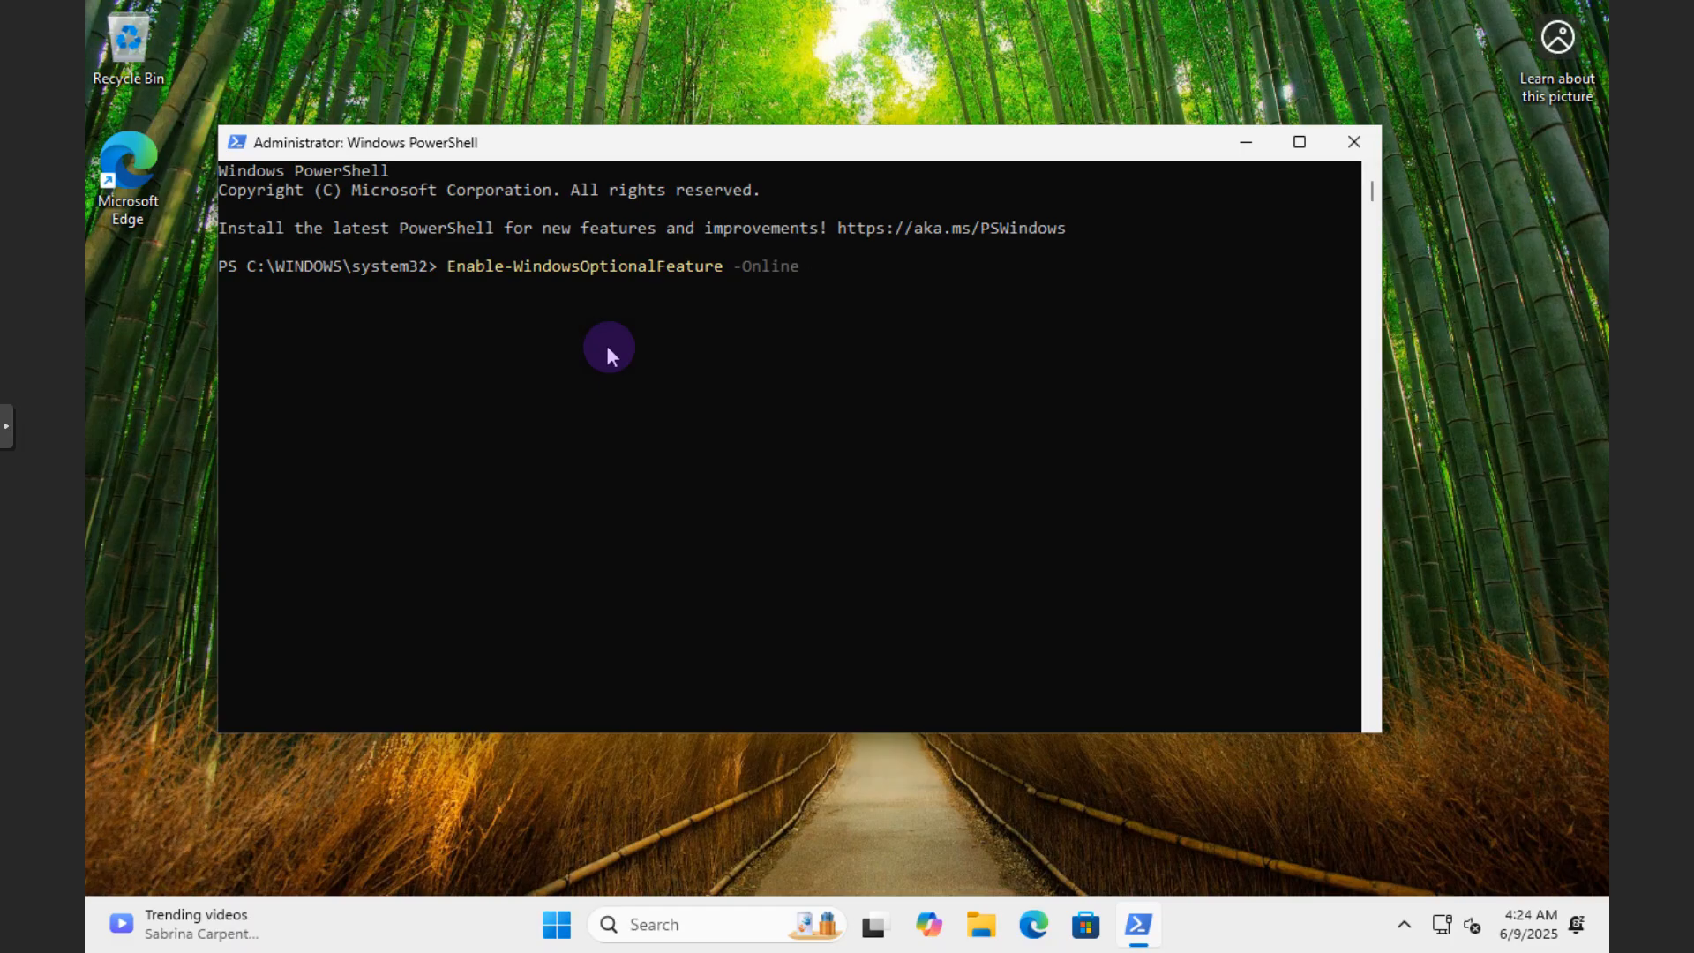
{"action": "type", "text": "-Fea"}
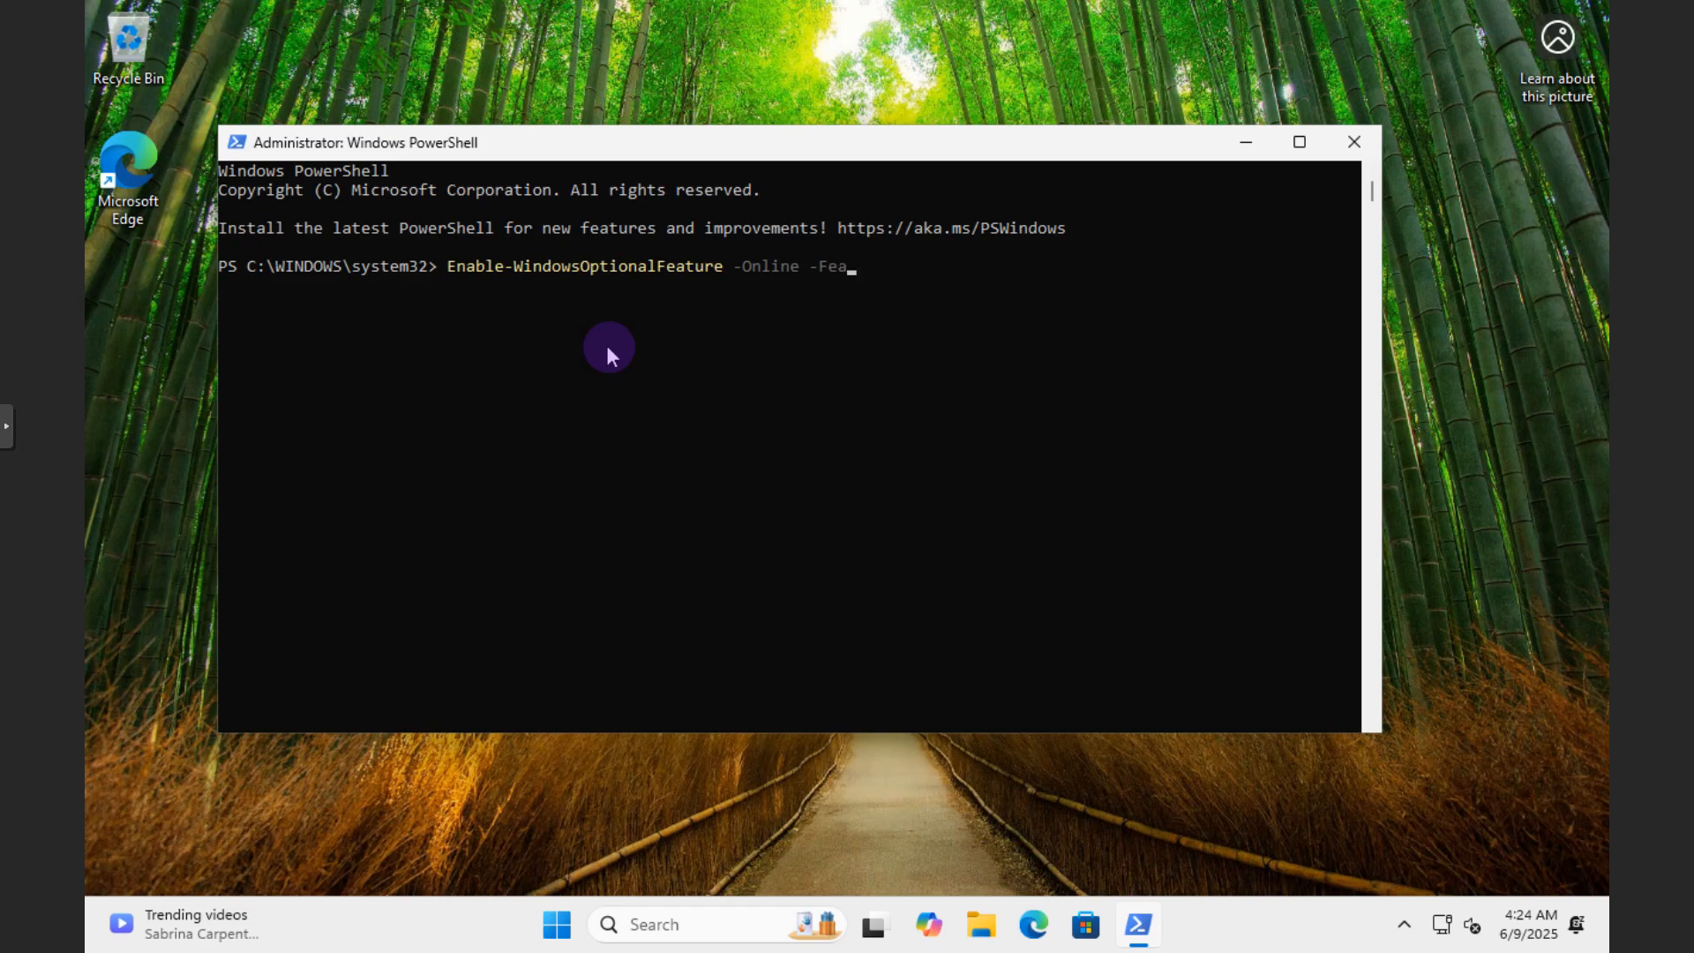
{"action": "type", "text": "ture"}
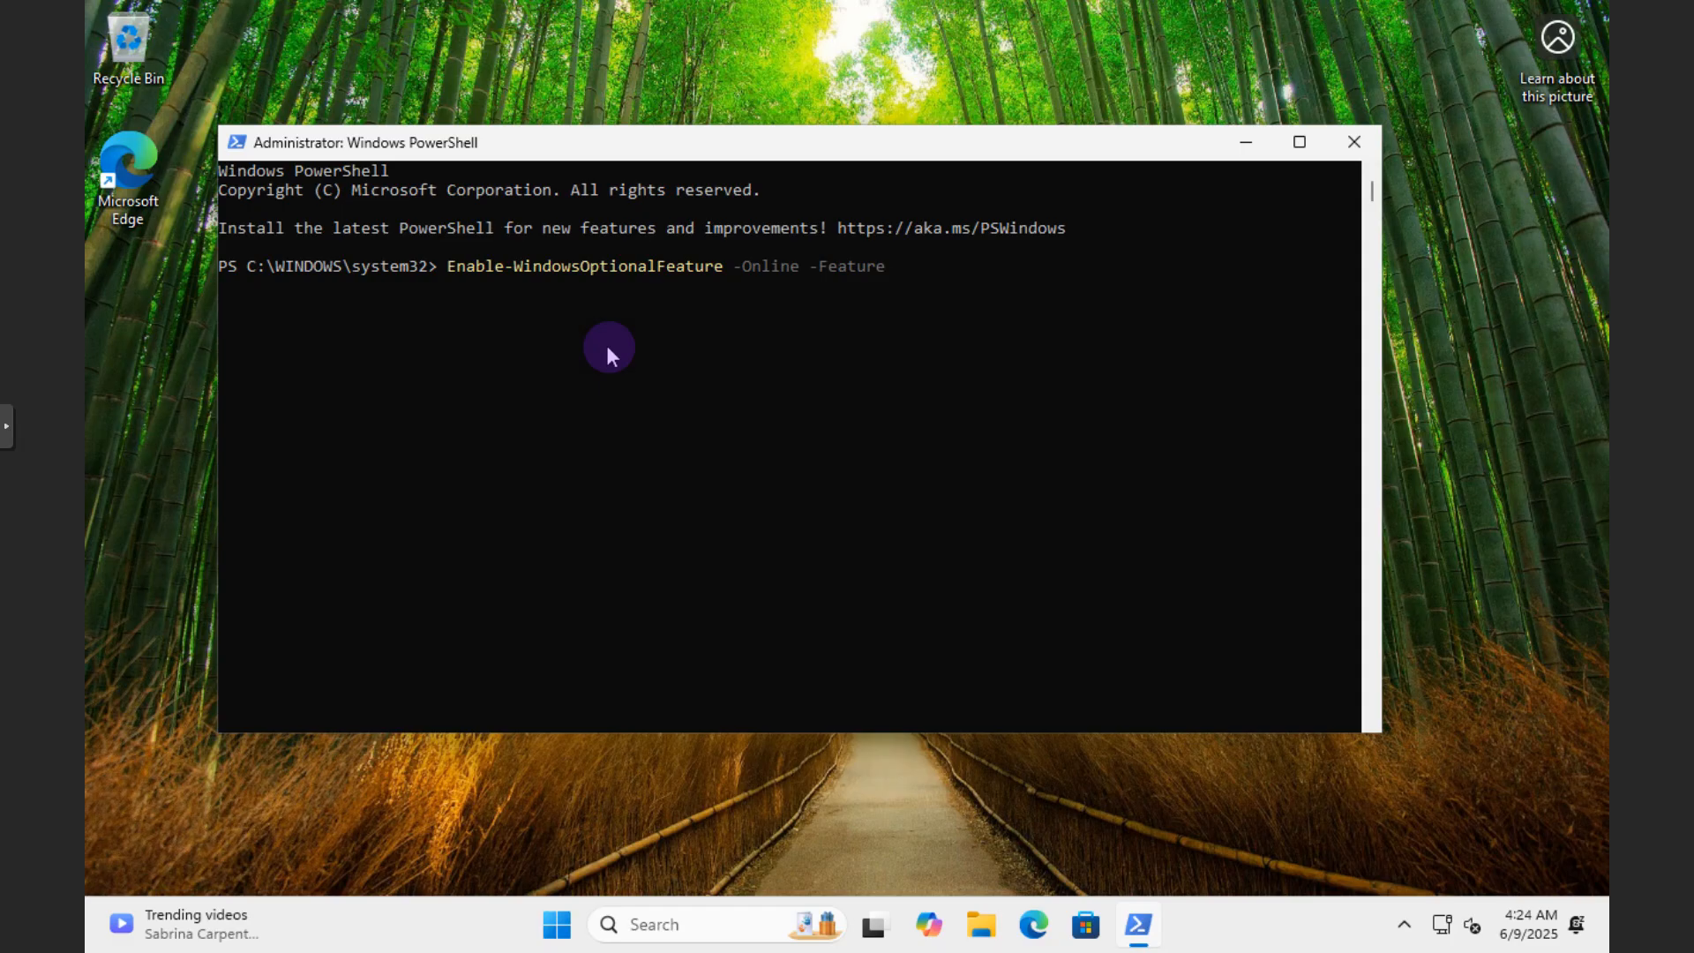
{"action": "type", "text": "a"}
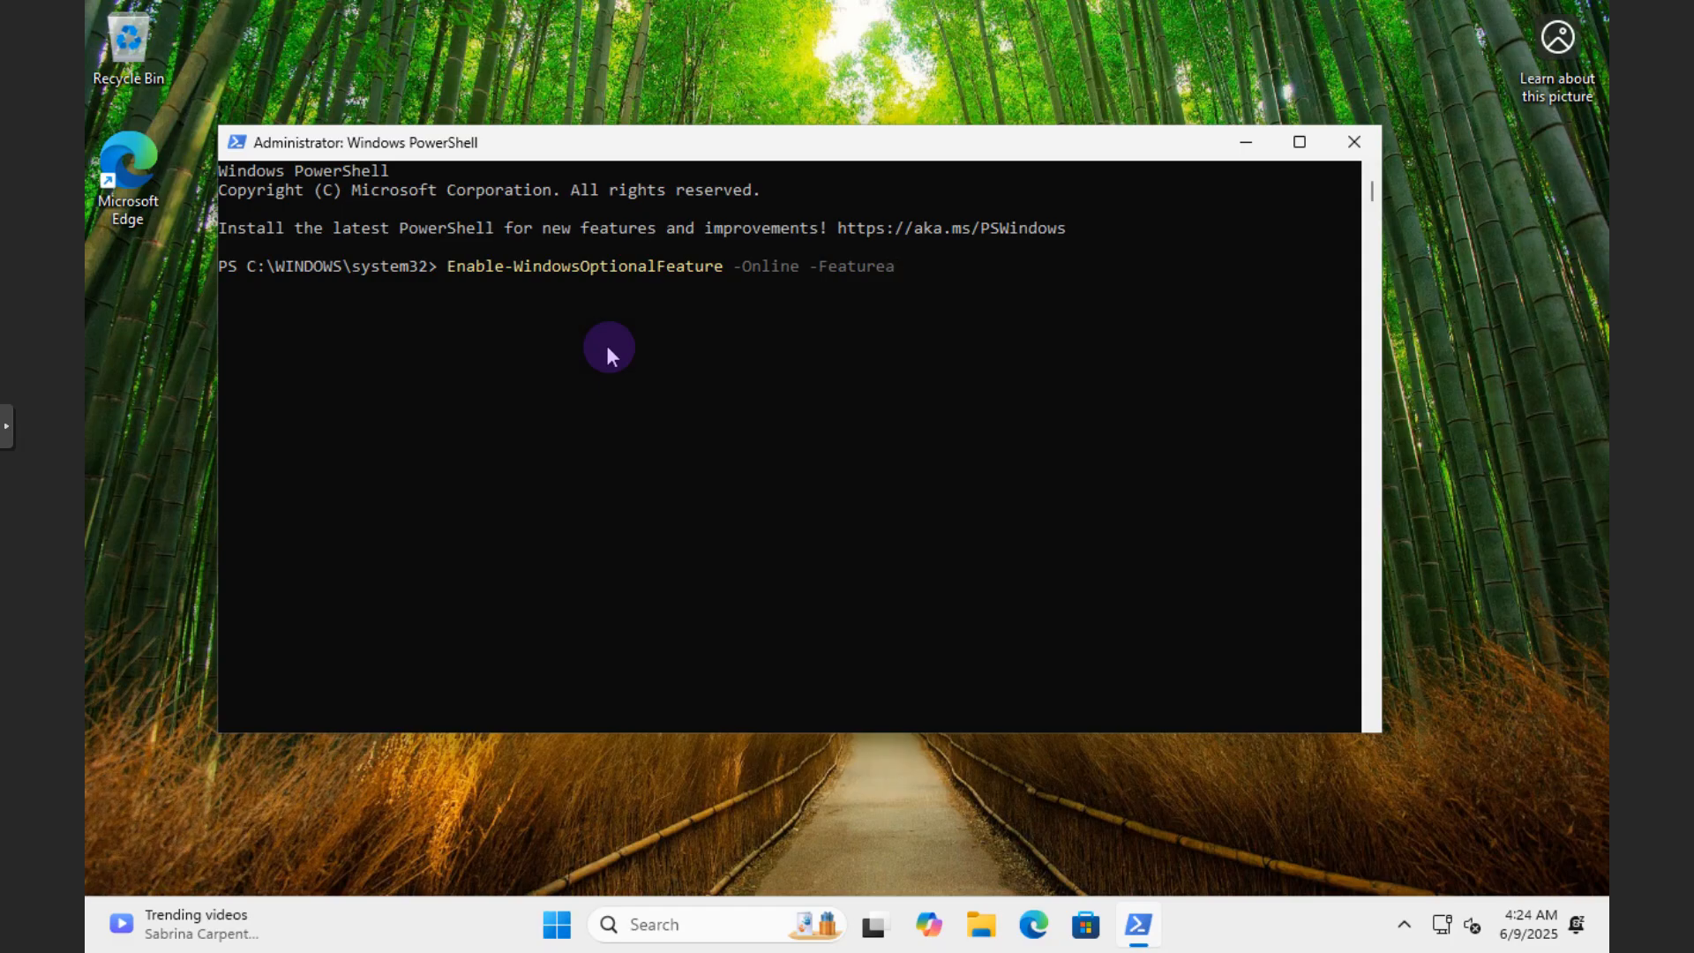
{"action": "type", "text": "n"}
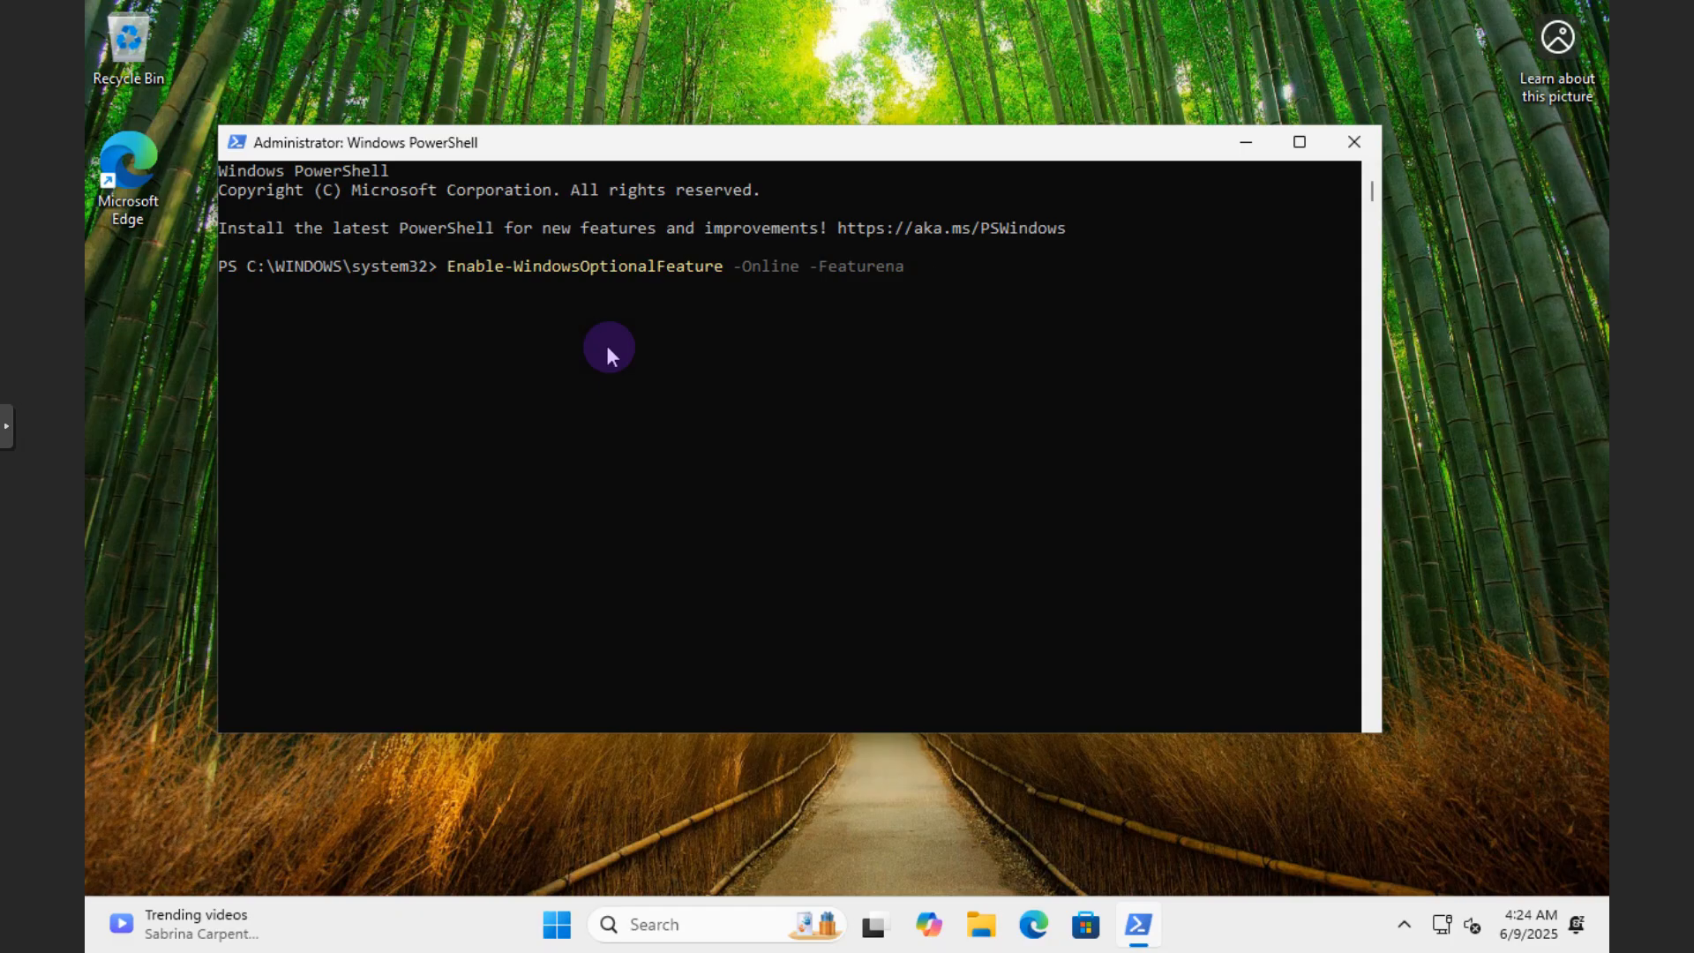
{"action": "type", "text": "me"}
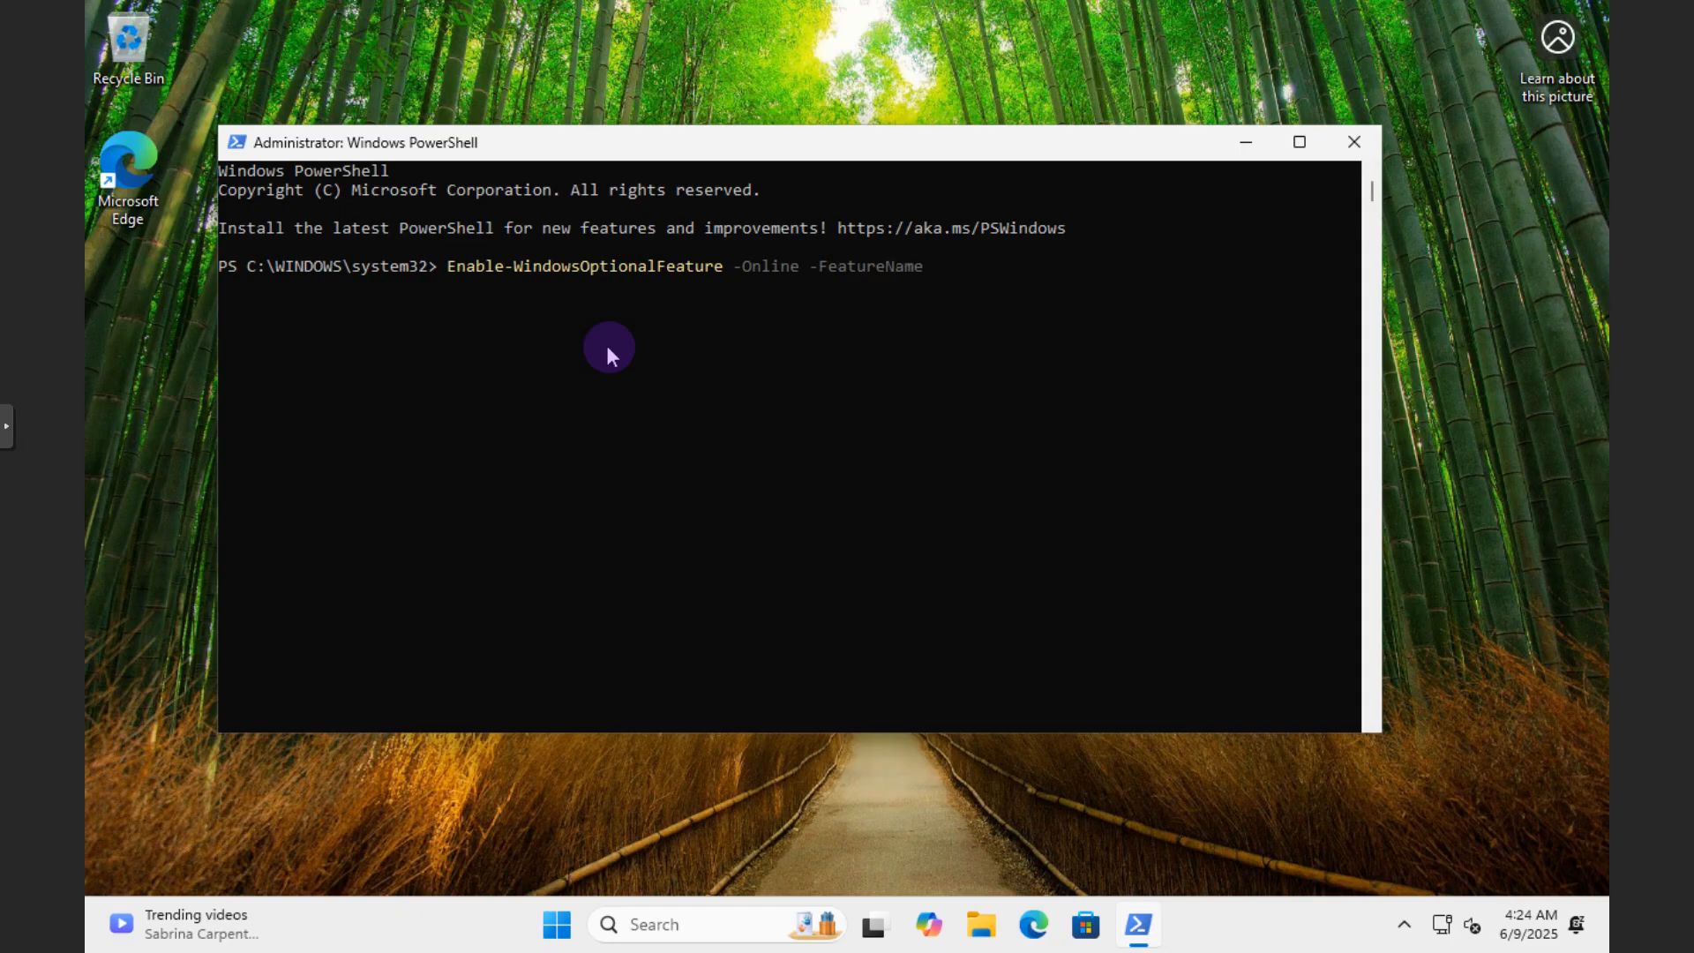
{"action": "type", "text": "Mi"}
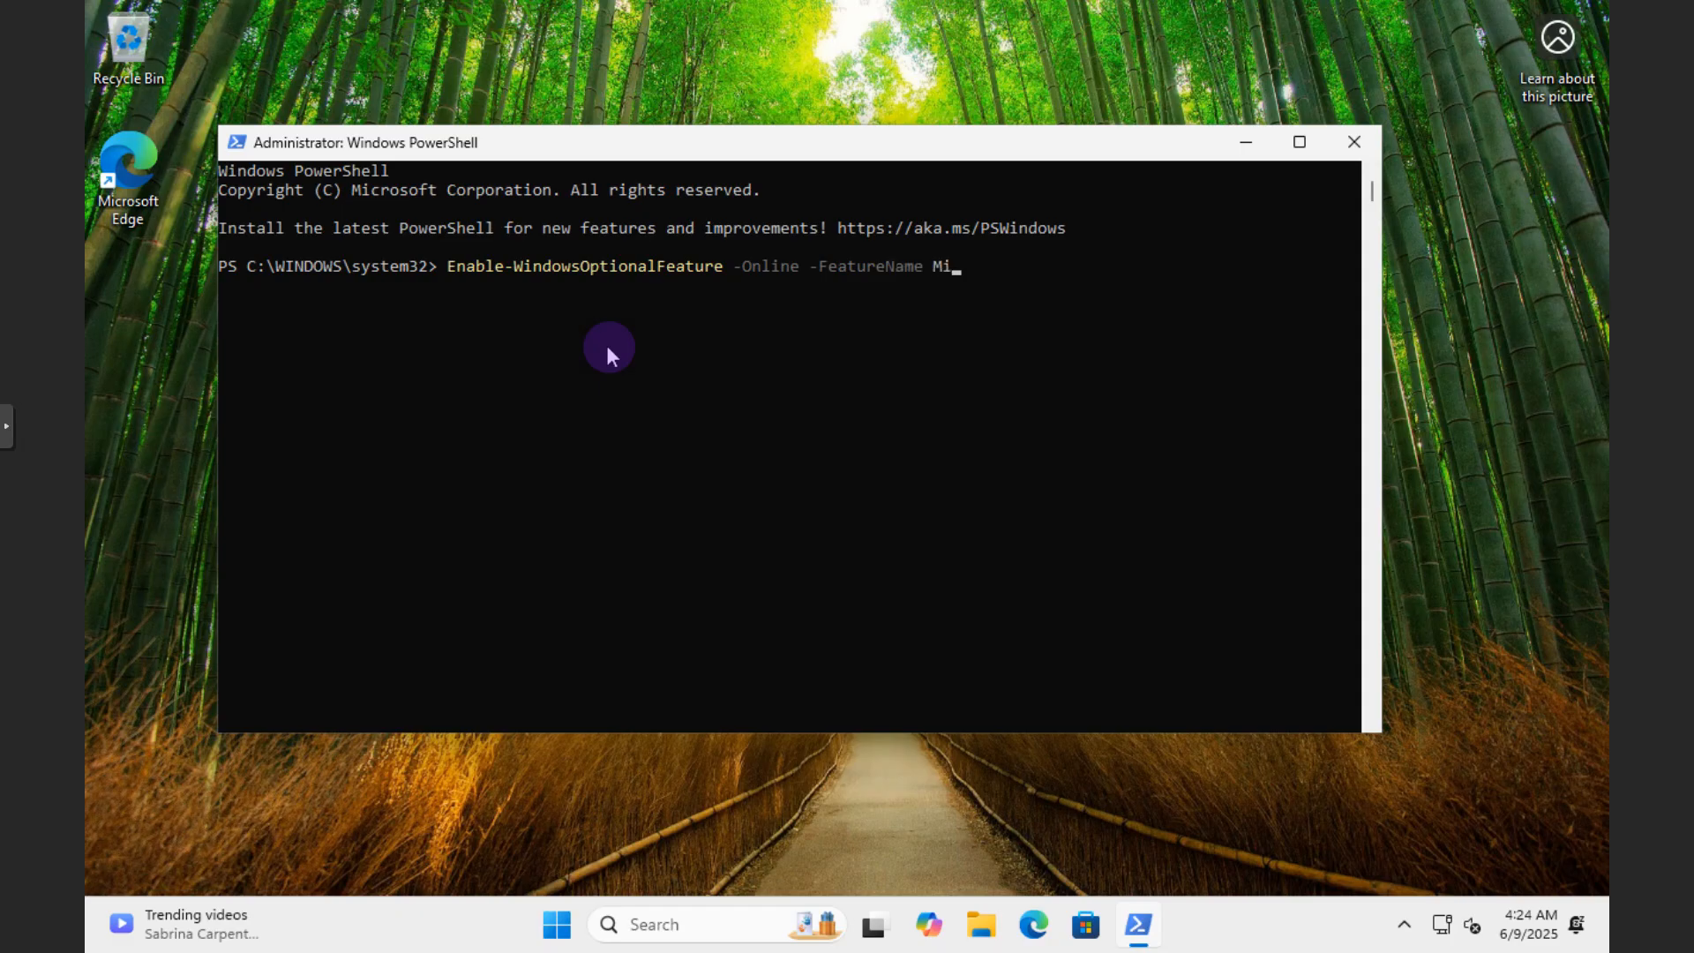
{"action": "type", "text": "cro"}
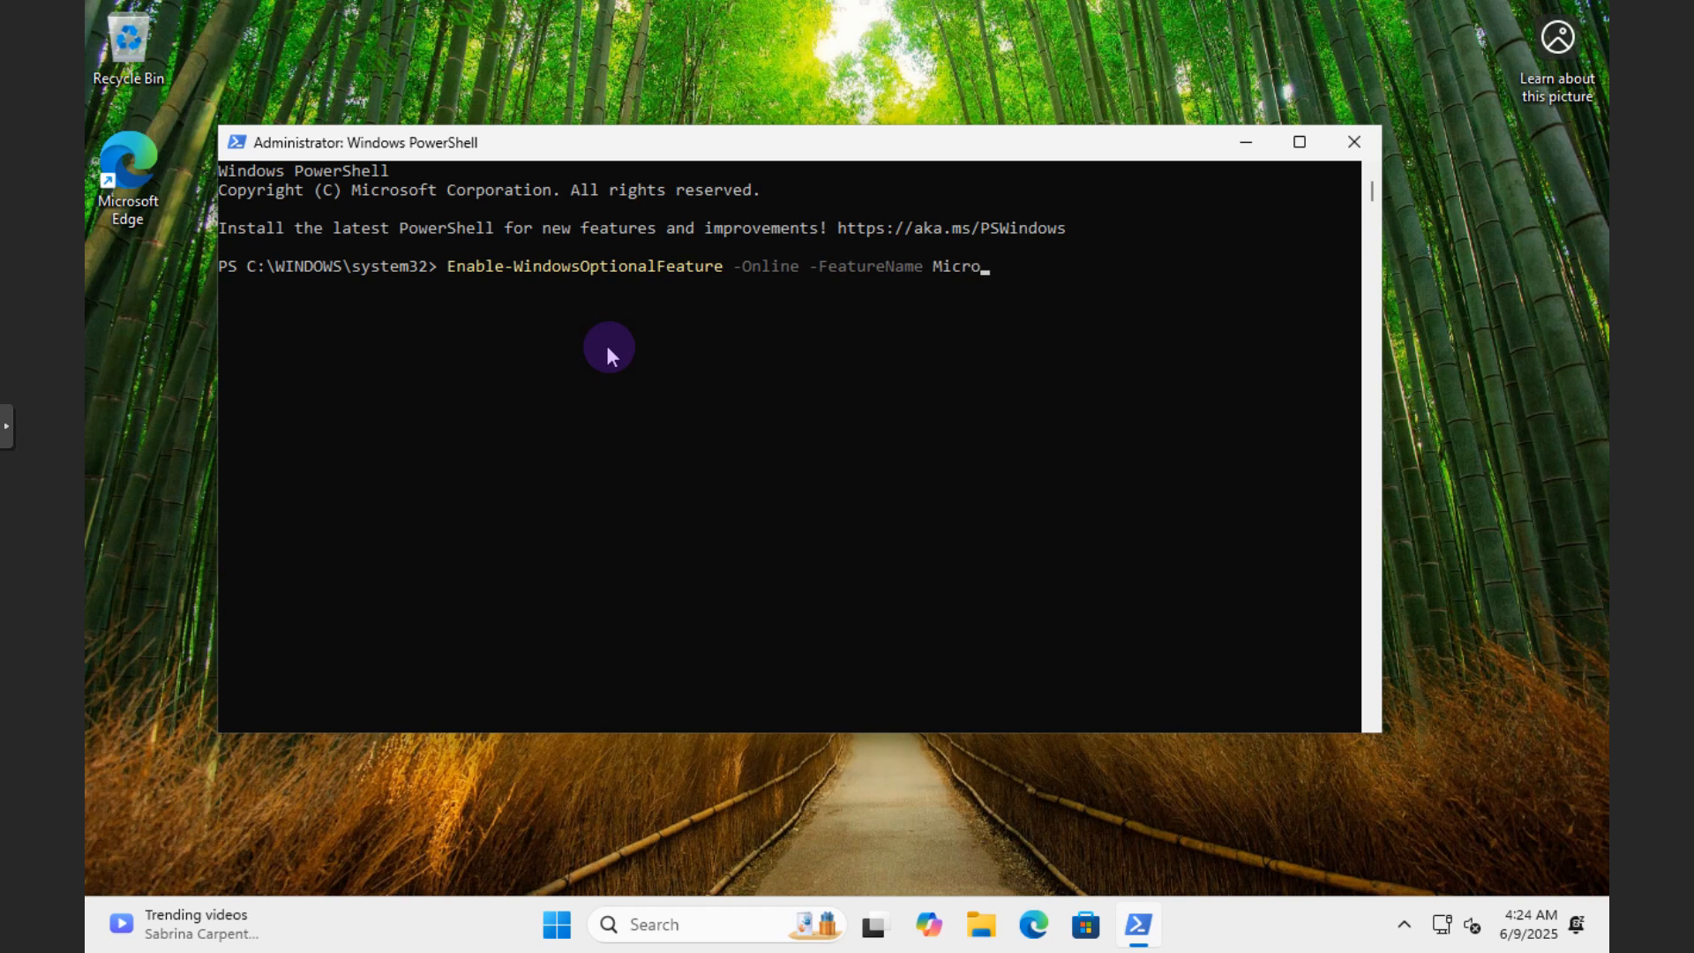
{"action": "type", "text": "soft"}
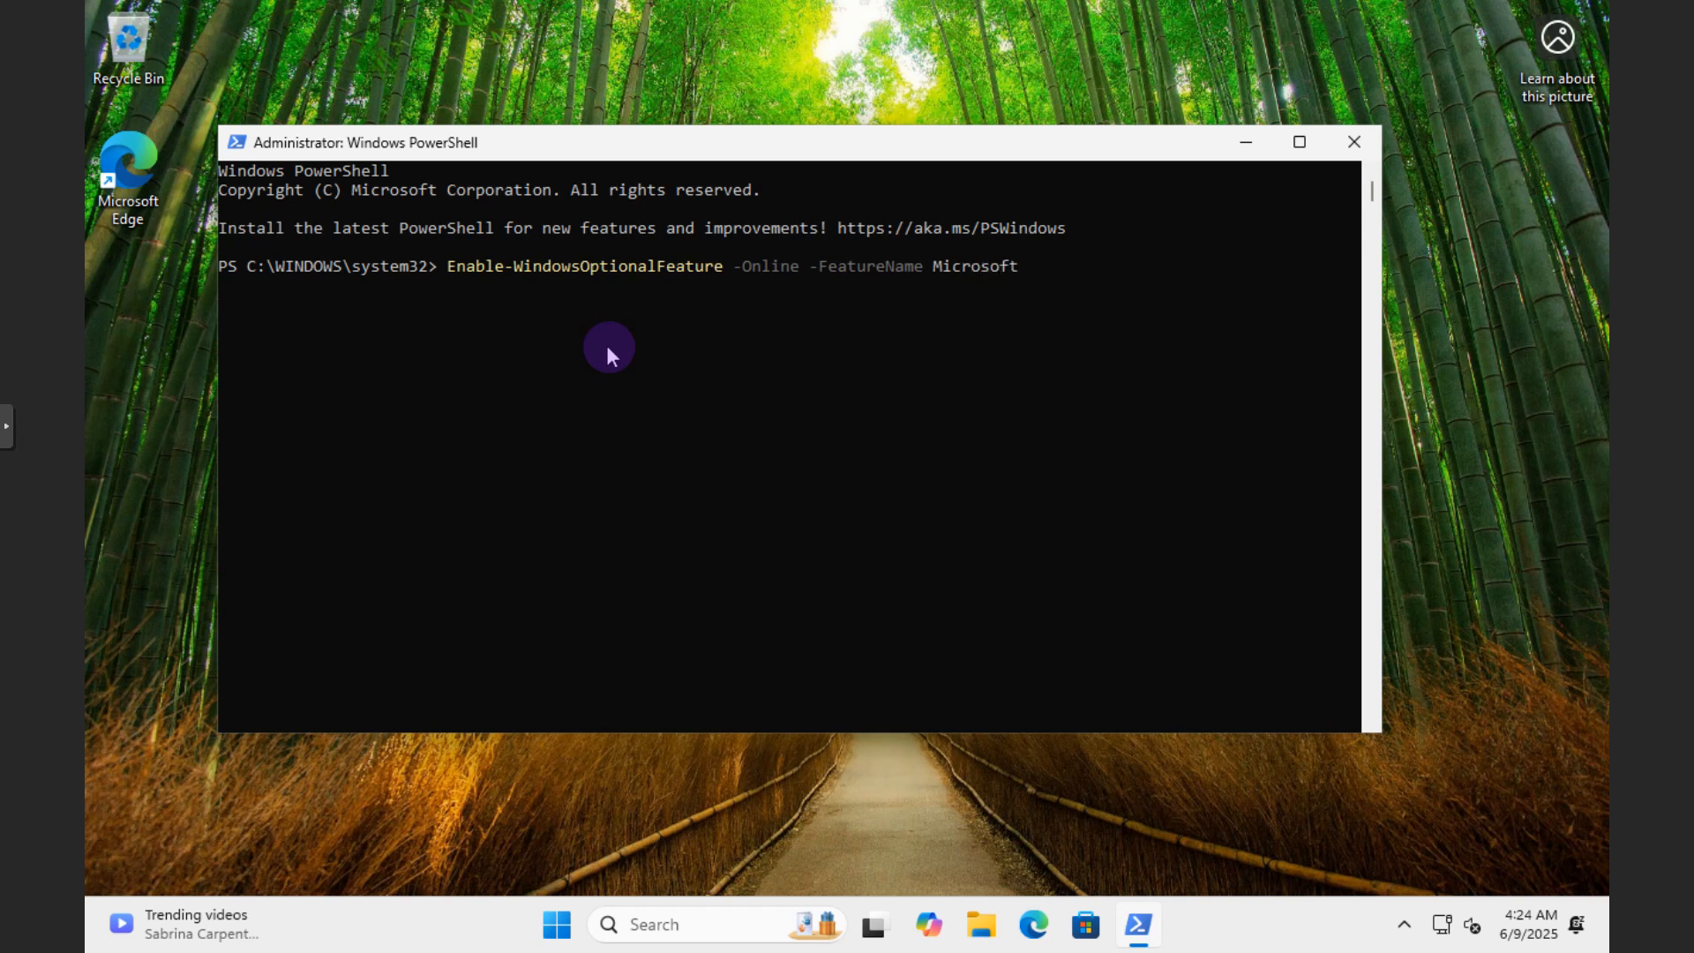
{"action": "type", "text": "-Hy"}
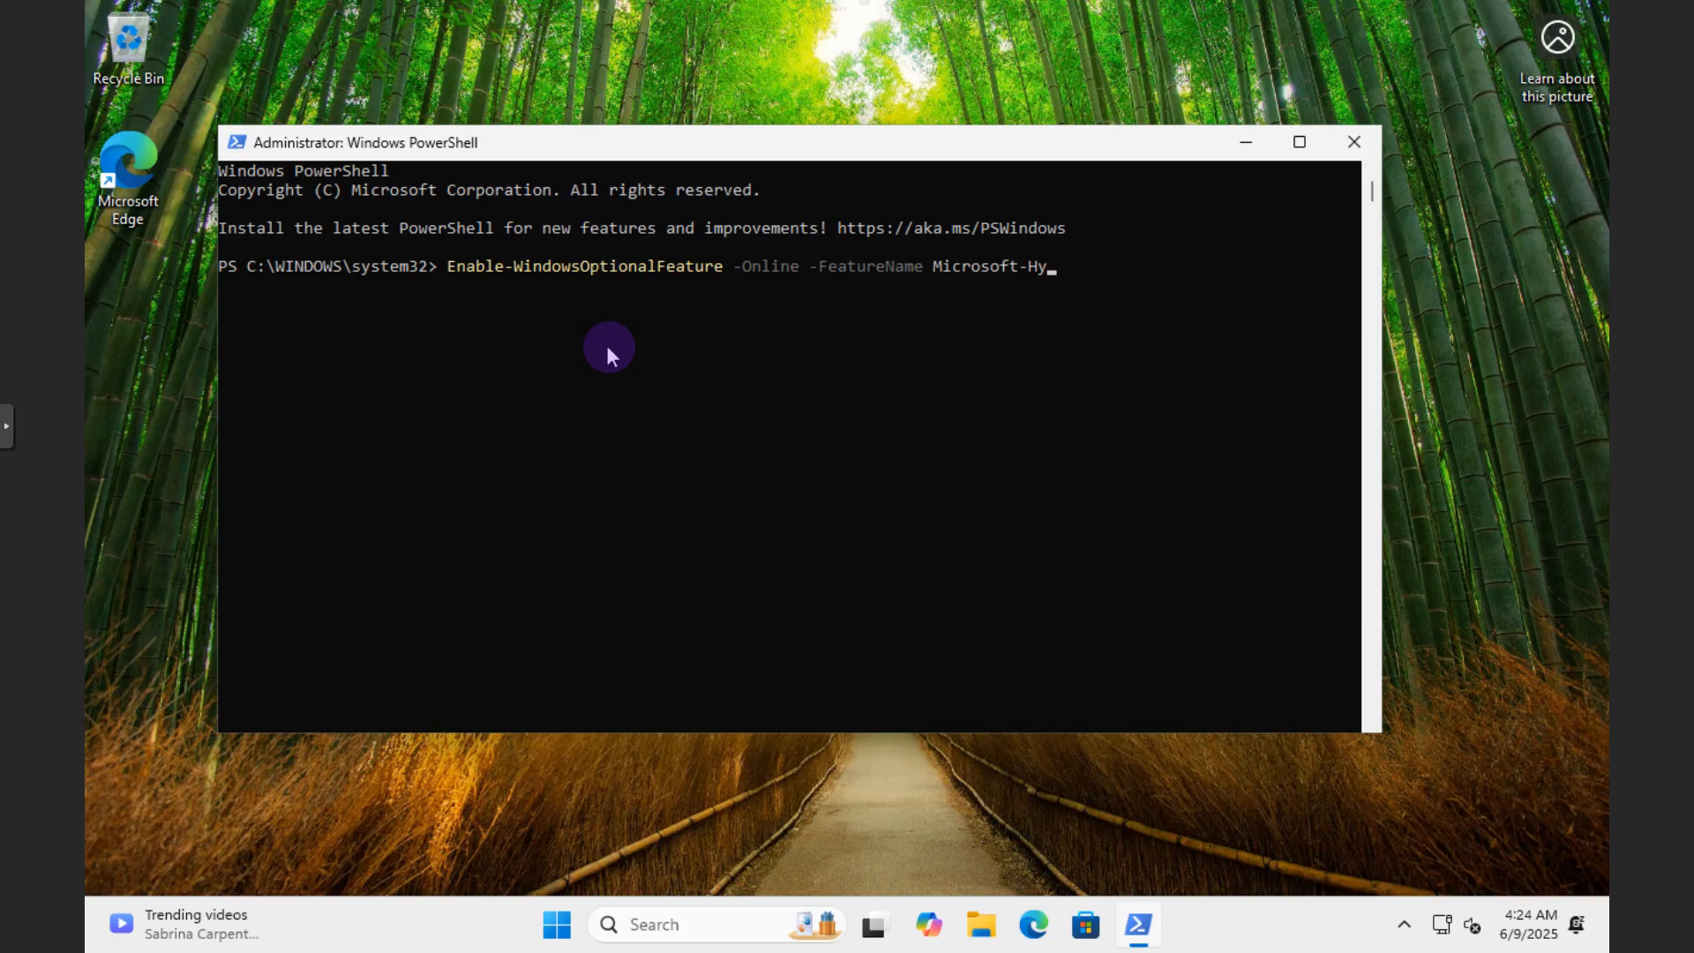
{"action": "type", "text": "ve"}
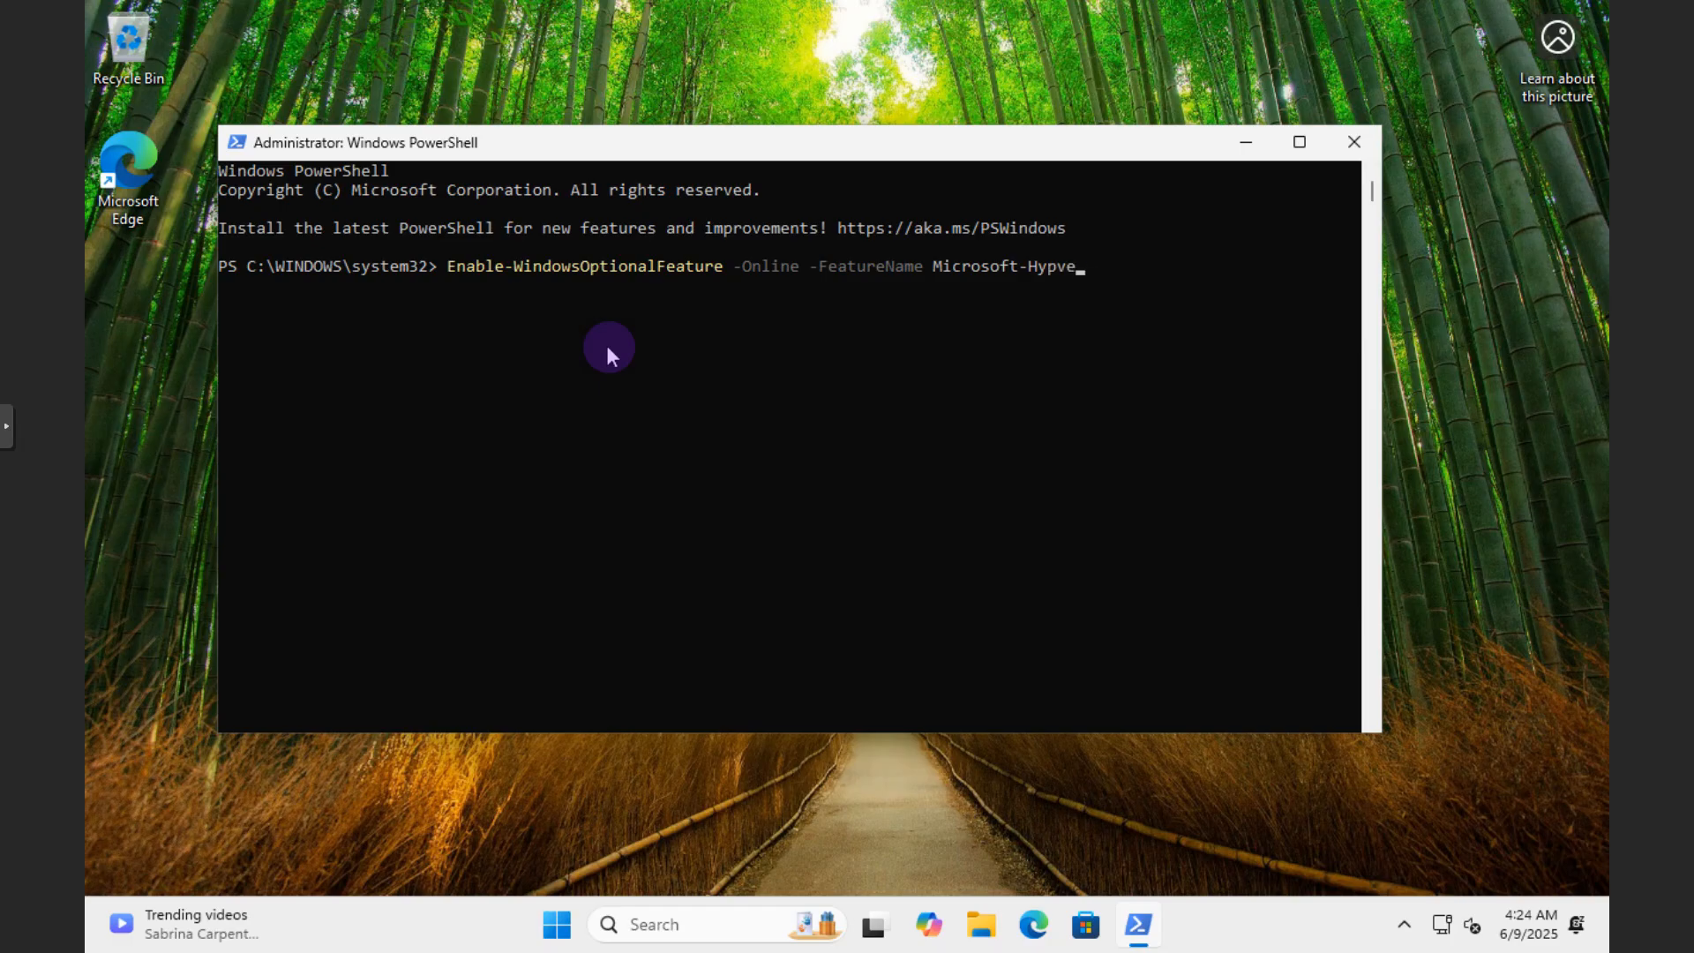
{"action": "key", "text": "Backspace"}
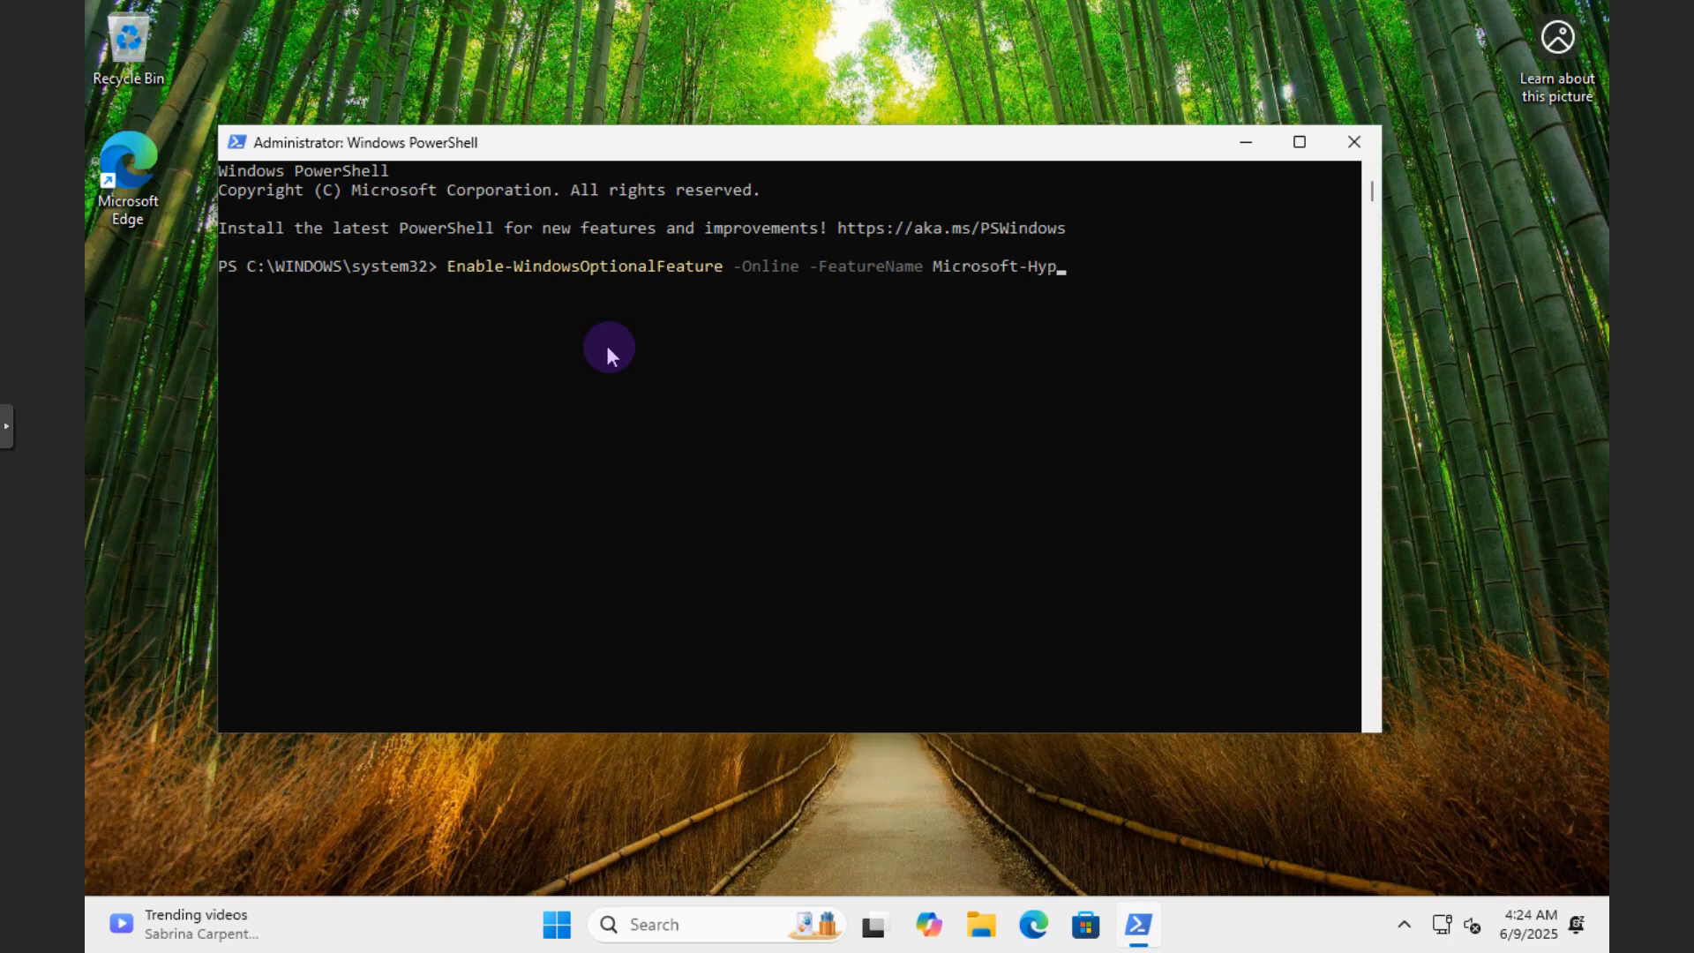
{"action": "type", "text": "er-"}
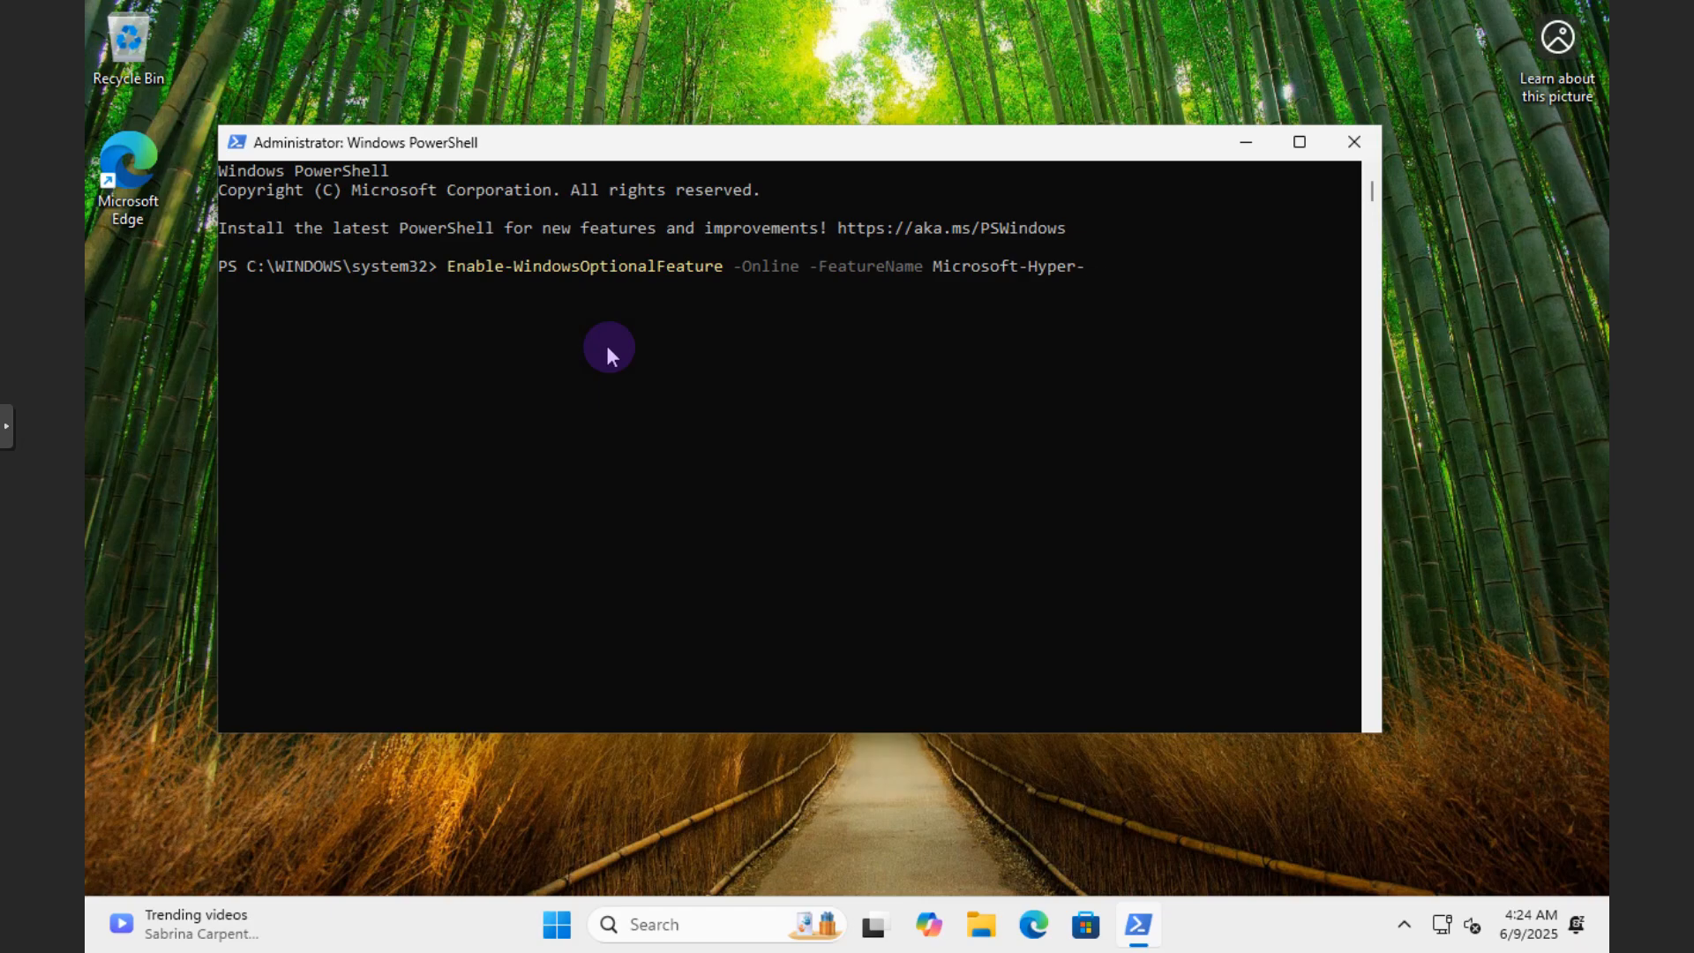
{"action": "type", "text": "V"}
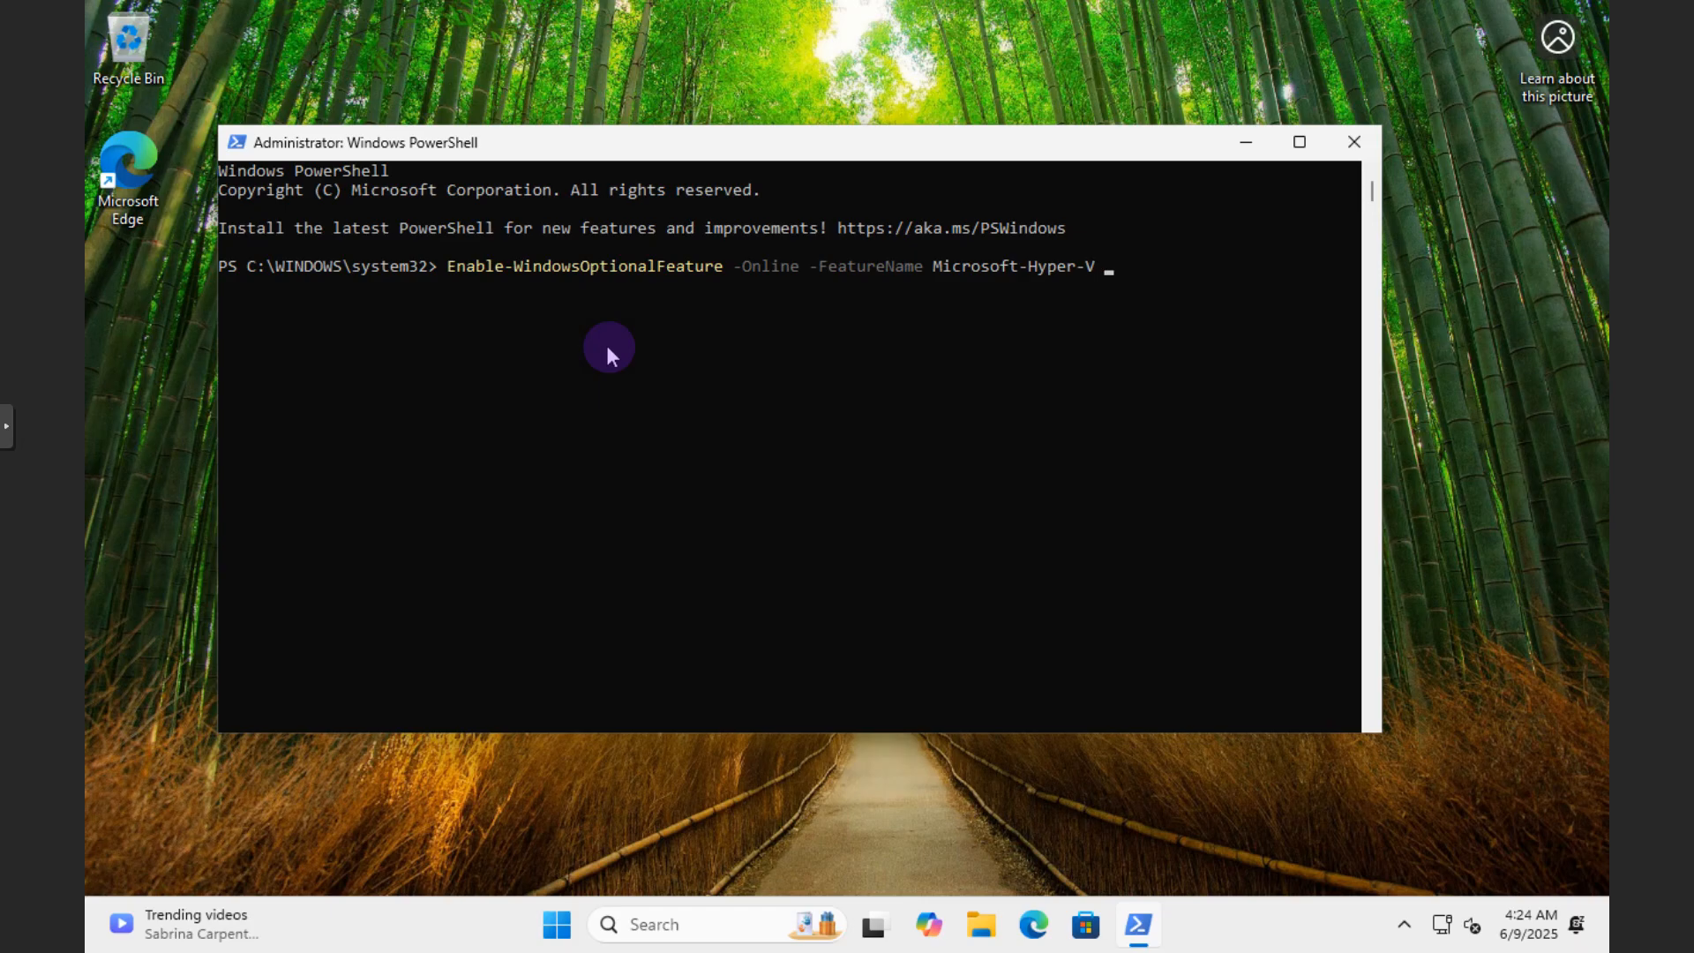
{"action": "type", "text": "-All"}
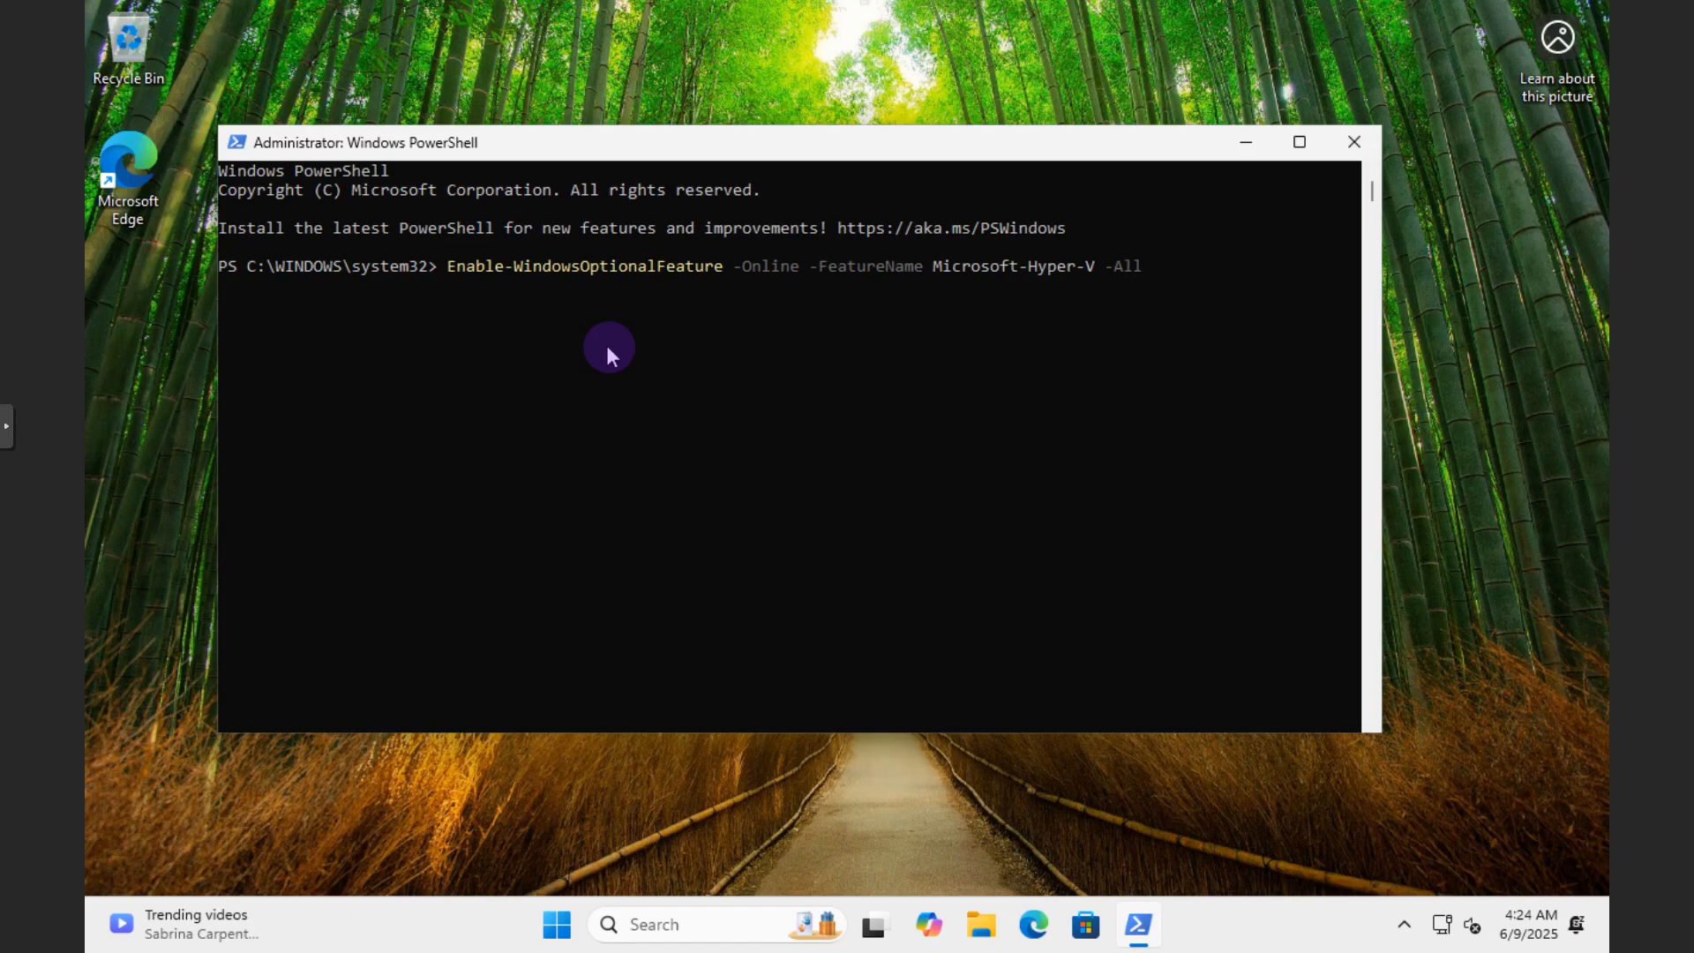
{"action": "mouse_move", "coordinate": [632, 385]}
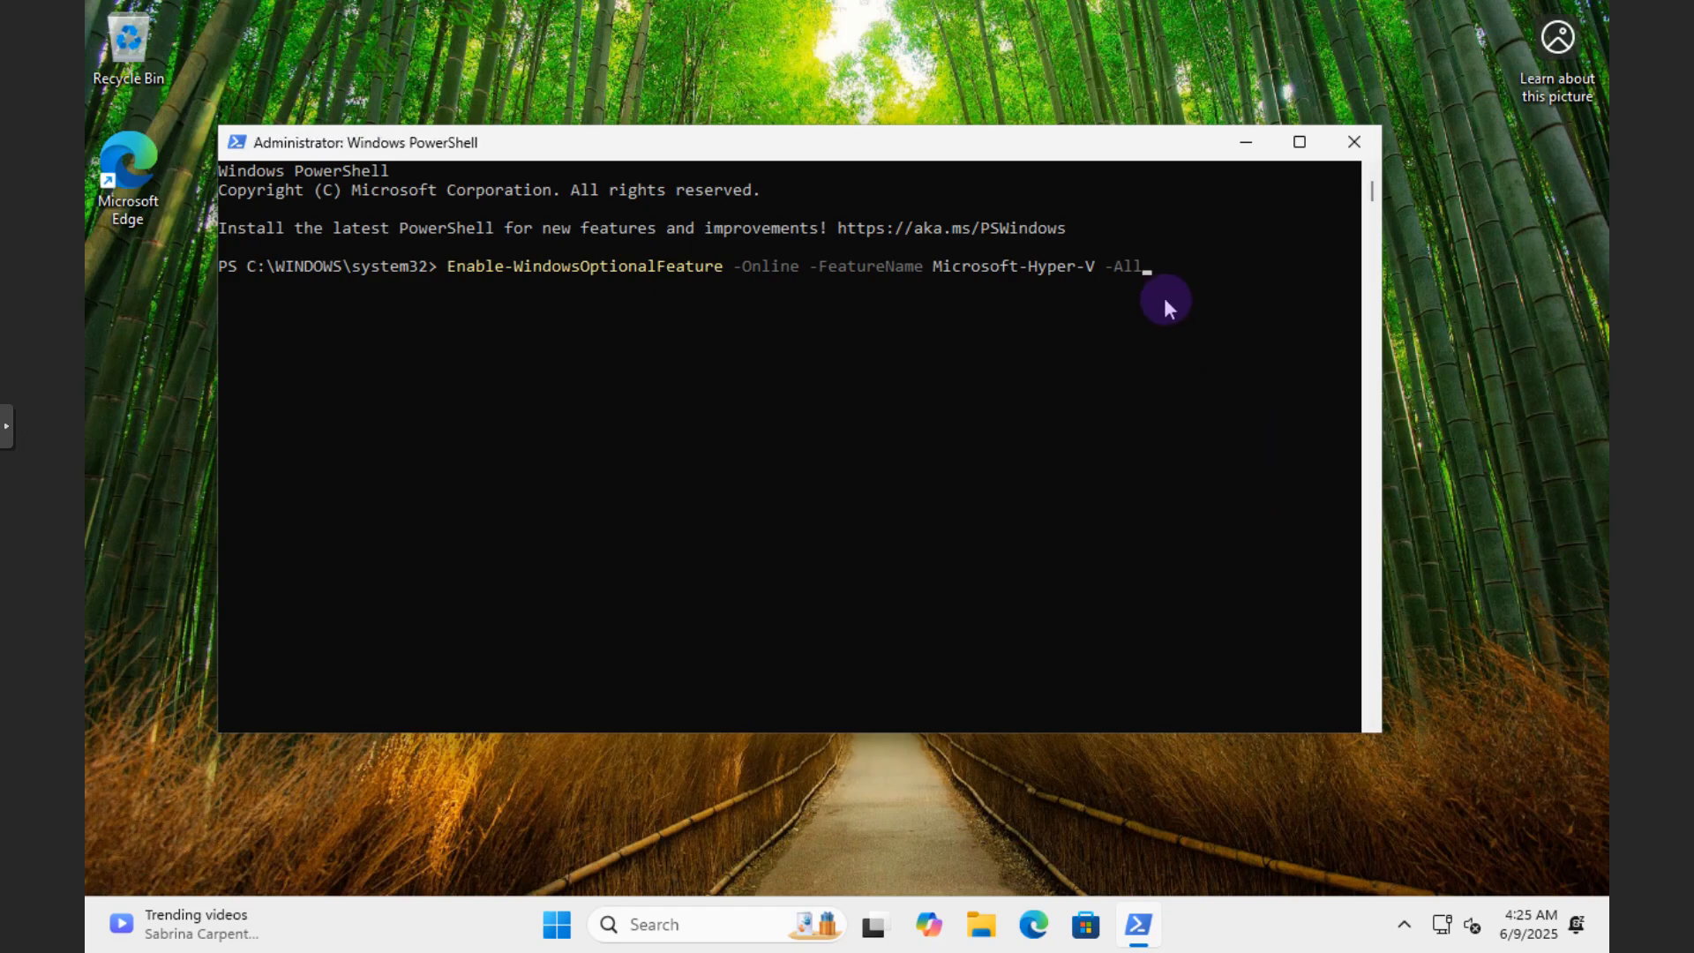
{"action": "mouse_move", "coordinate": [1142, 300]}
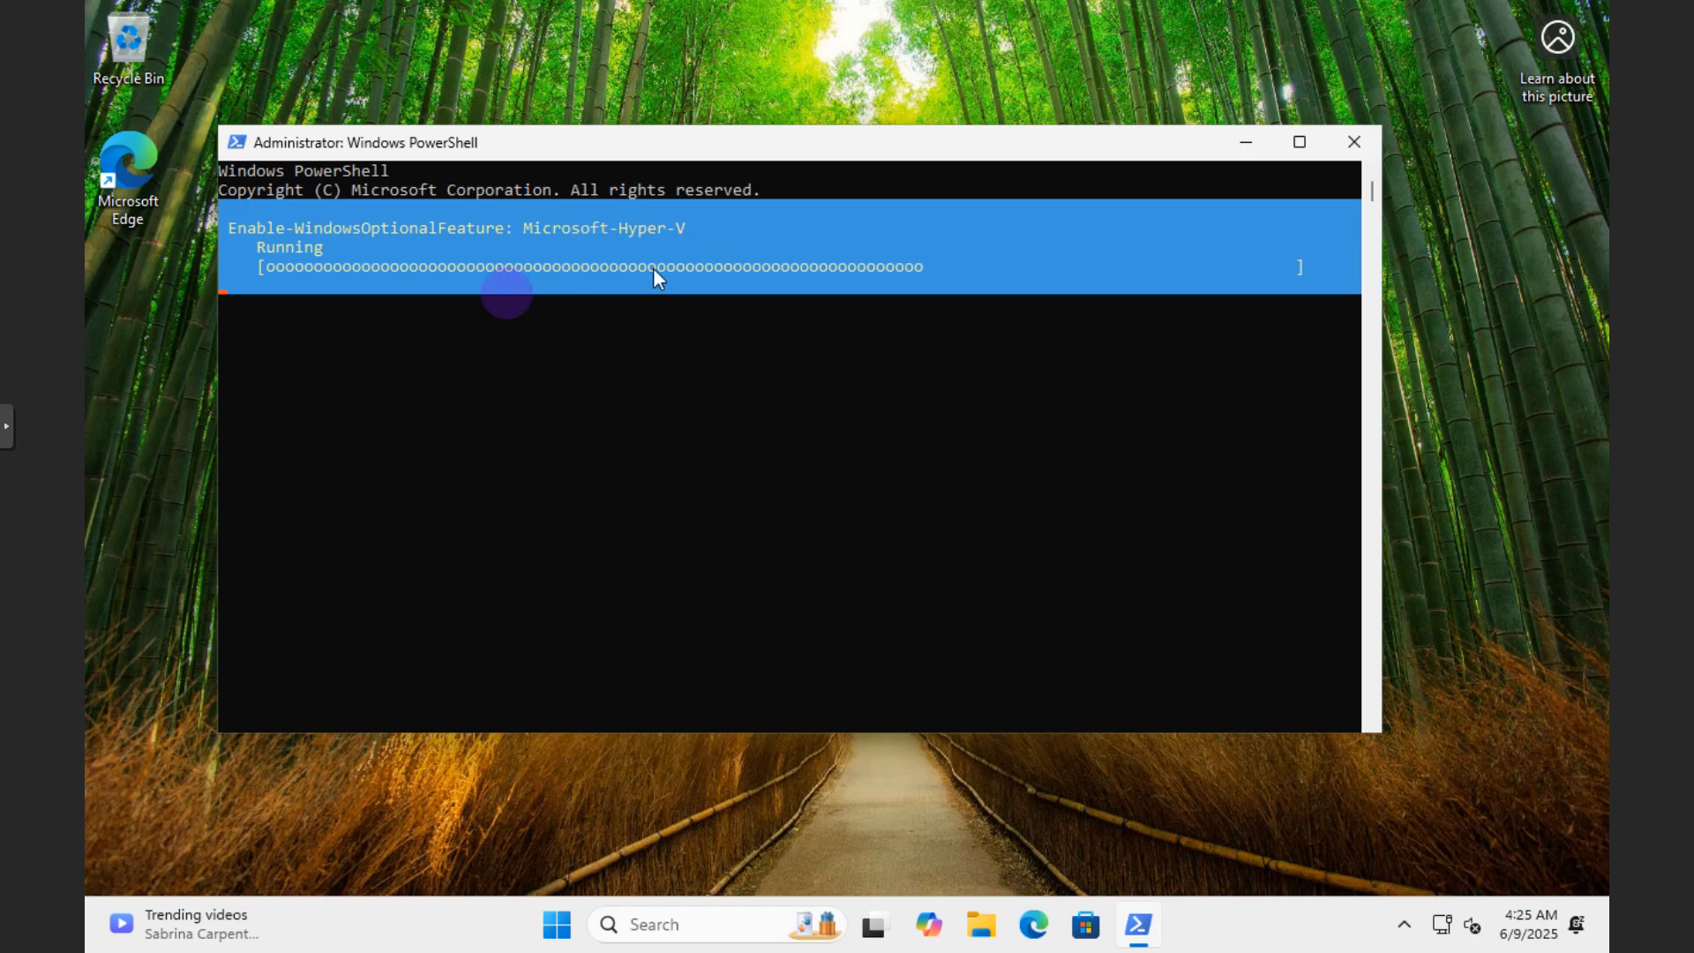
{"action": "mouse_move", "coordinate": [834, 327]}
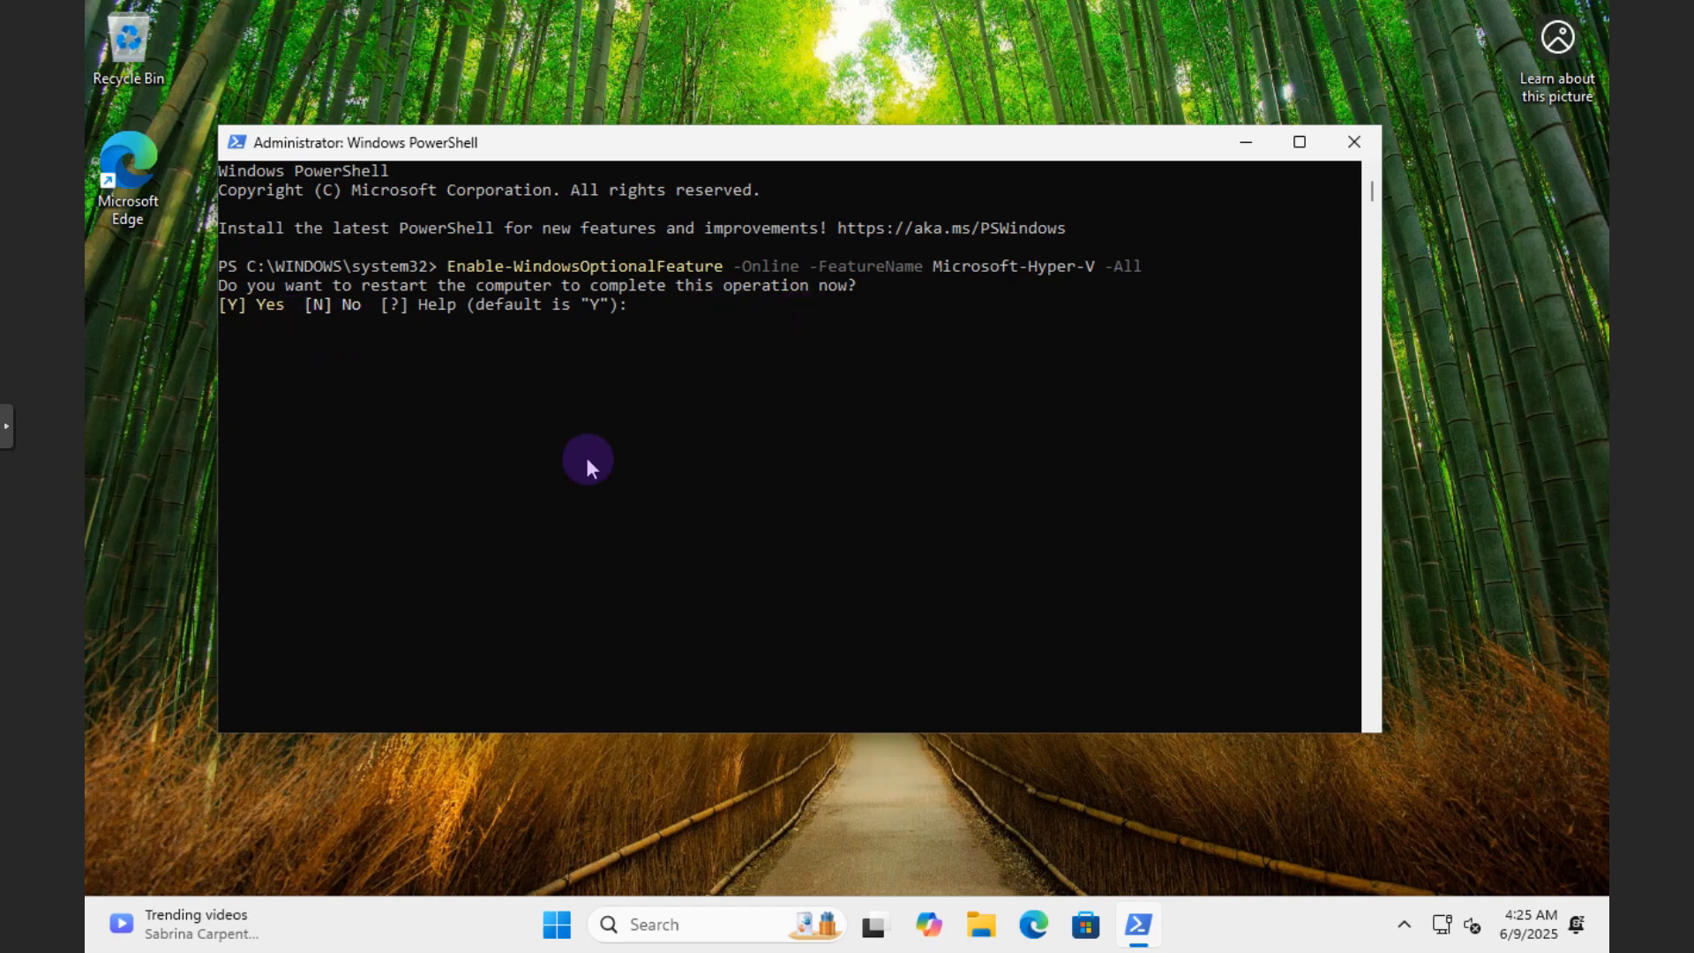
{"action": "mouse_move", "coordinate": [558, 924]}
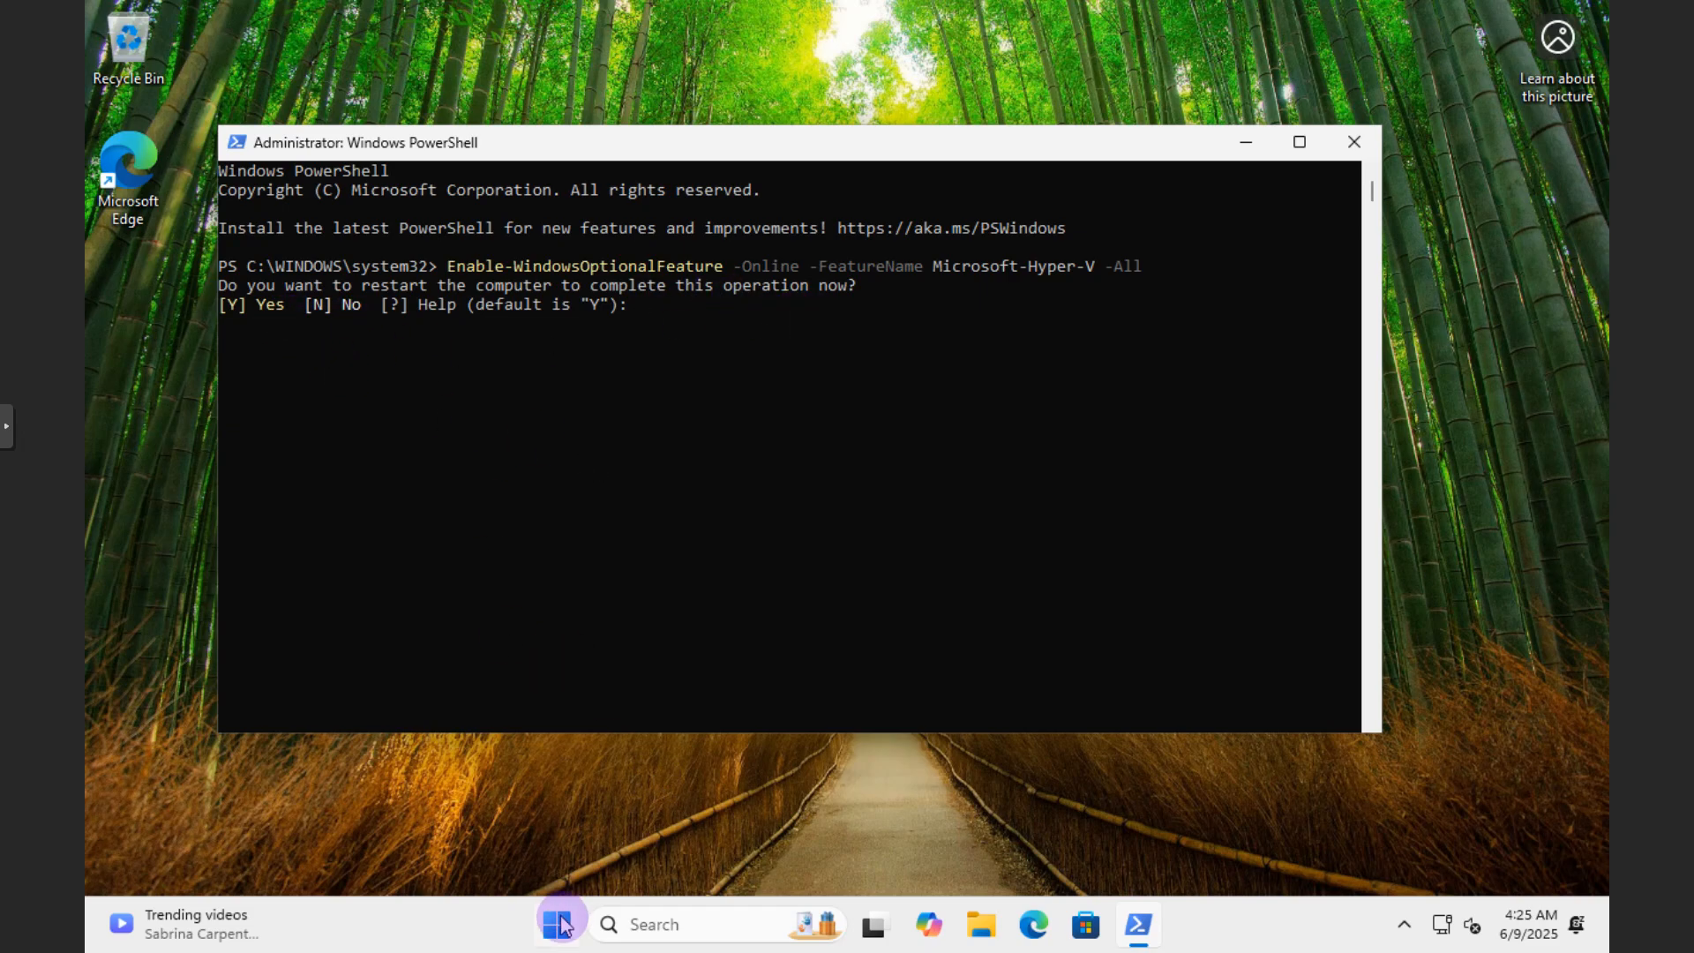
Reopen Control Panel maximized, go to Programs and Features, and open Windows Features
{"action": "right_click", "coordinate": [558, 924]}
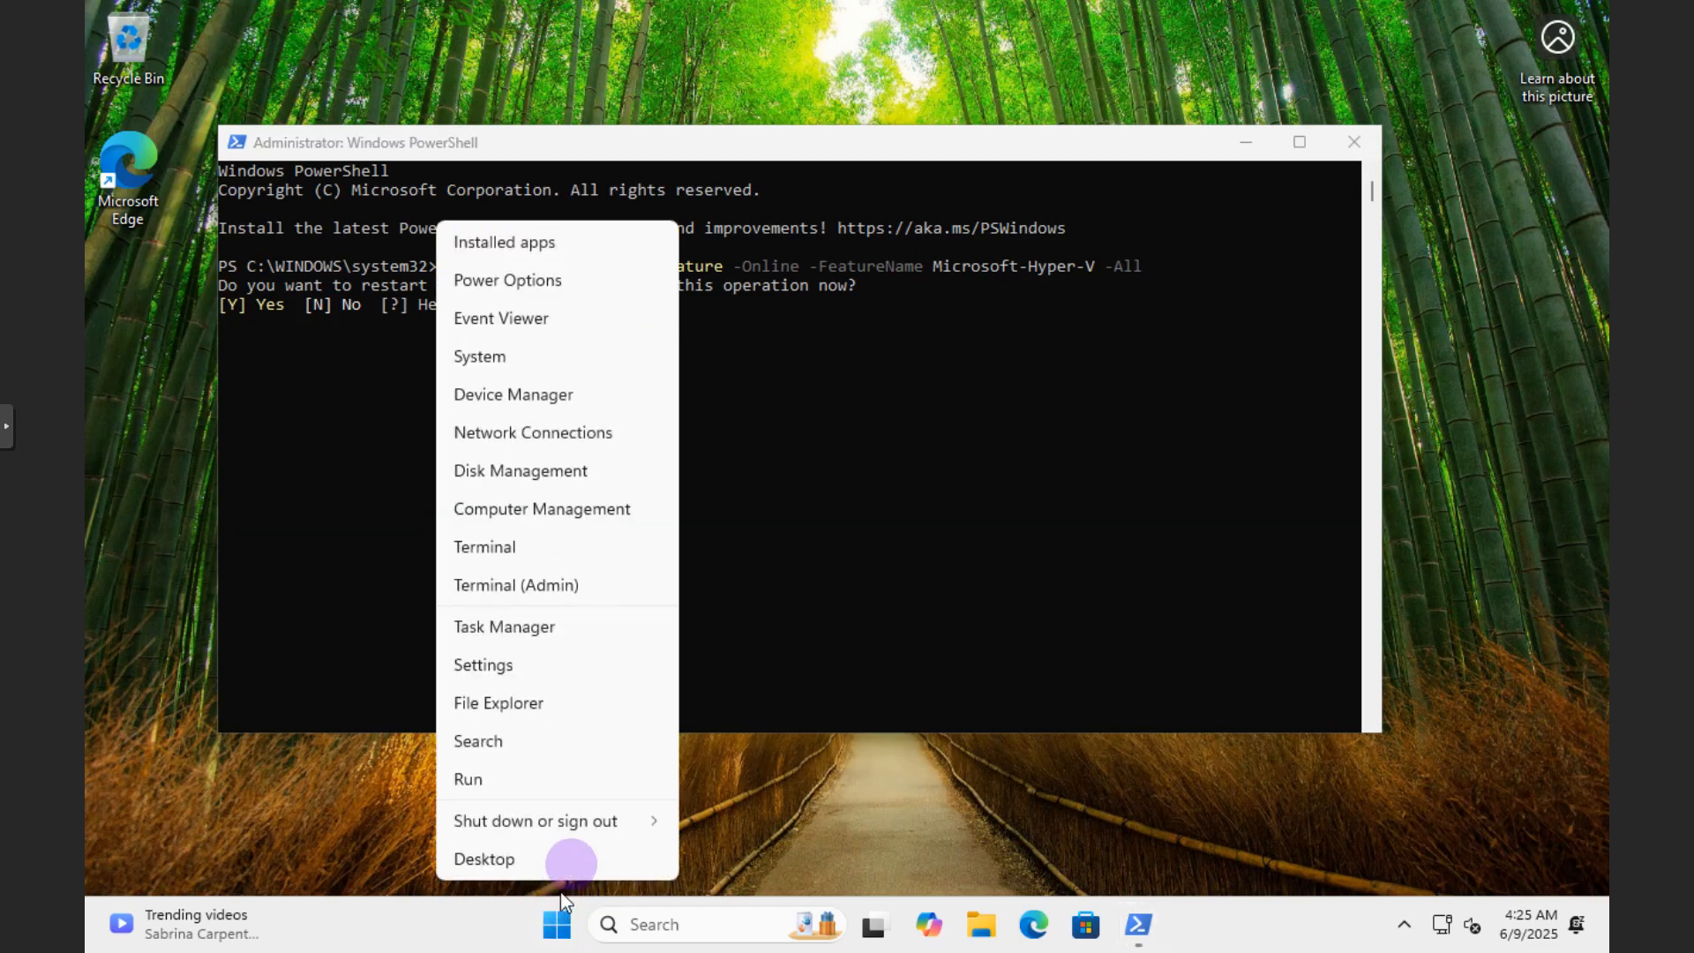
{"action": "mouse_move", "coordinate": [681, 872]}
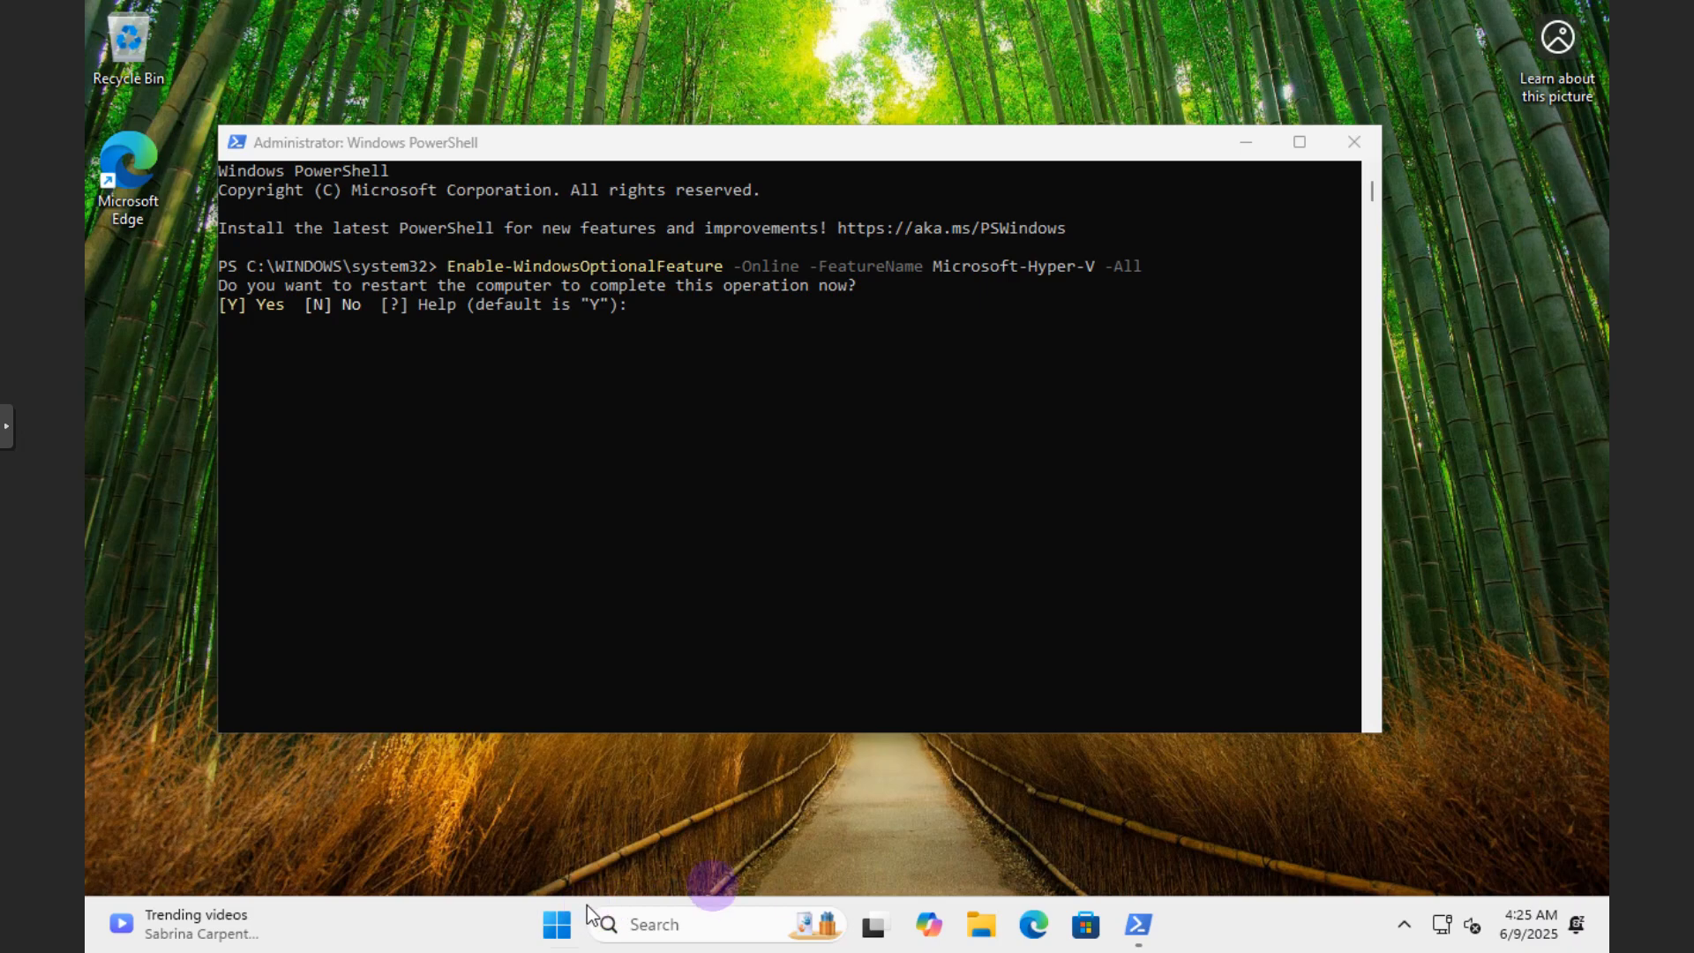
{"action": "left_click", "coordinate": [556, 923]}
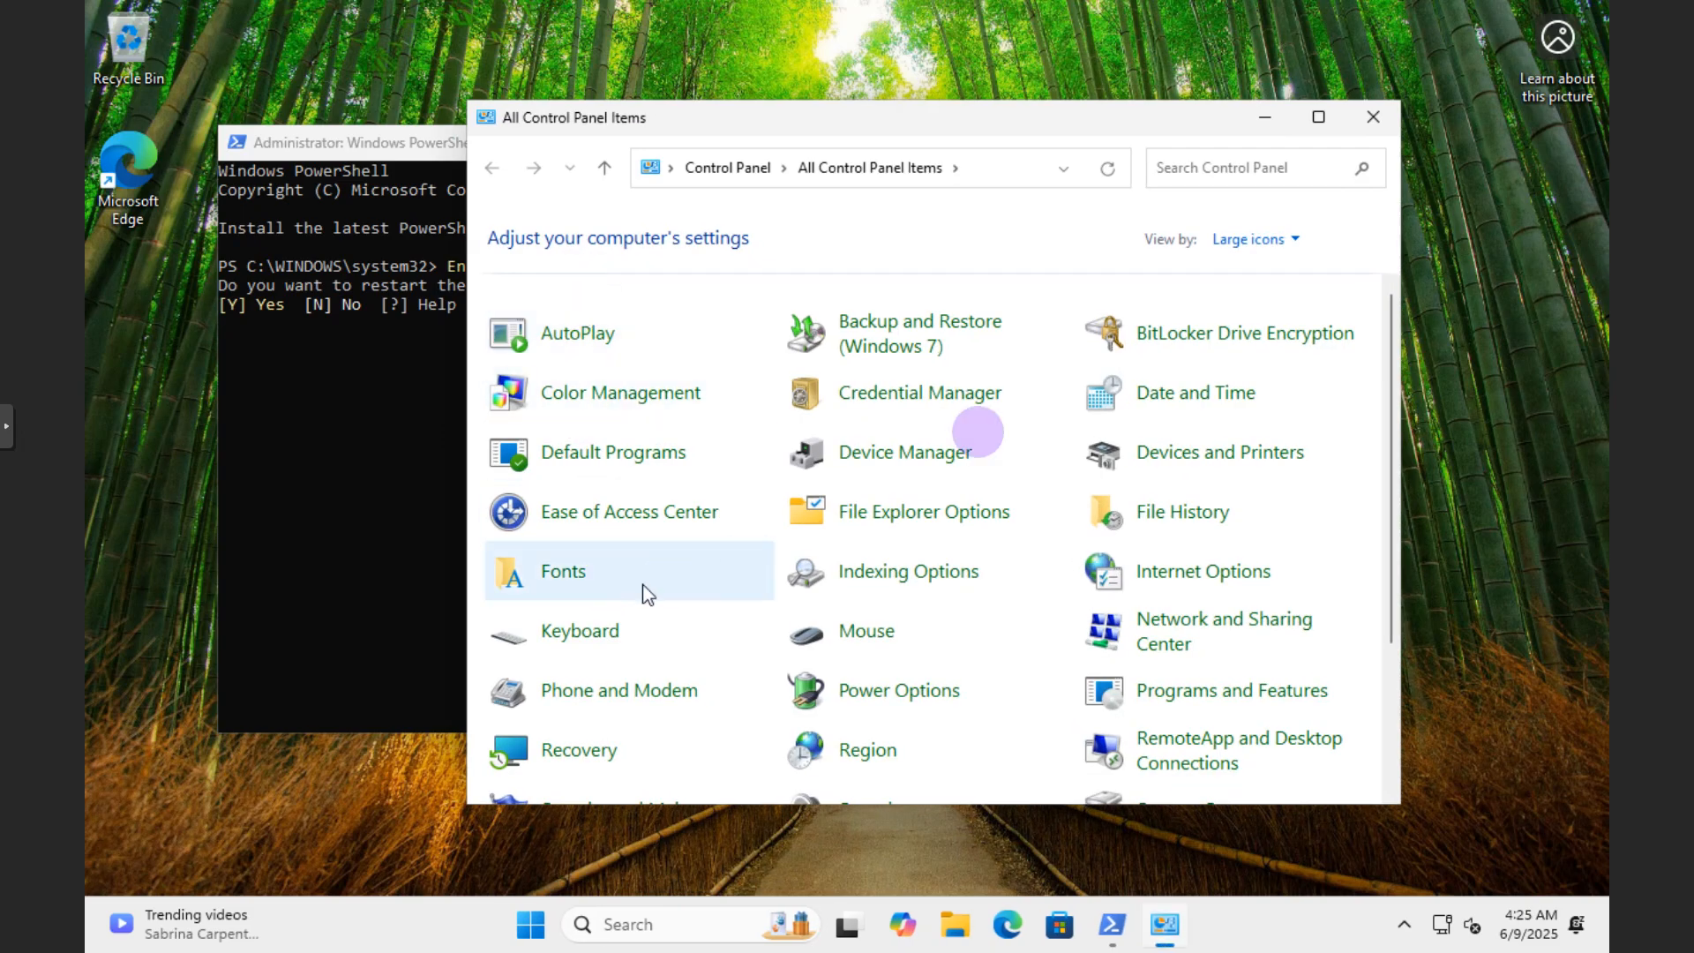
{"action": "left_click", "coordinate": [1316, 117]}
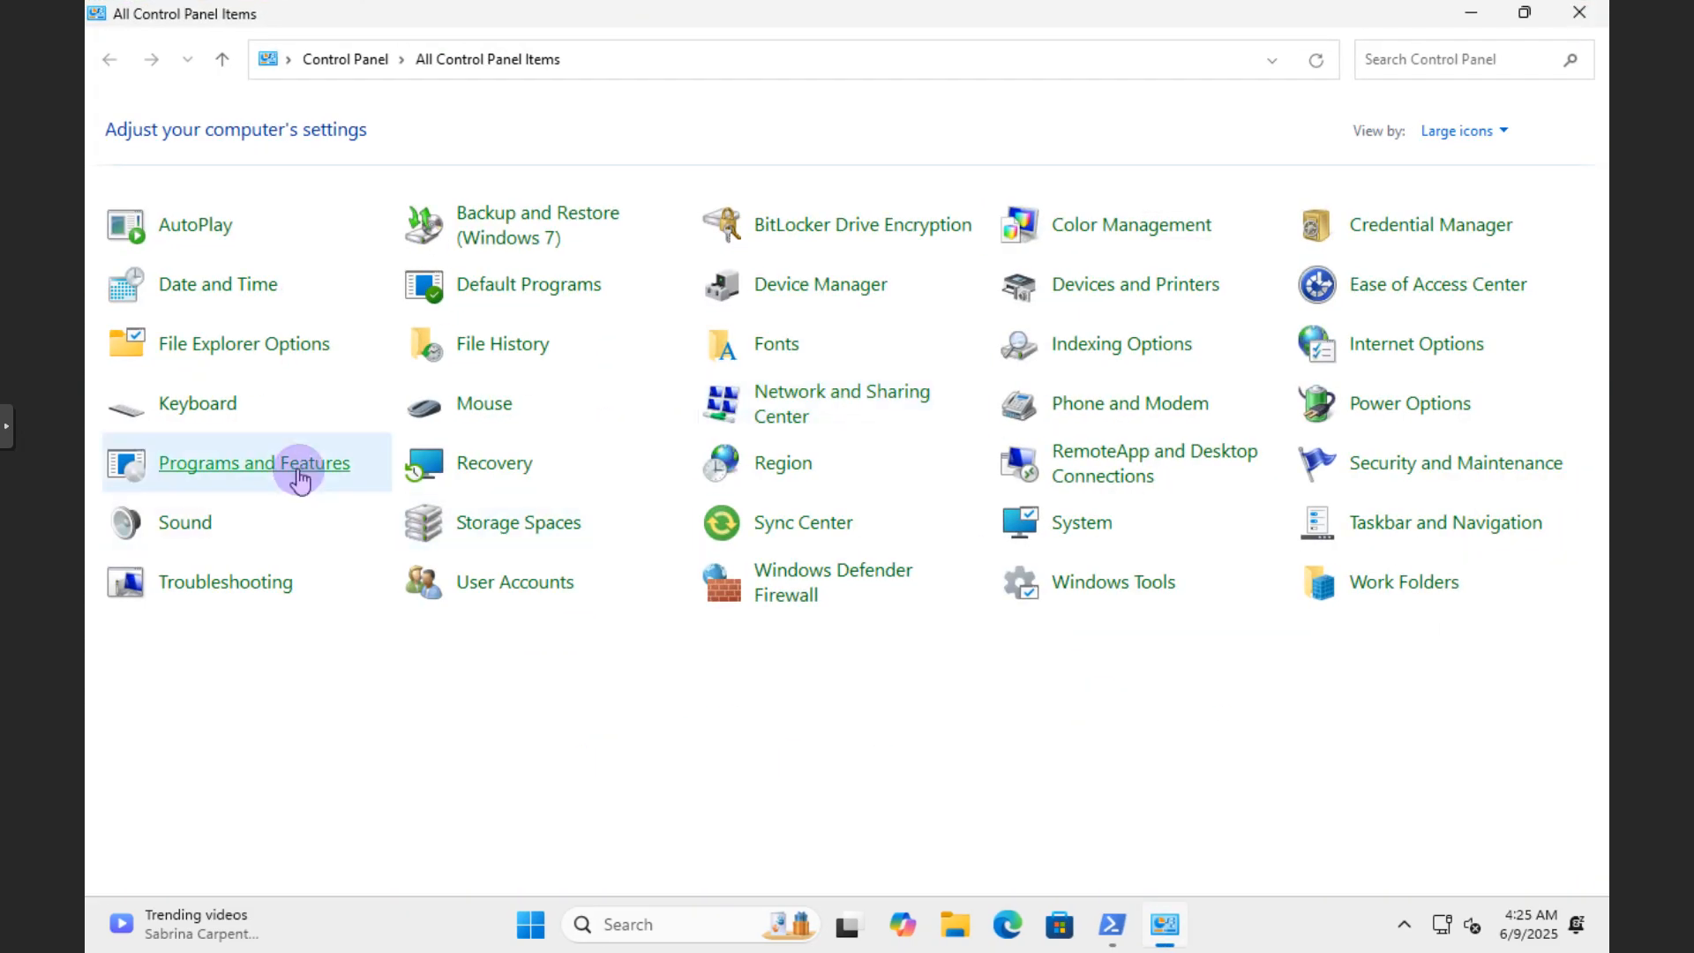
{"action": "left_click", "coordinate": [254, 462]}
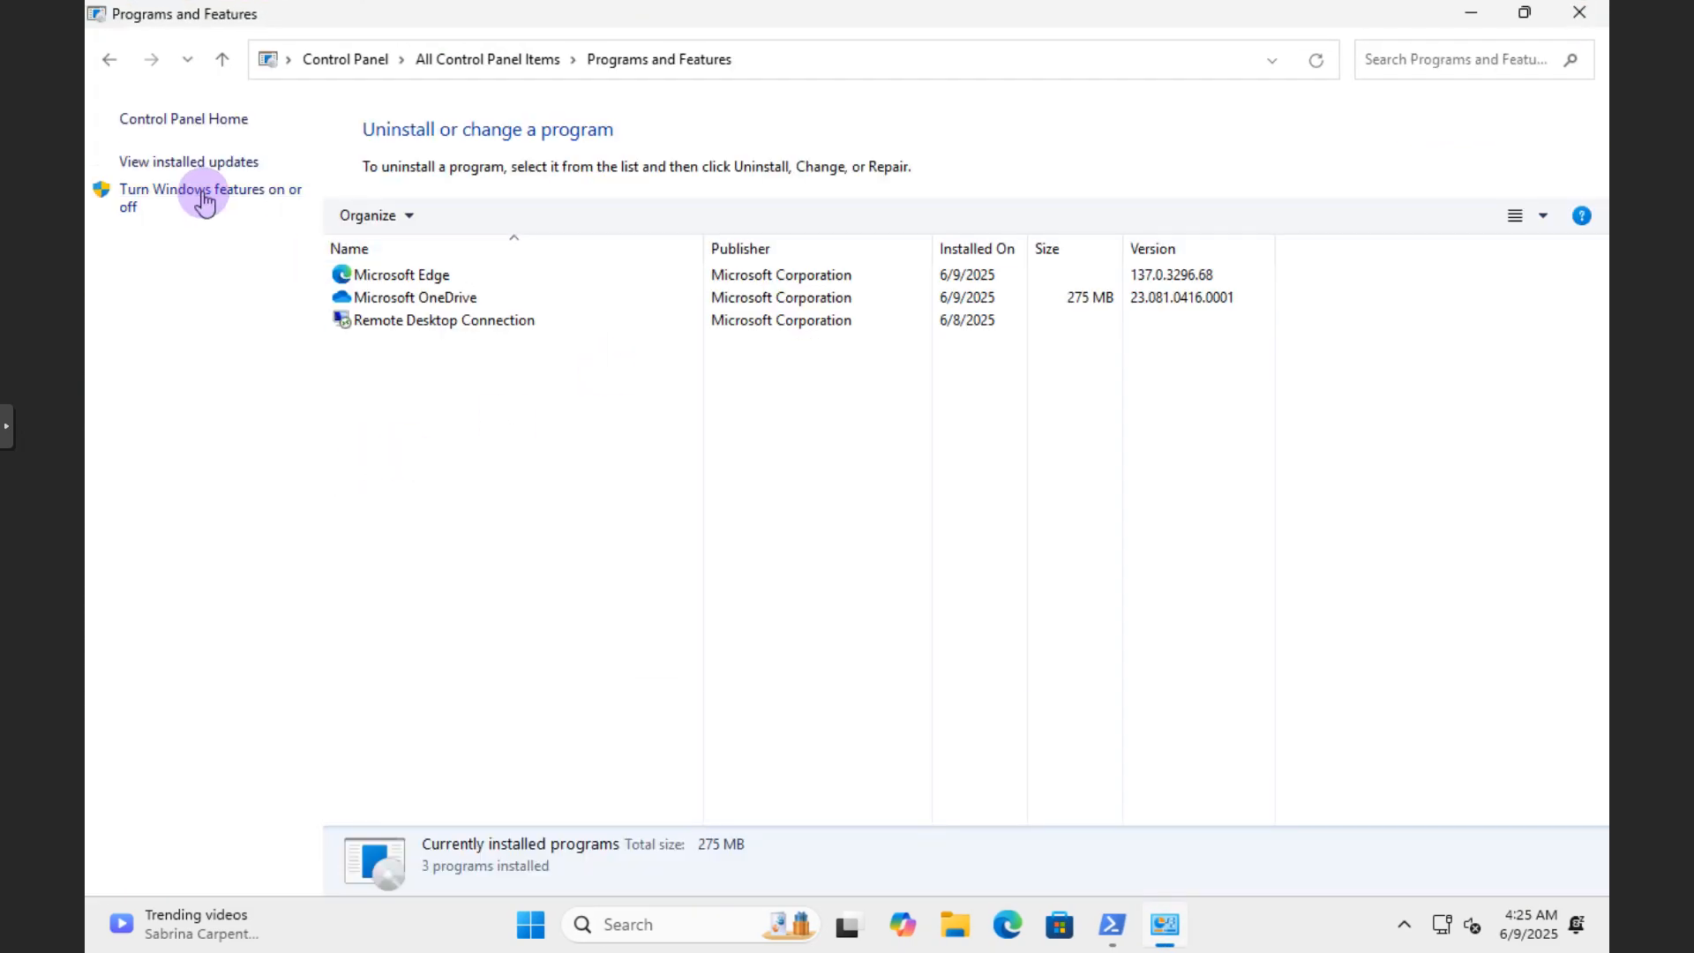
{"action": "left_click", "coordinate": [206, 198]}
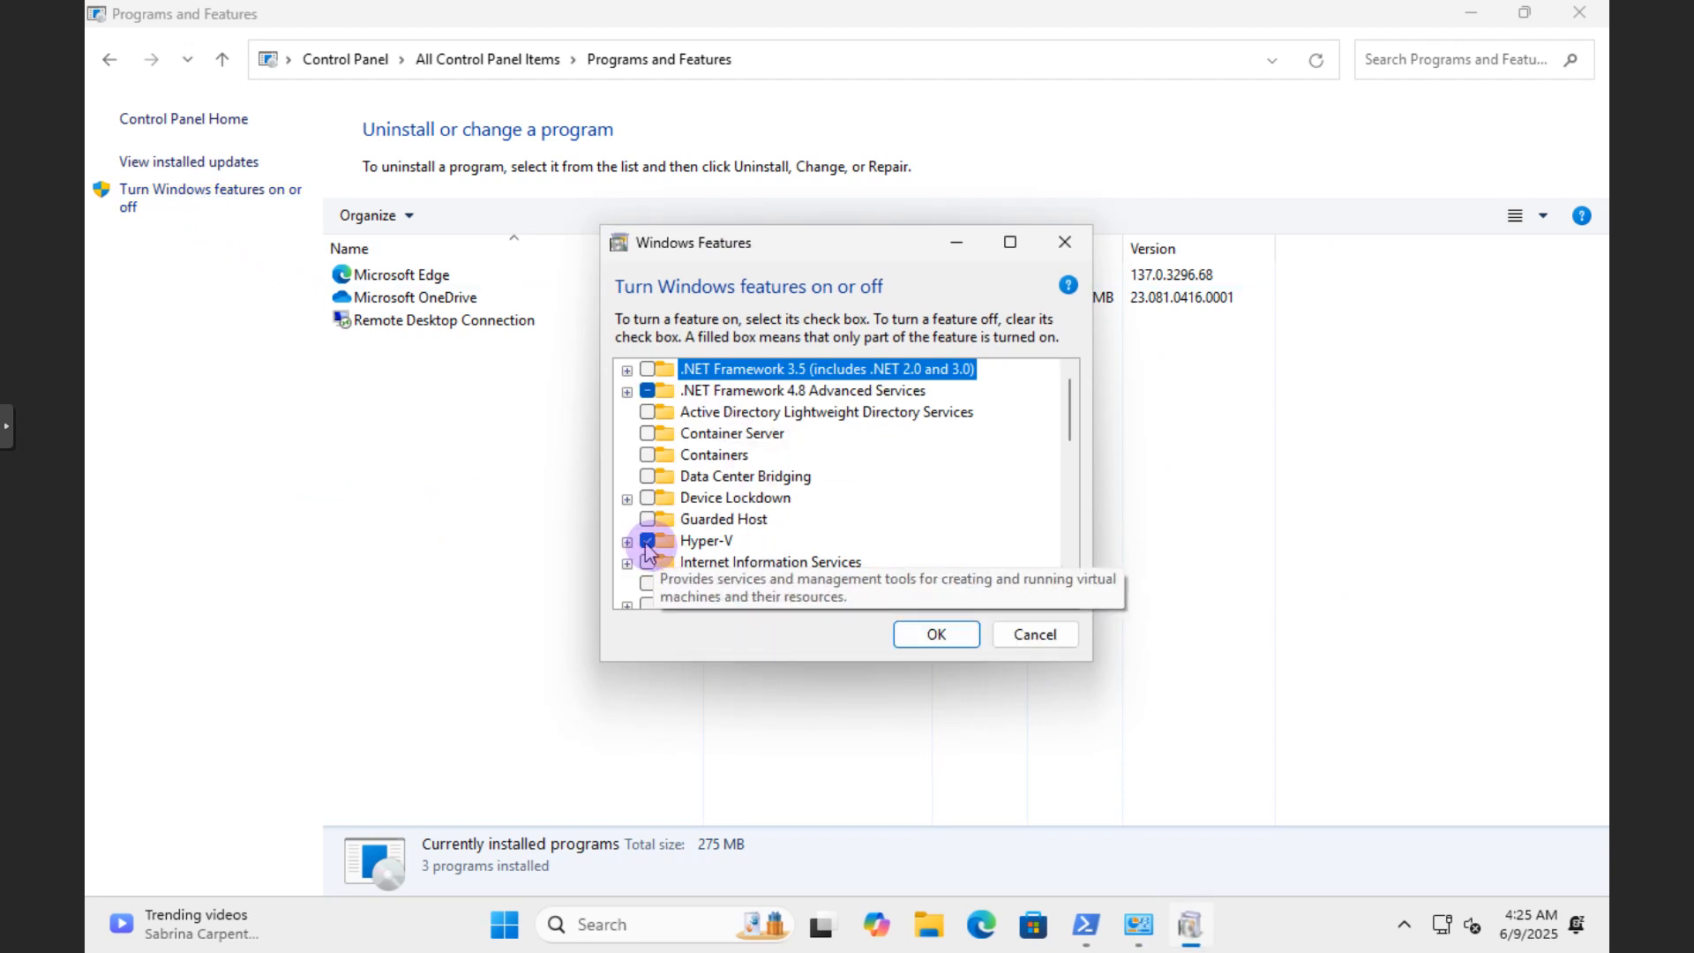
Expand Hyper-V to confirm Management Tools and Platform are both ticked
{"action": "left_click", "coordinate": [646, 541]}
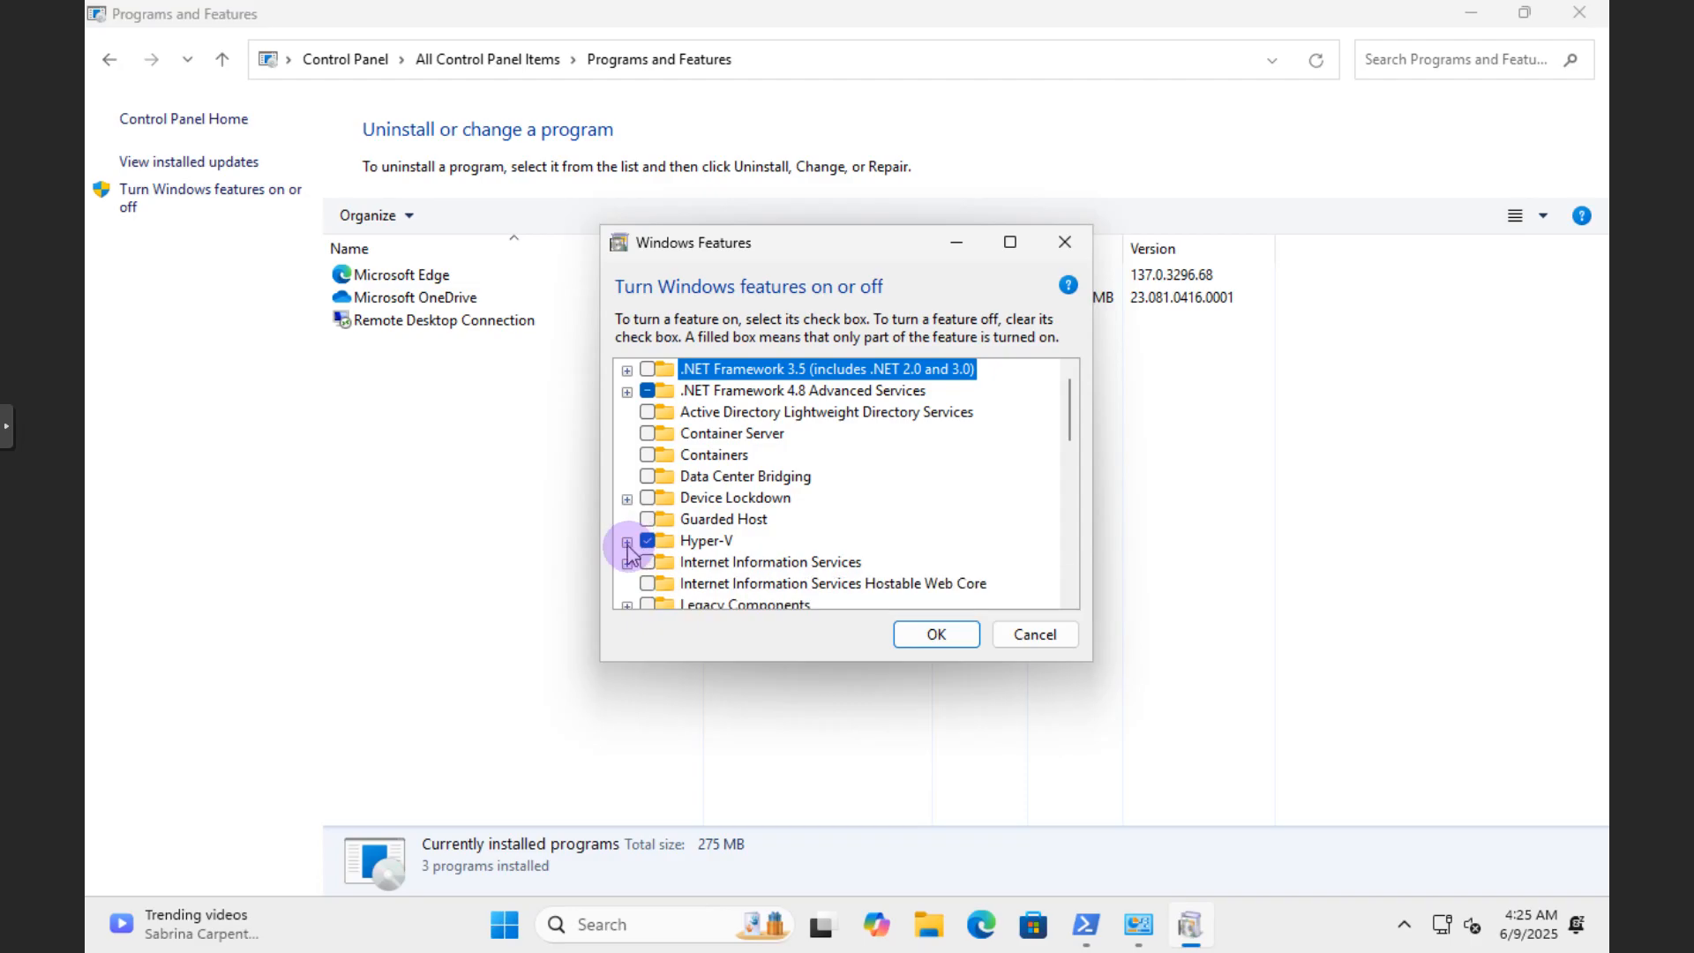
{"action": "left_click", "coordinate": [627, 539]}
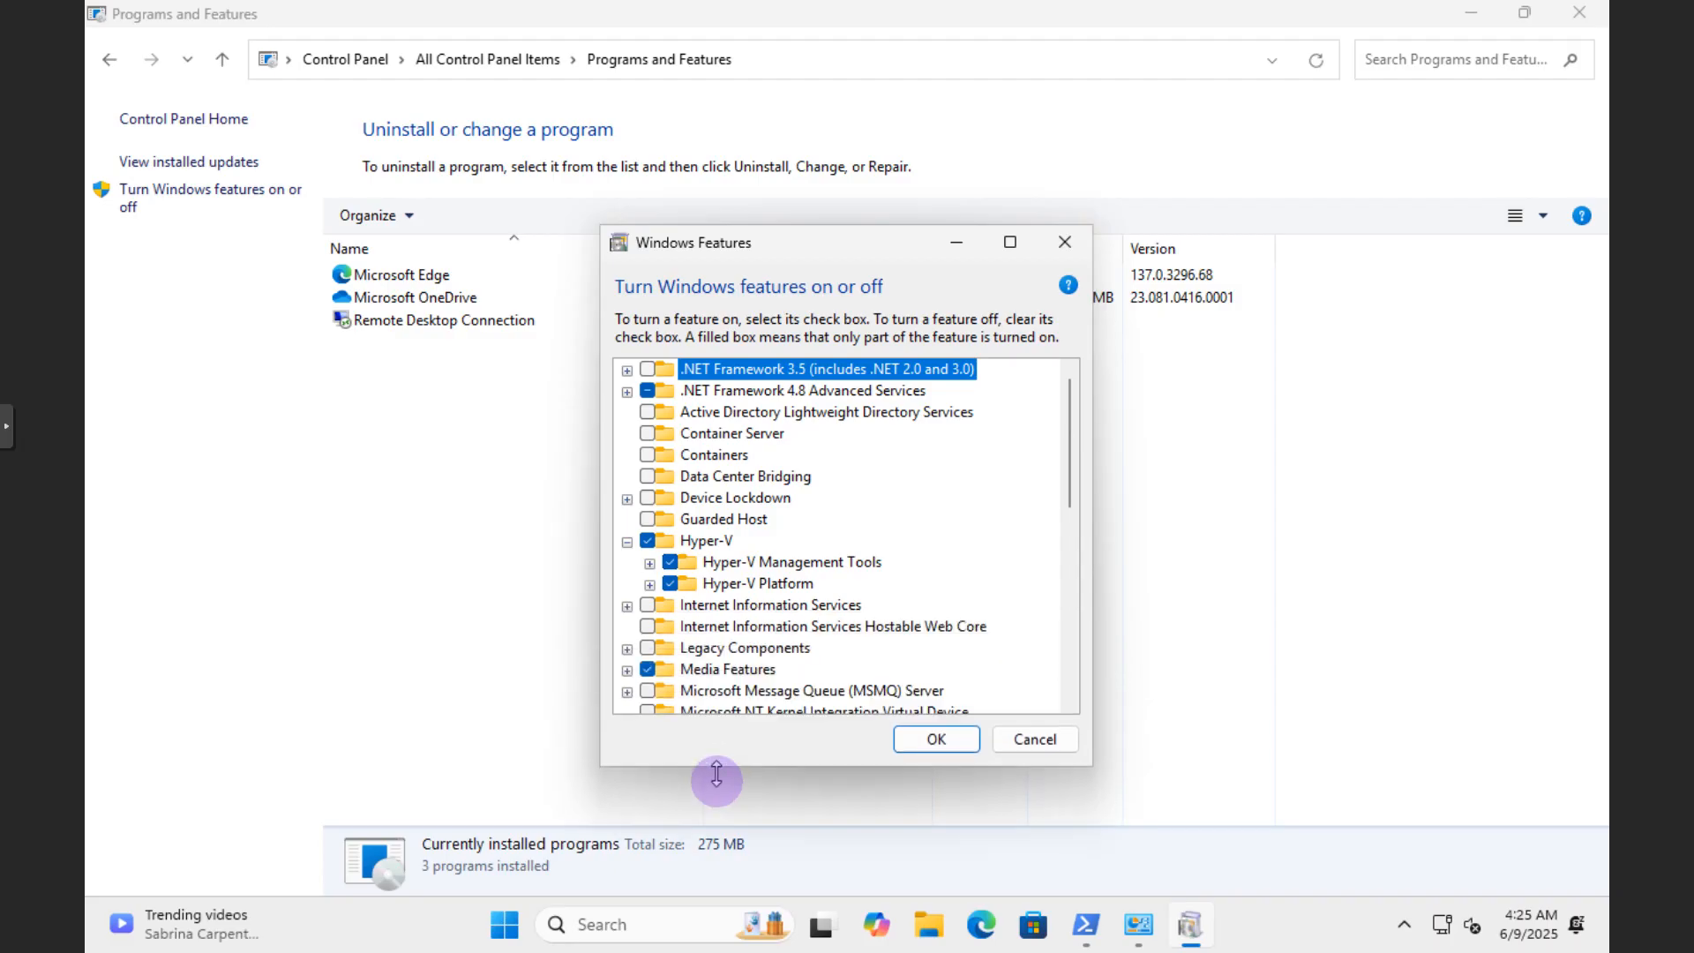
{"action": "mouse_move", "coordinate": [656, 600]}
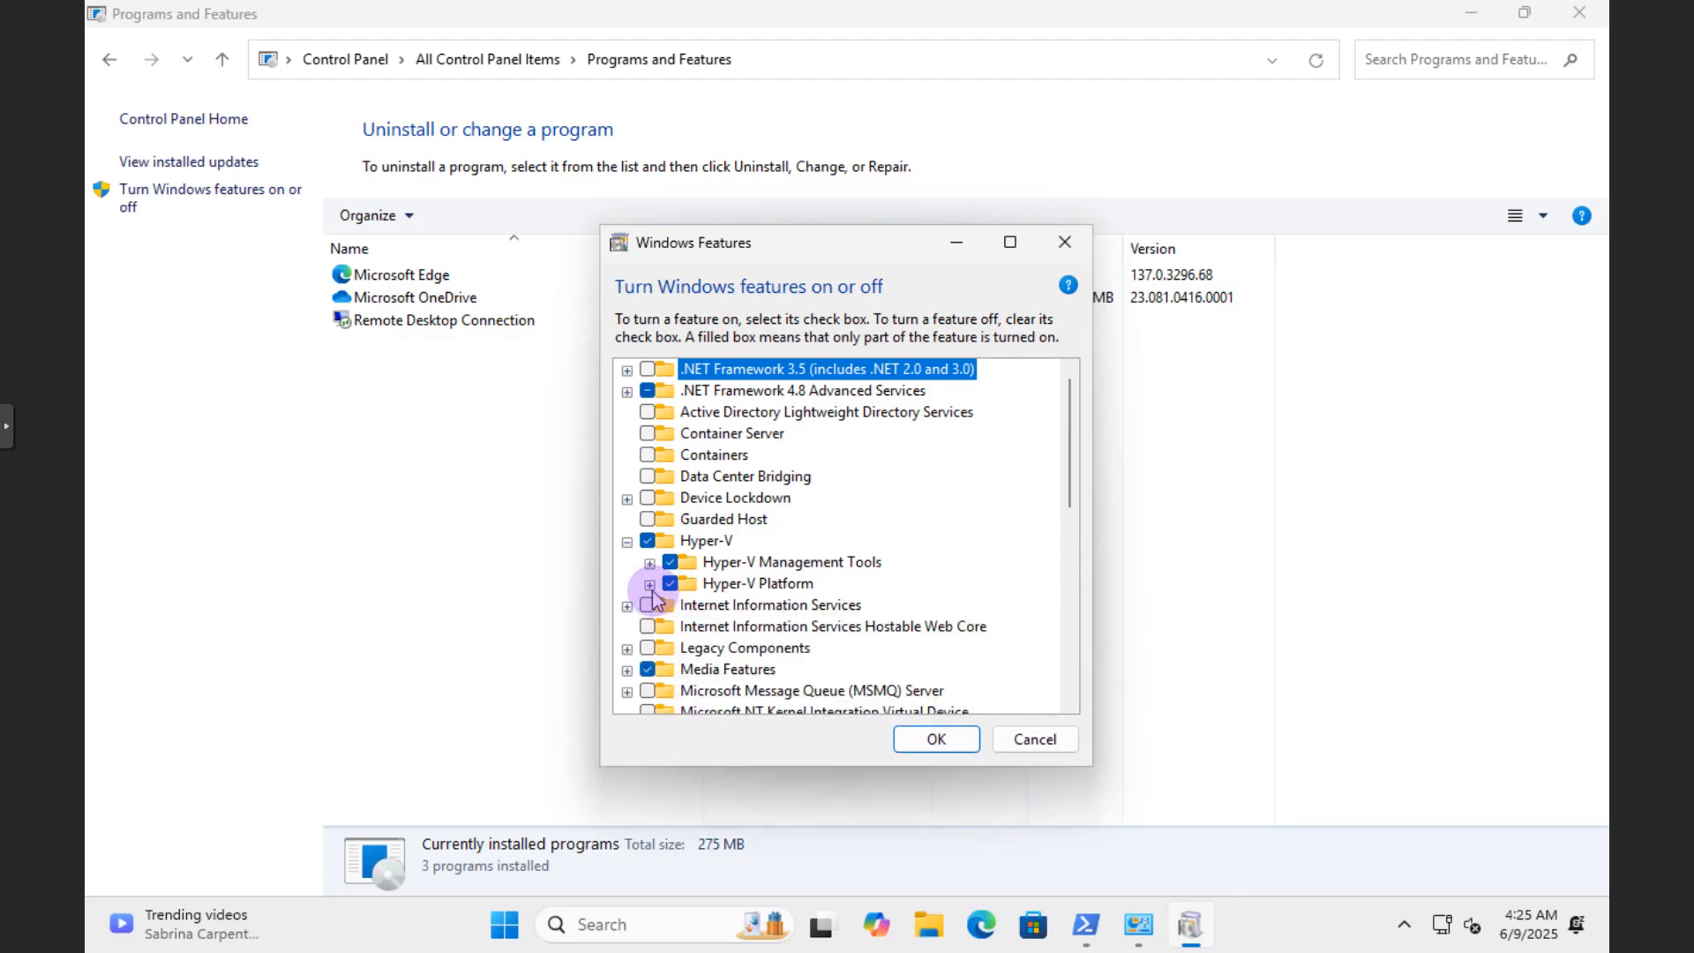
{"action": "left_click", "coordinate": [649, 584]}
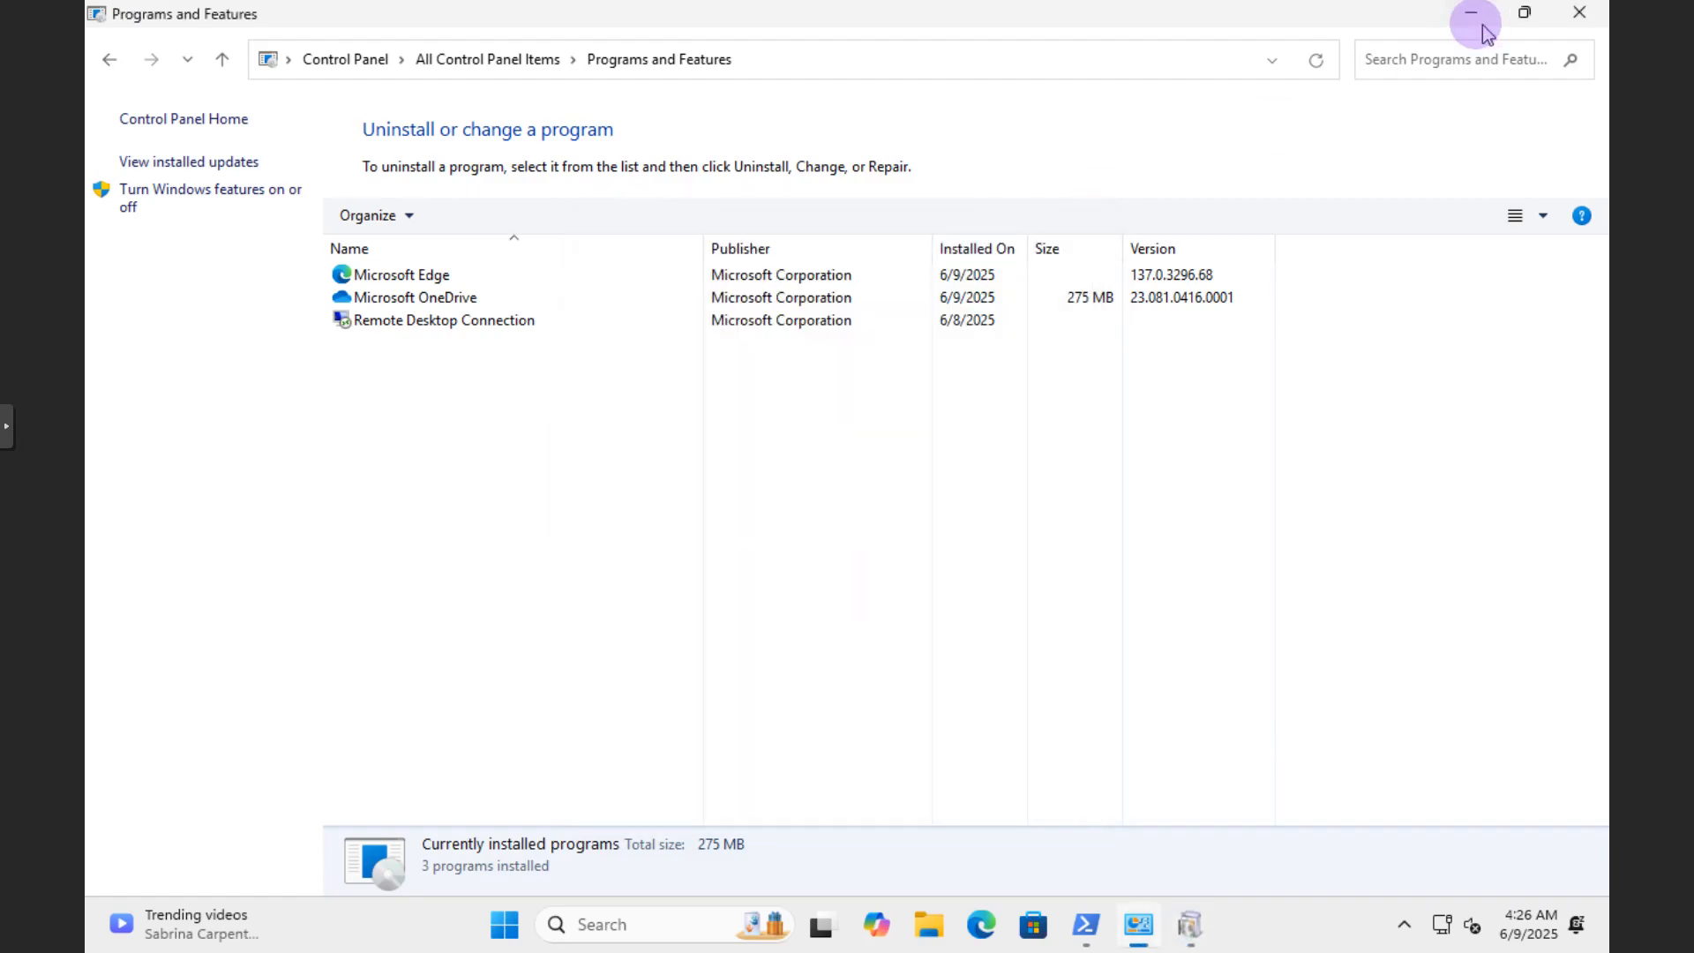
Minimize Control Panel and answer Y to the PowerShell restart prompt
{"action": "left_click", "coordinate": [1468, 12]}
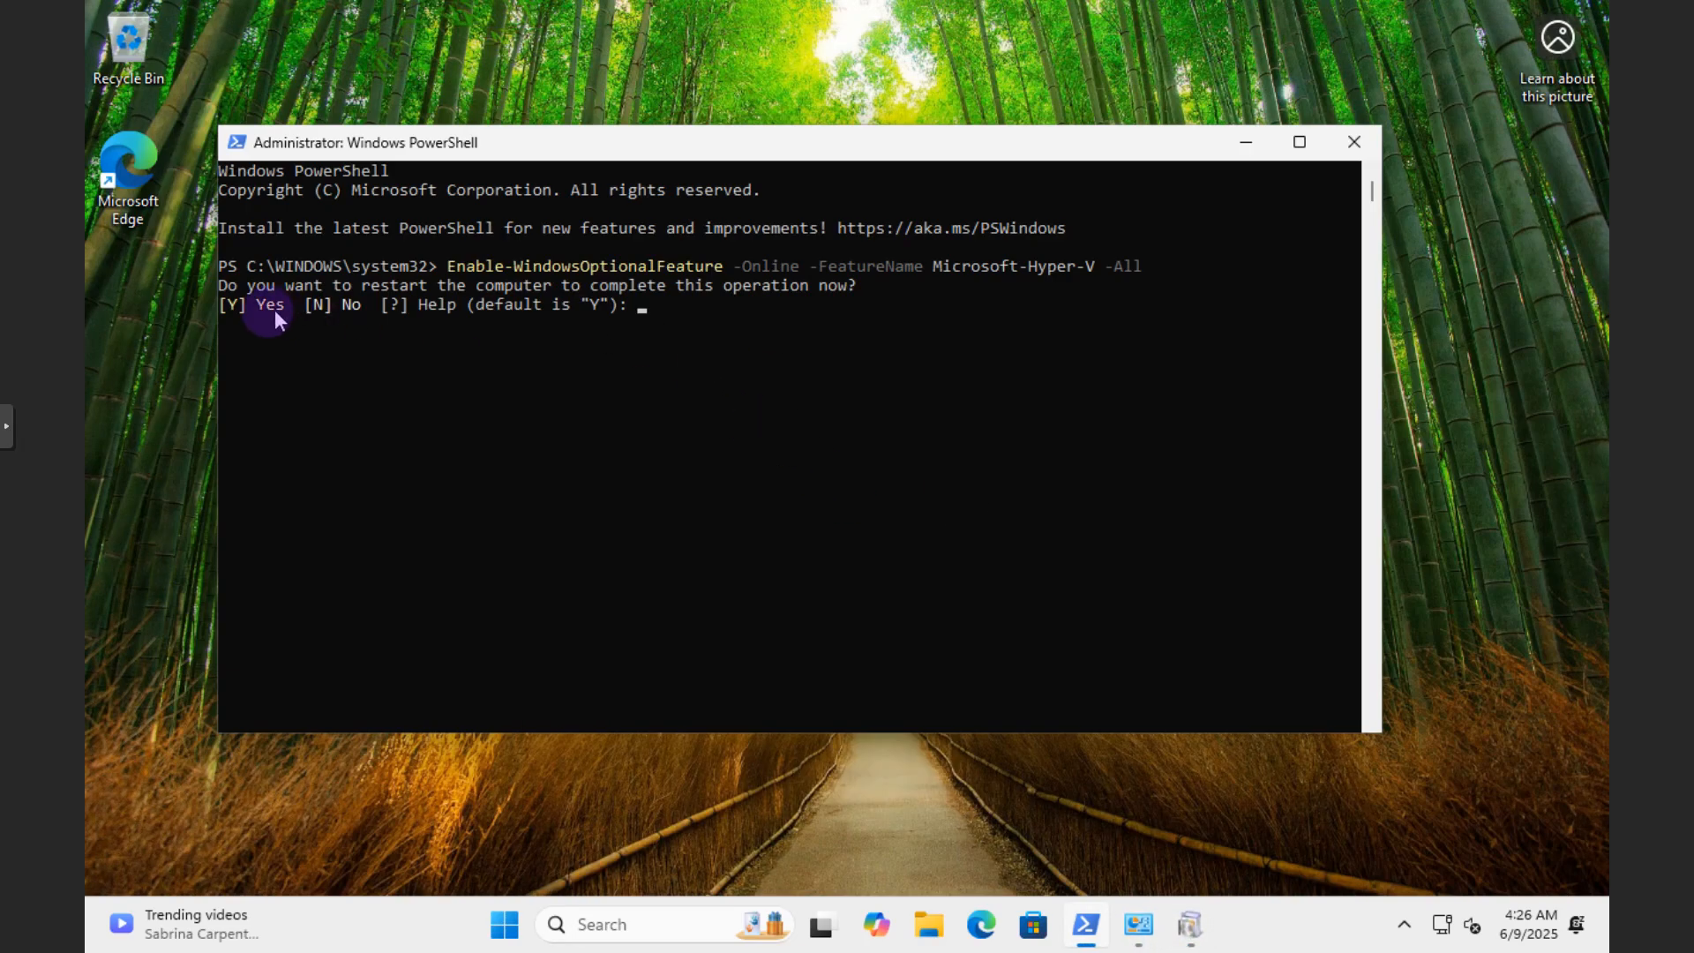
{"action": "mouse_move", "coordinate": [446, 390]}
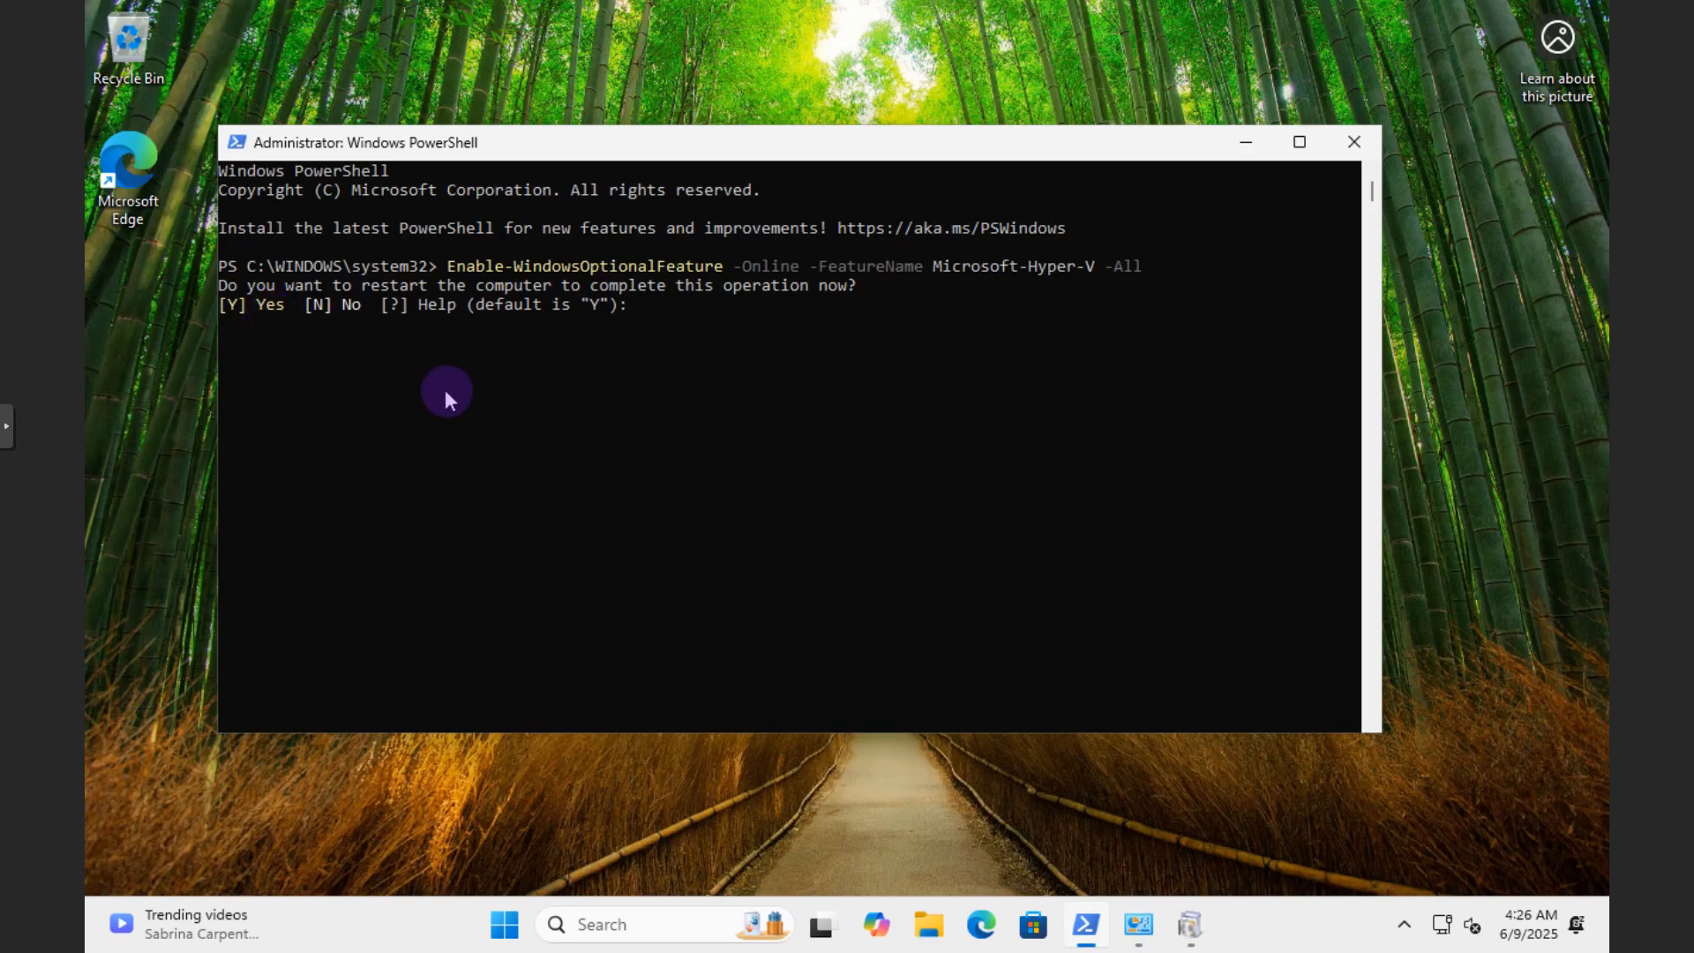
{"action": "type", "text": "Y"}
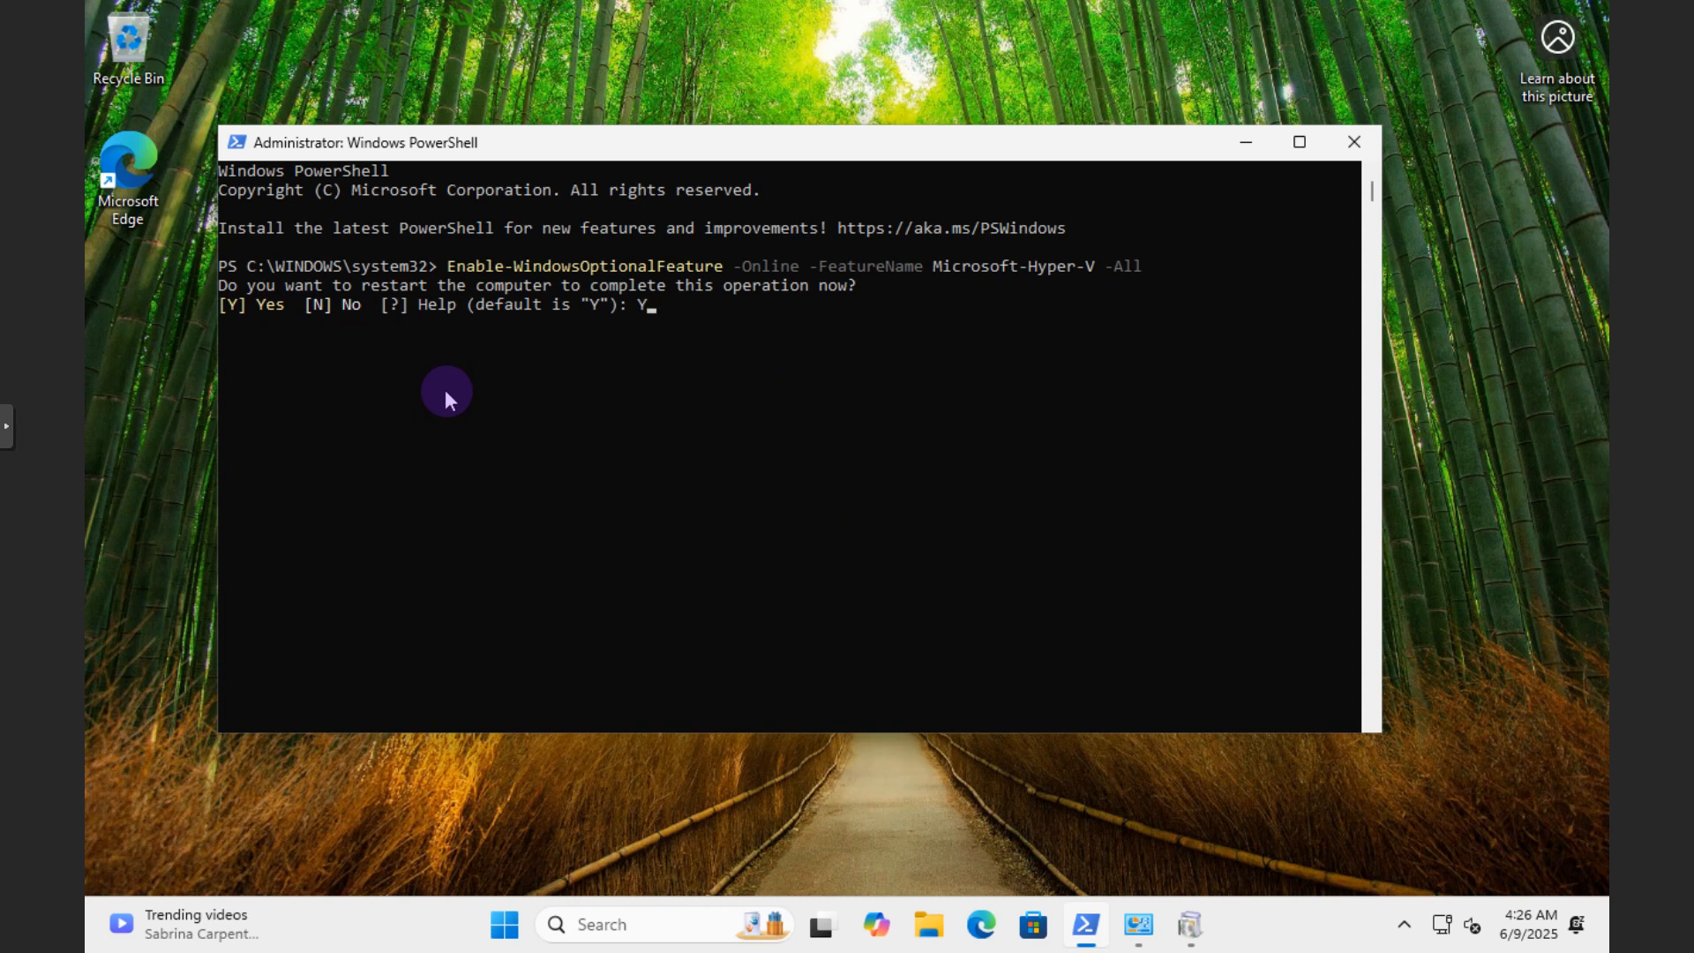
{"action": "mouse_move", "coordinate": [462, 403]}
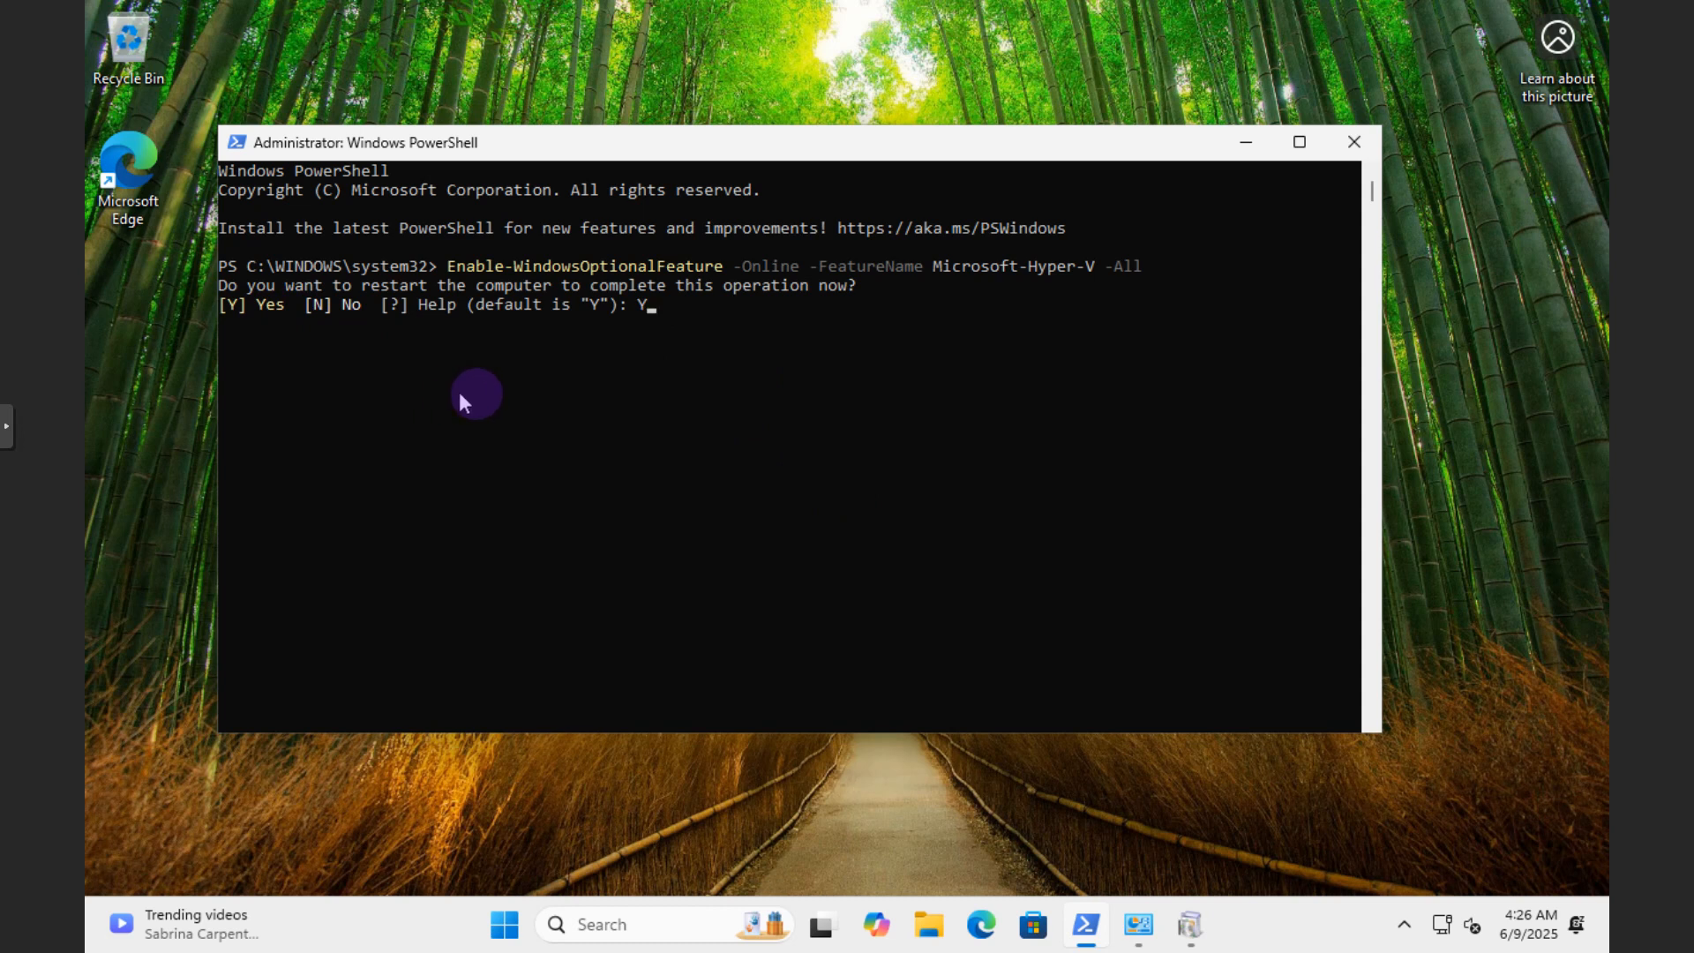
{"action": "mouse_move", "coordinate": [576, 385]}
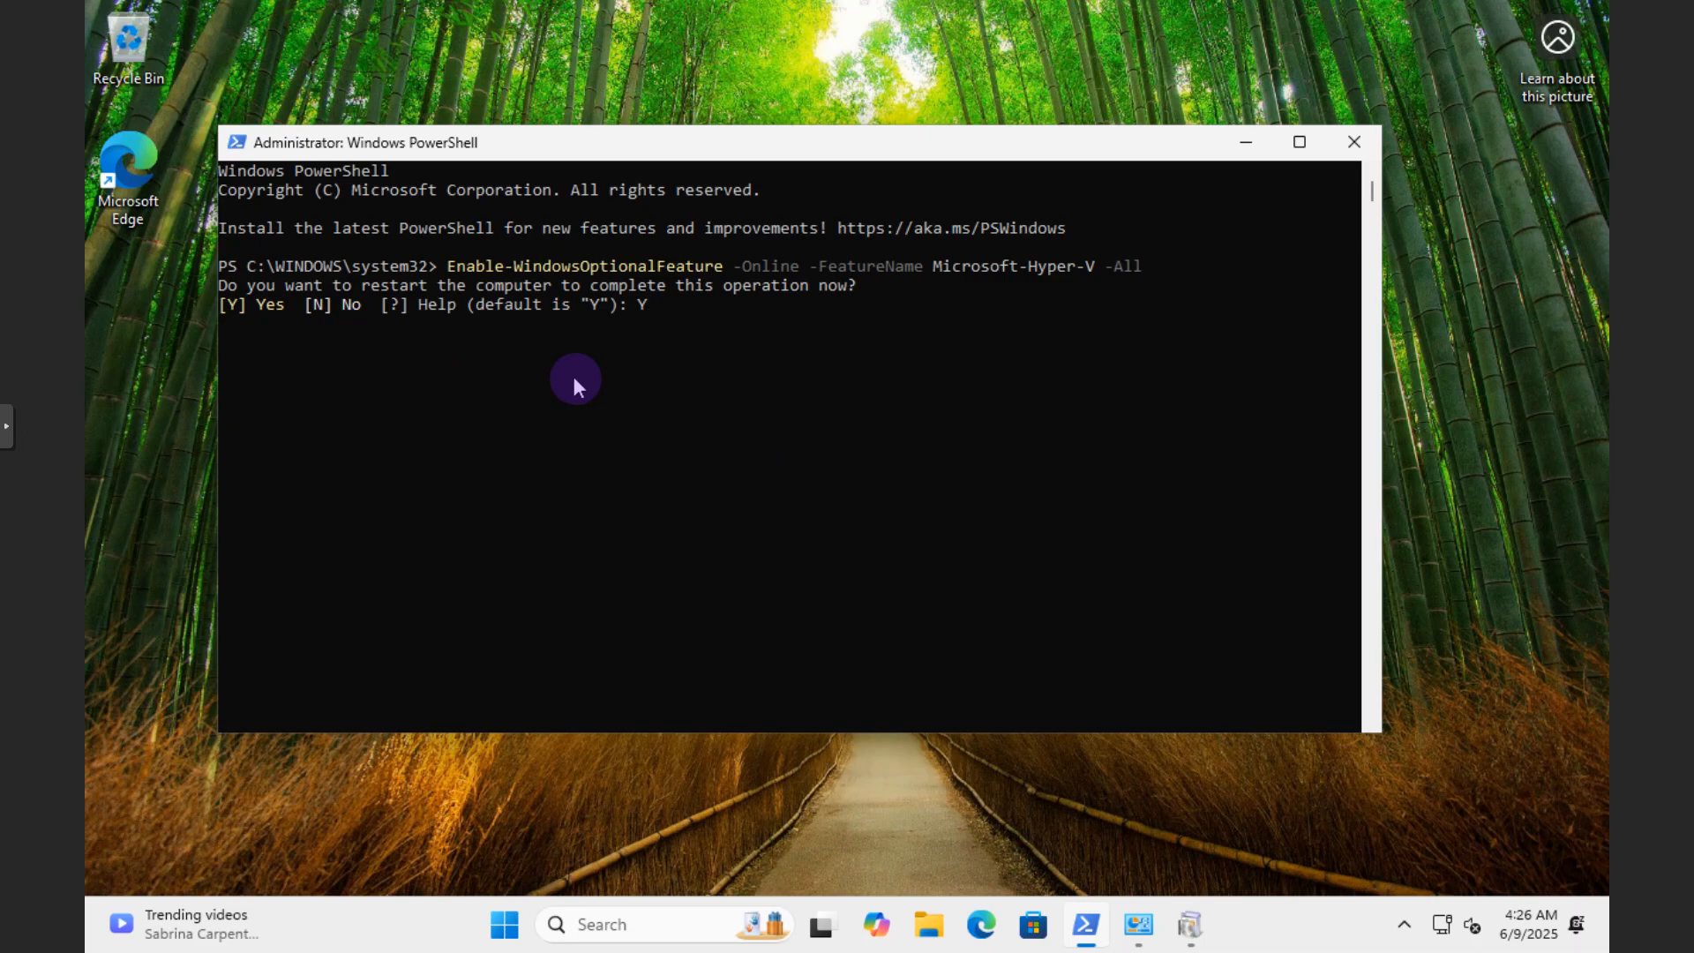
{"action": "mouse_move", "coordinate": [711, 476]}
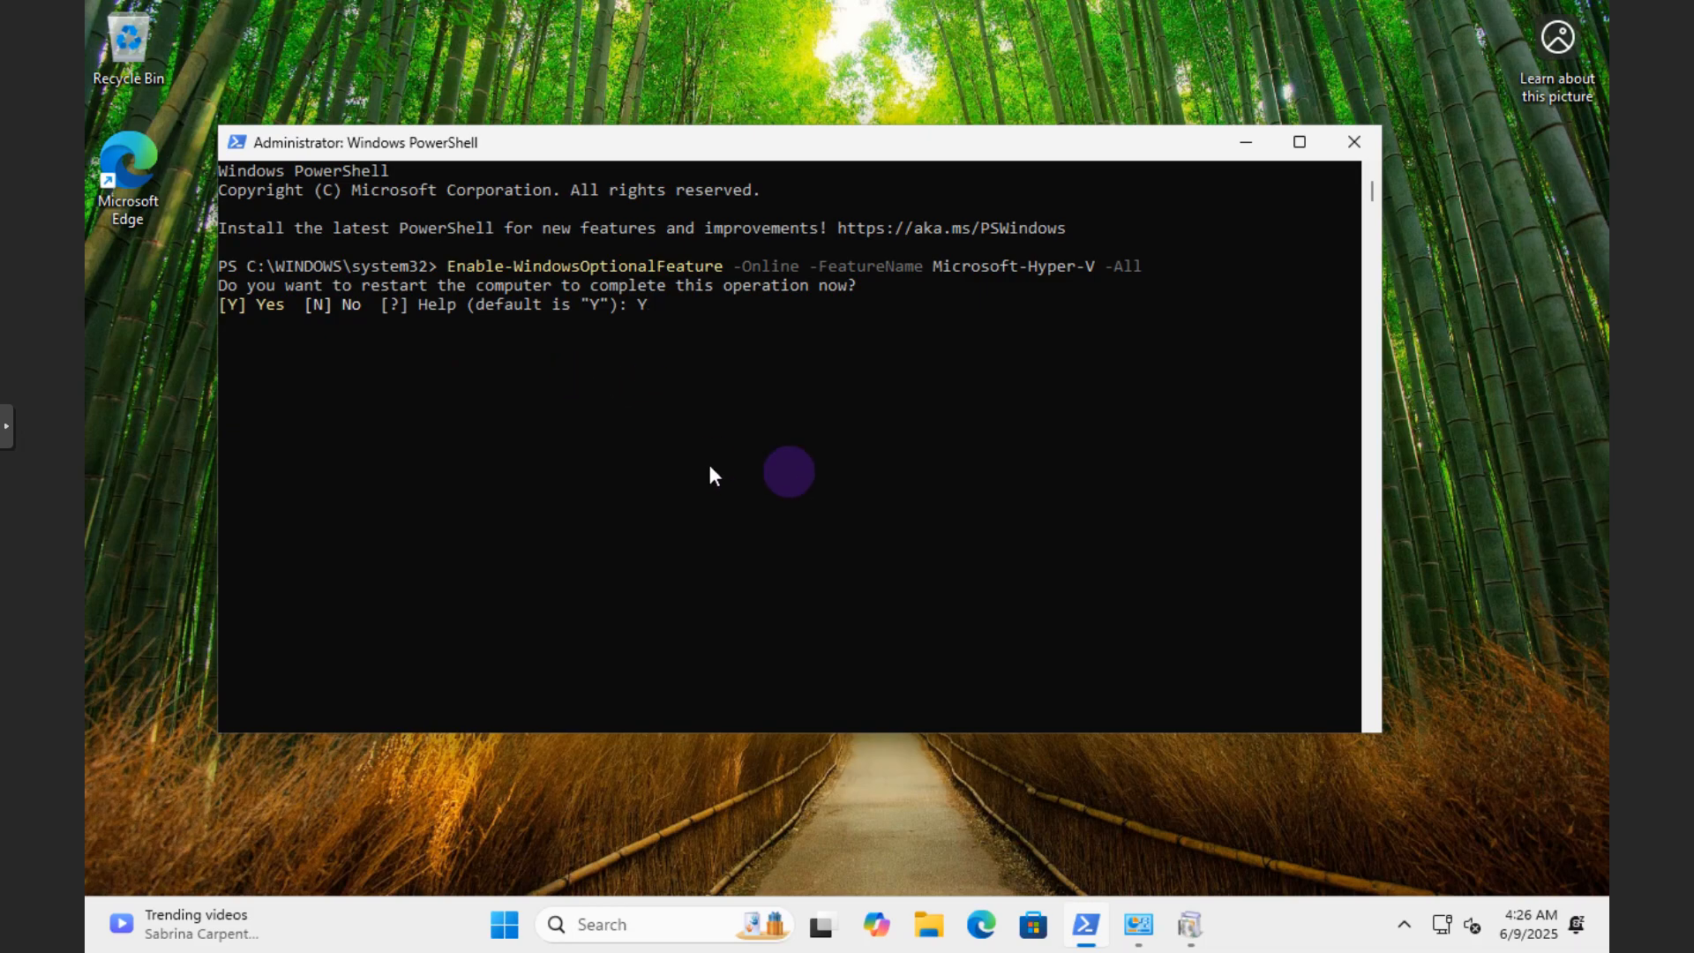